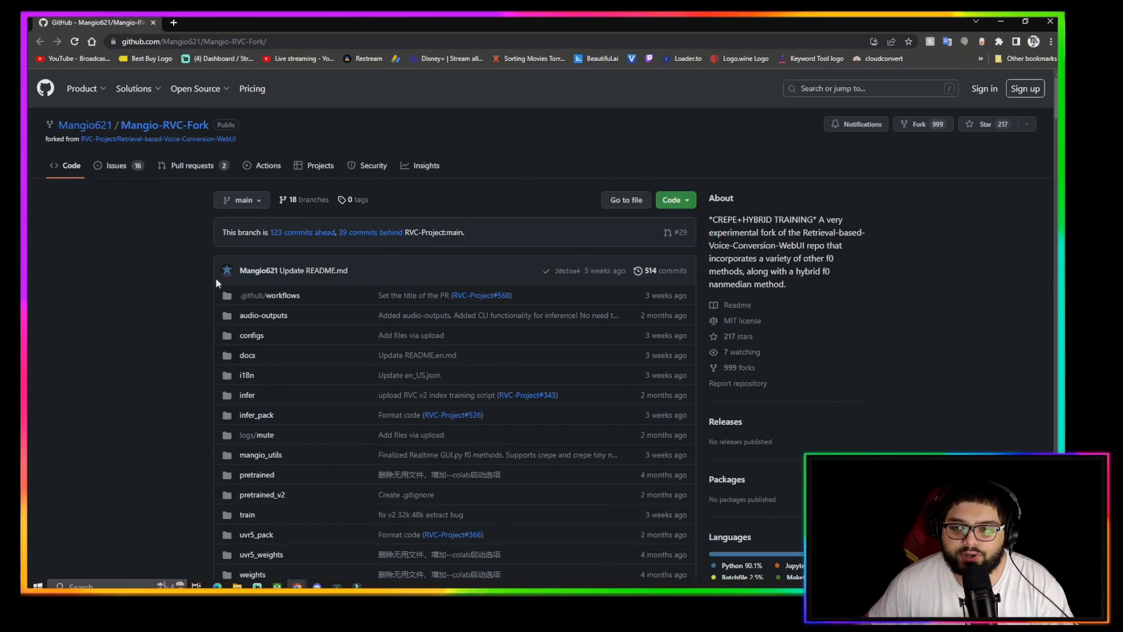
mouse_move(371, 232)
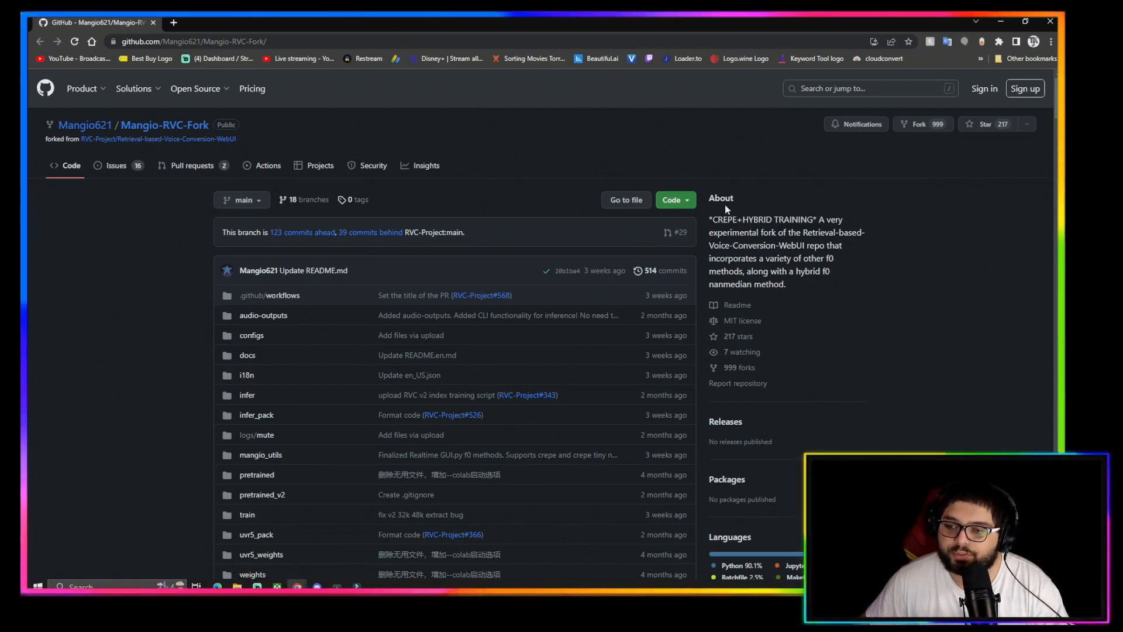
mouse_move(723, 210)
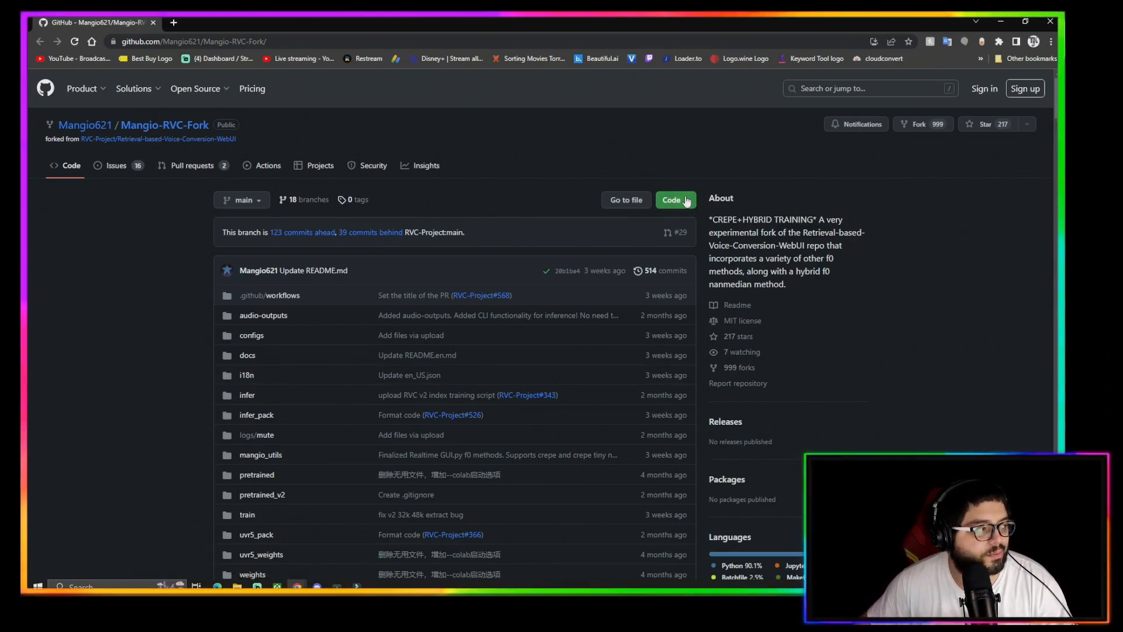
- Download the Mangio-RVC-Fork repository as a ZIP archive from the Code menu
click(672, 200)
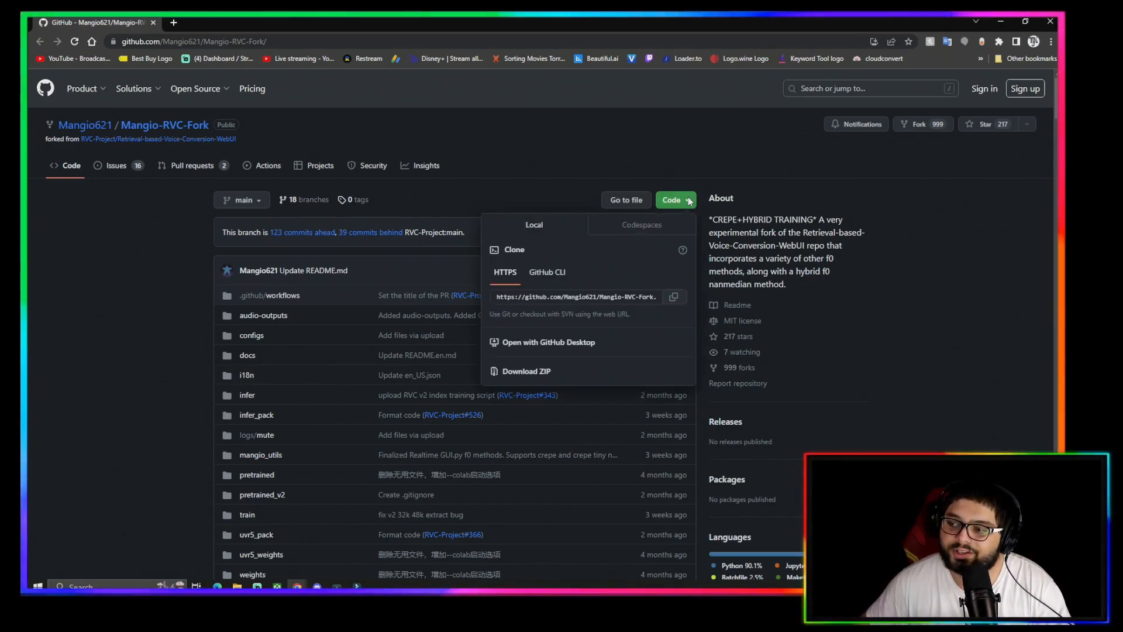
mouse_move(516, 375)
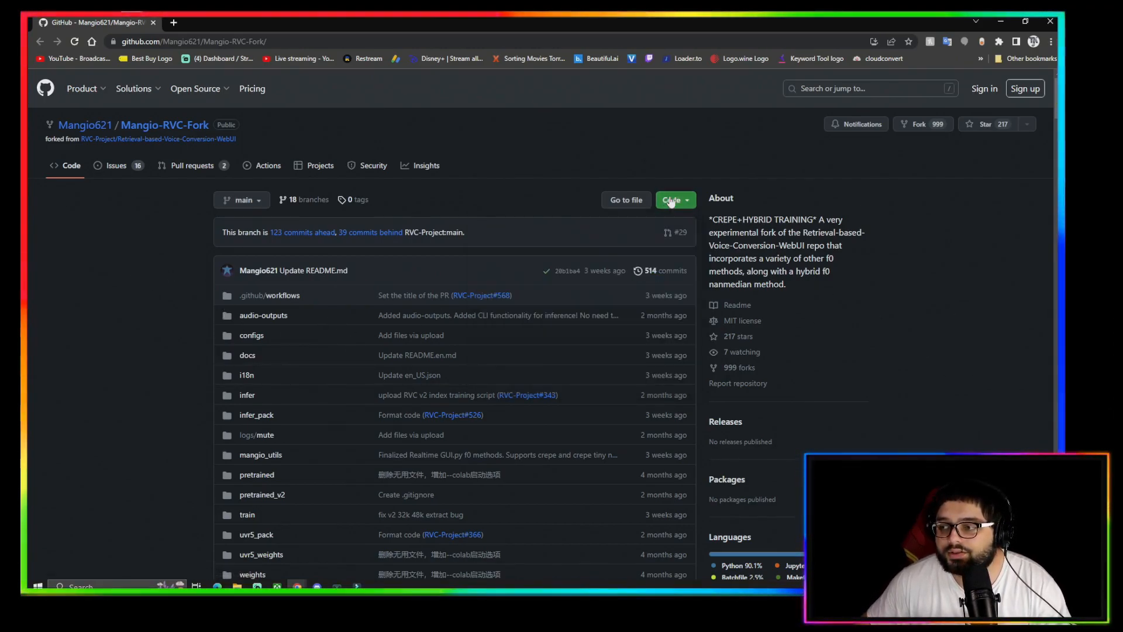
click(671, 199)
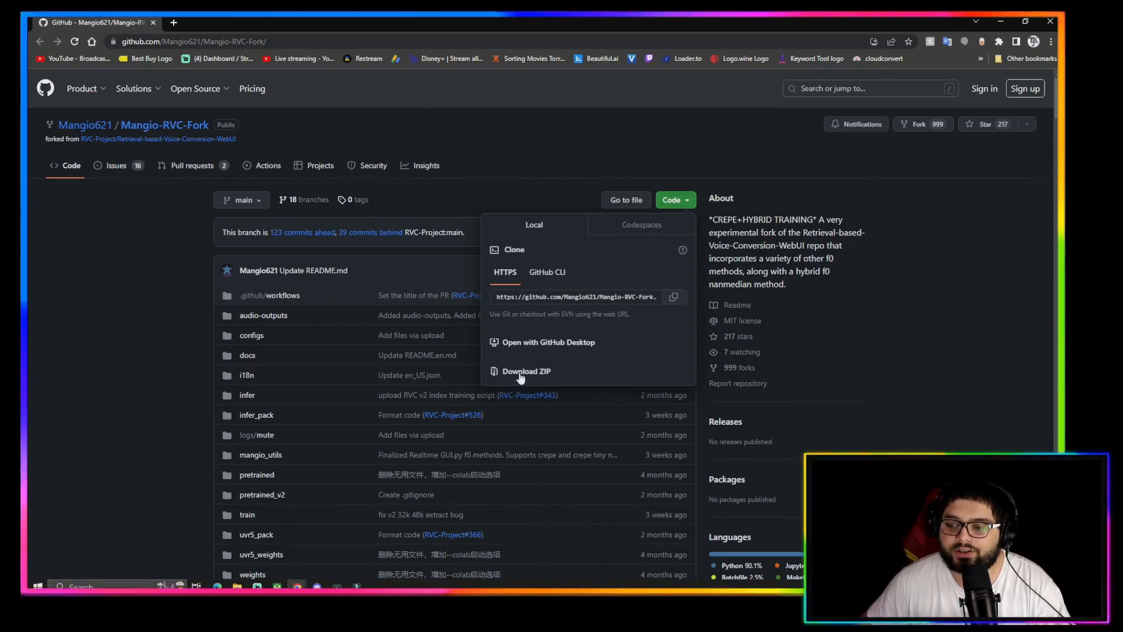
click(142, 263)
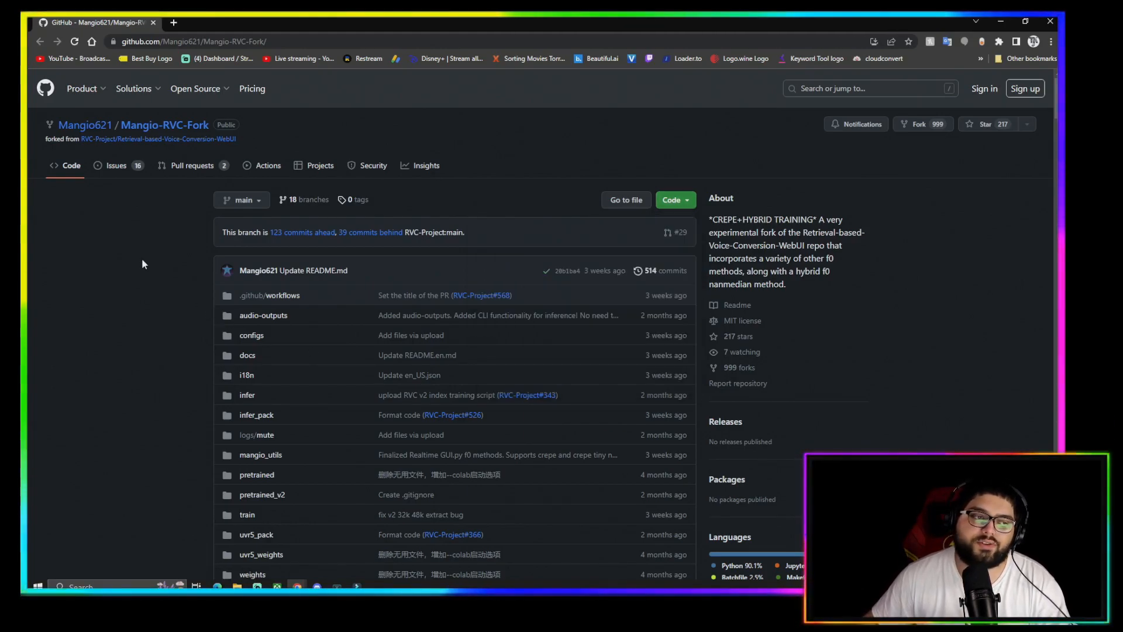
mouse_move(273, 162)
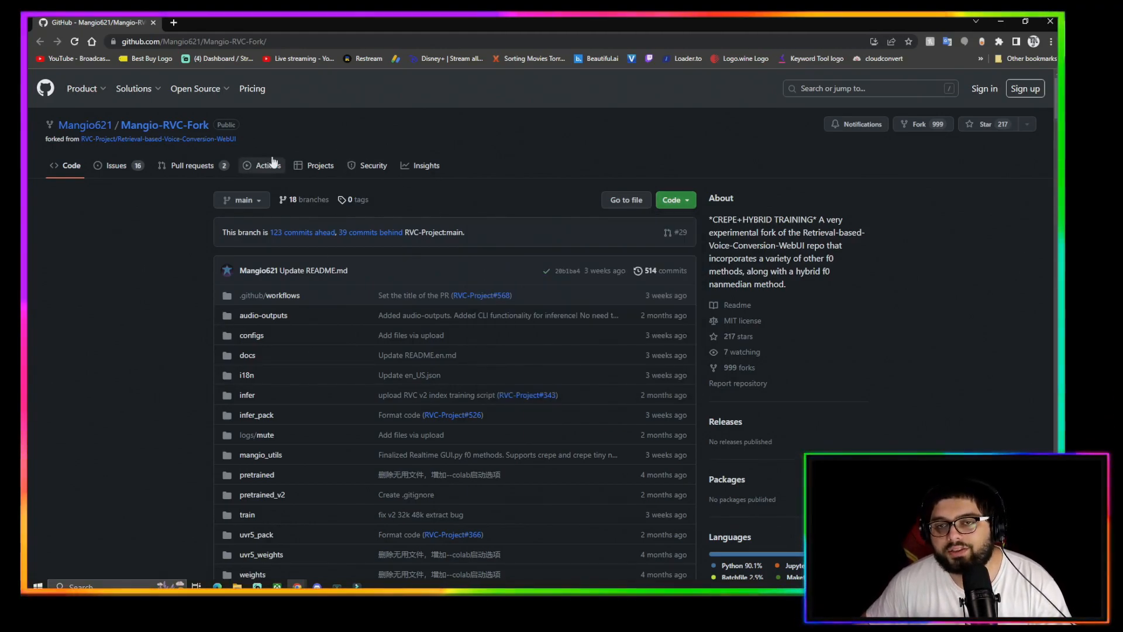
mouse_move(881, 68)
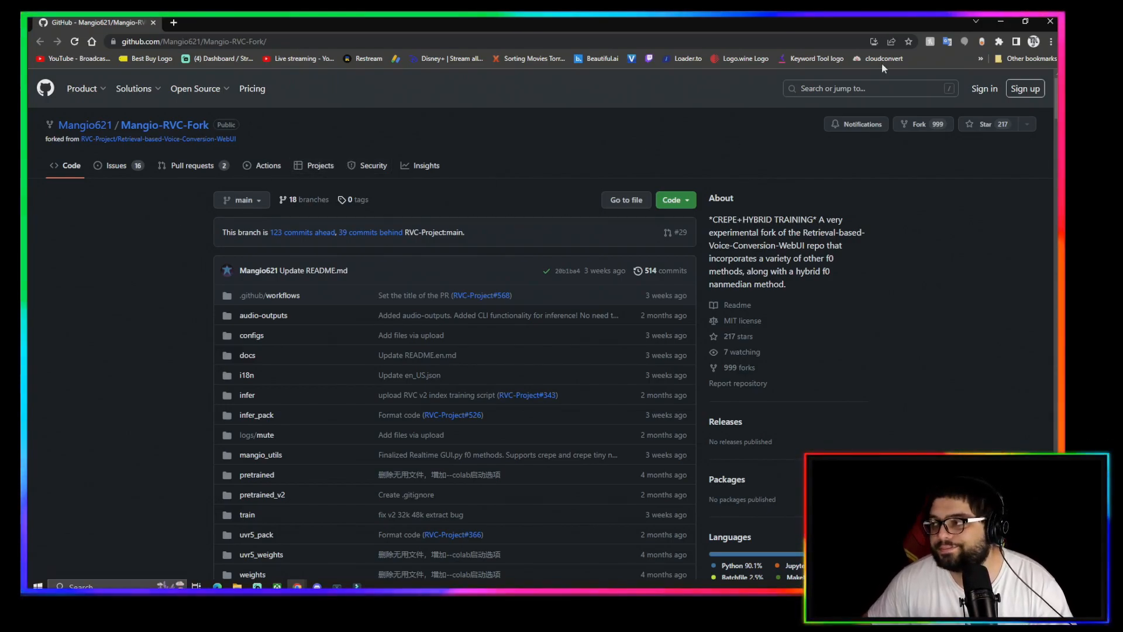
click(237, 586)
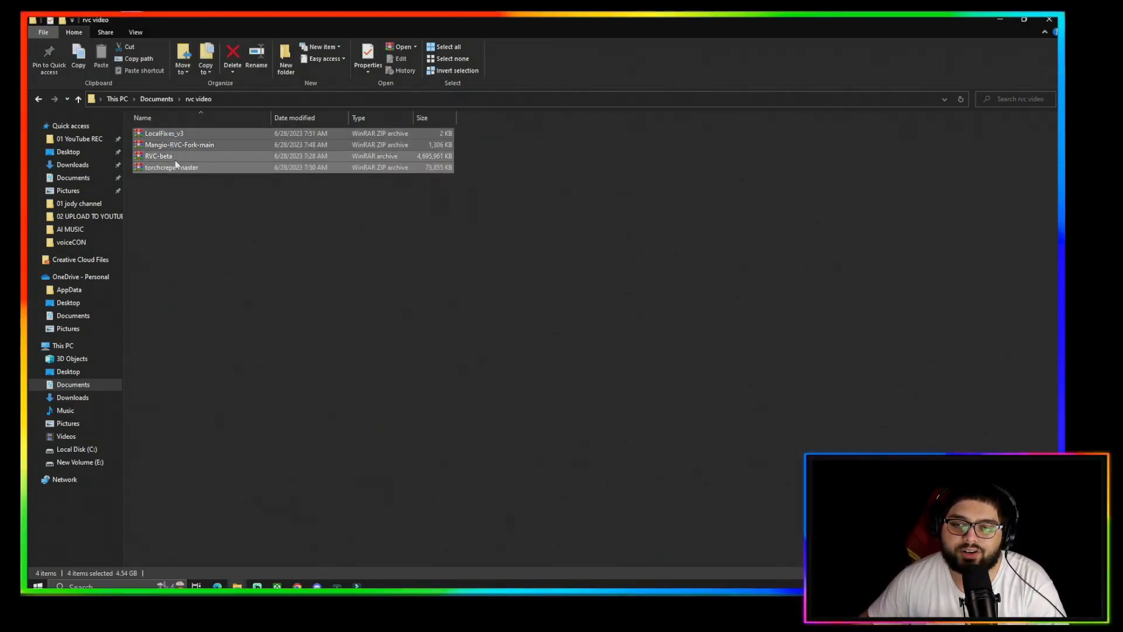
- Extract the four selected archives each into its own same-named folder, then clear the selection
right_click(158, 156)
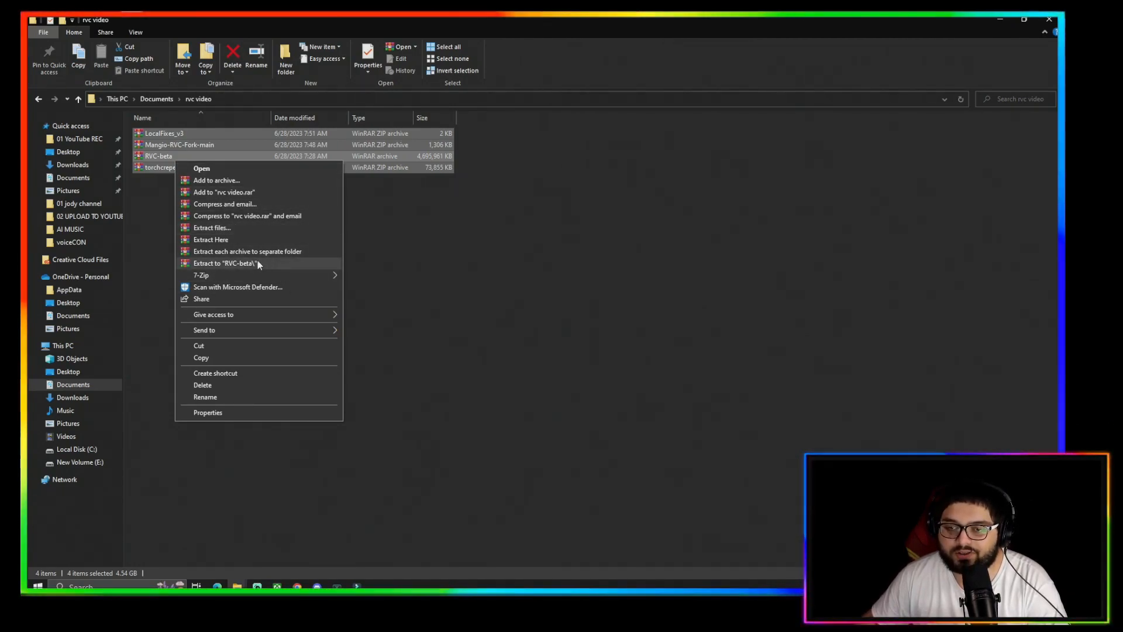
mouse_move(247, 252)
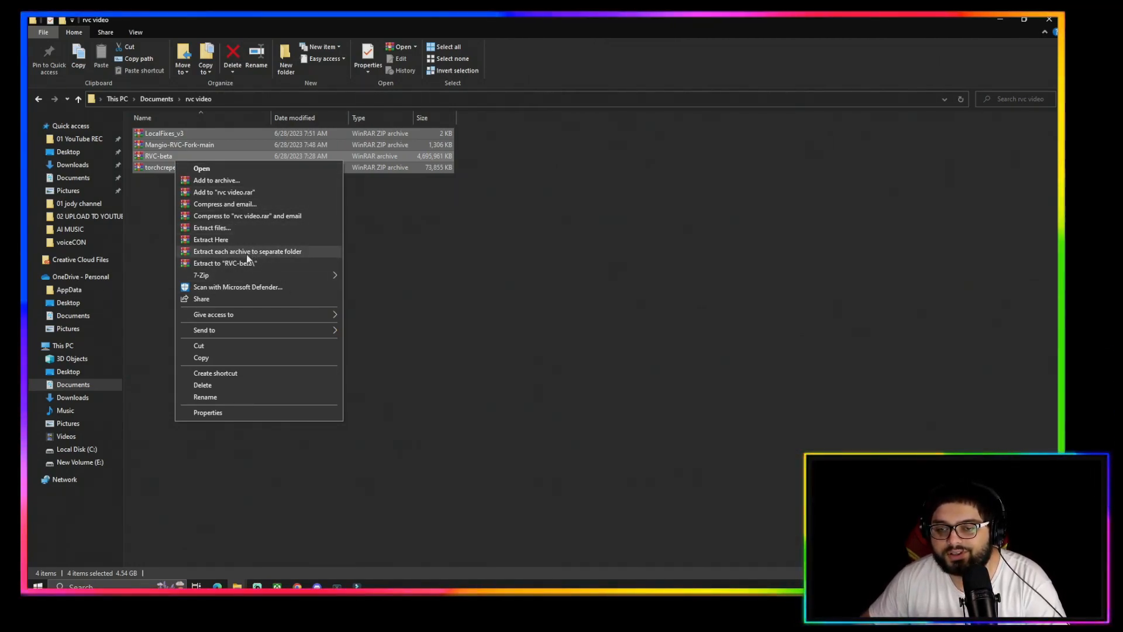
mouse_move(211, 239)
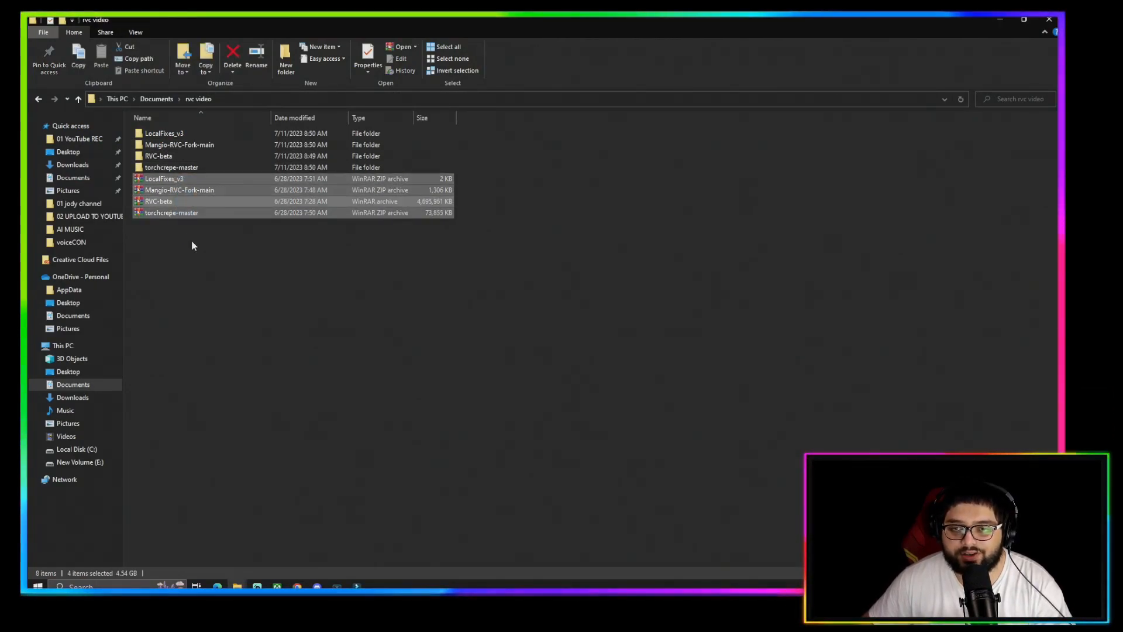
click(193, 243)
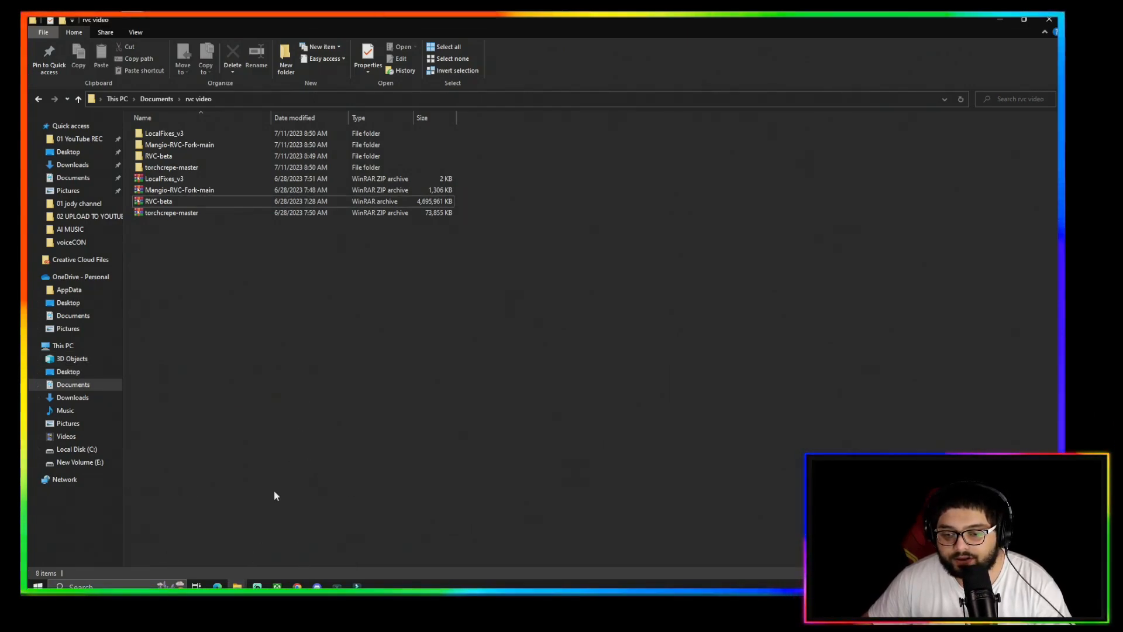
- Navigate from Local Disk (C:) into RVC, HOW TO and RVC-beta to reach RVC-beta-v2-0618
click(76, 450)
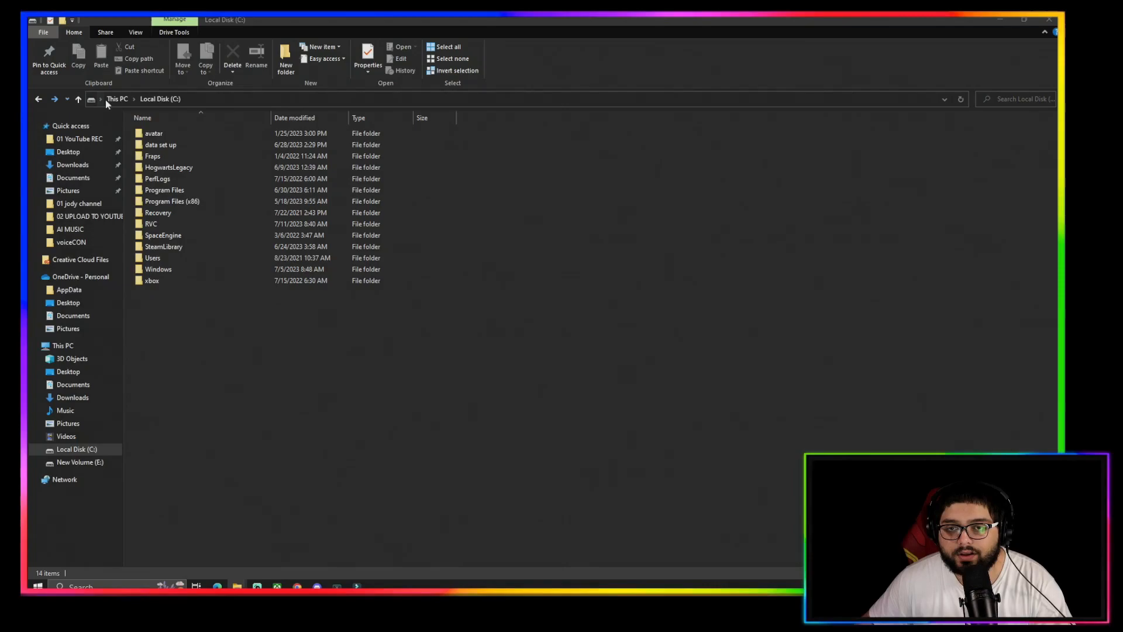
click(164, 235)
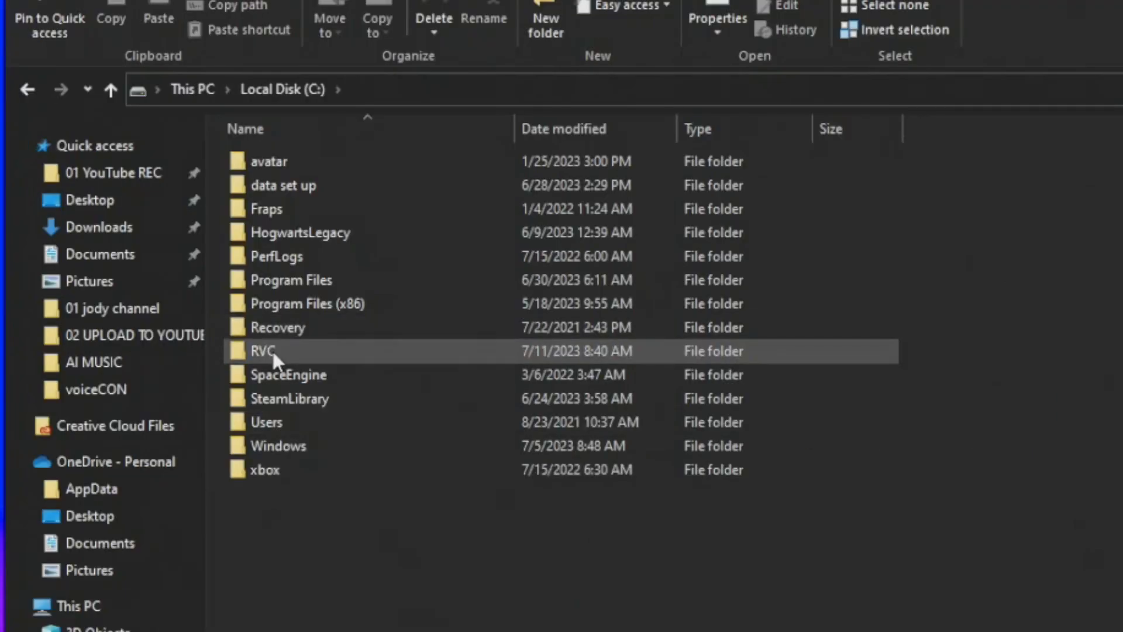
mouse_move(300, 351)
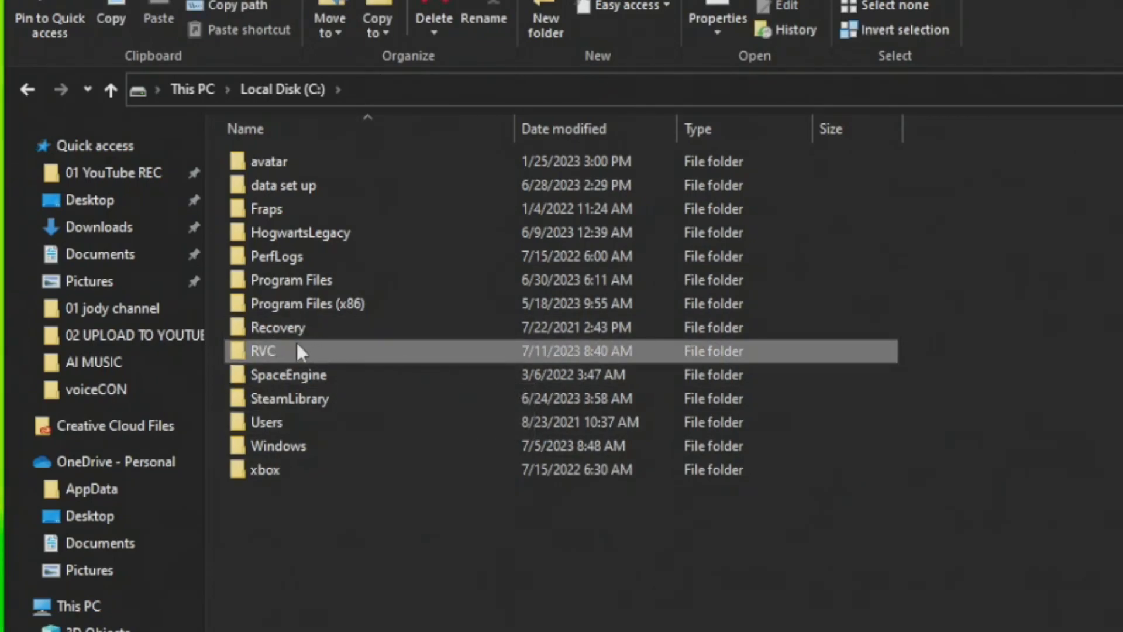
double_click(263, 351)
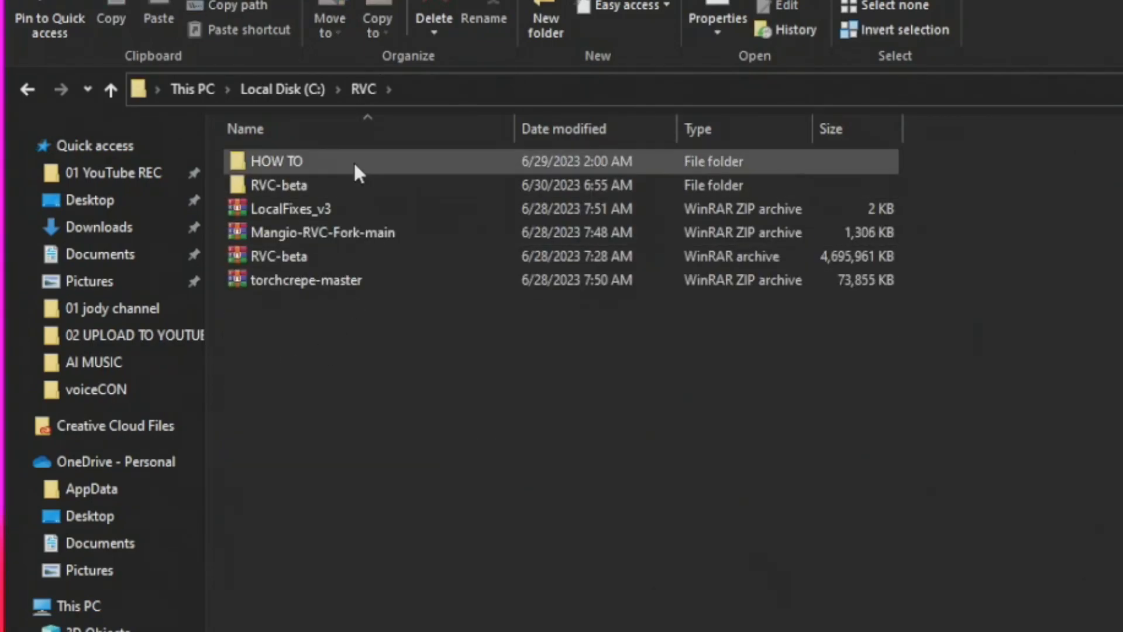
mouse_move(358, 168)
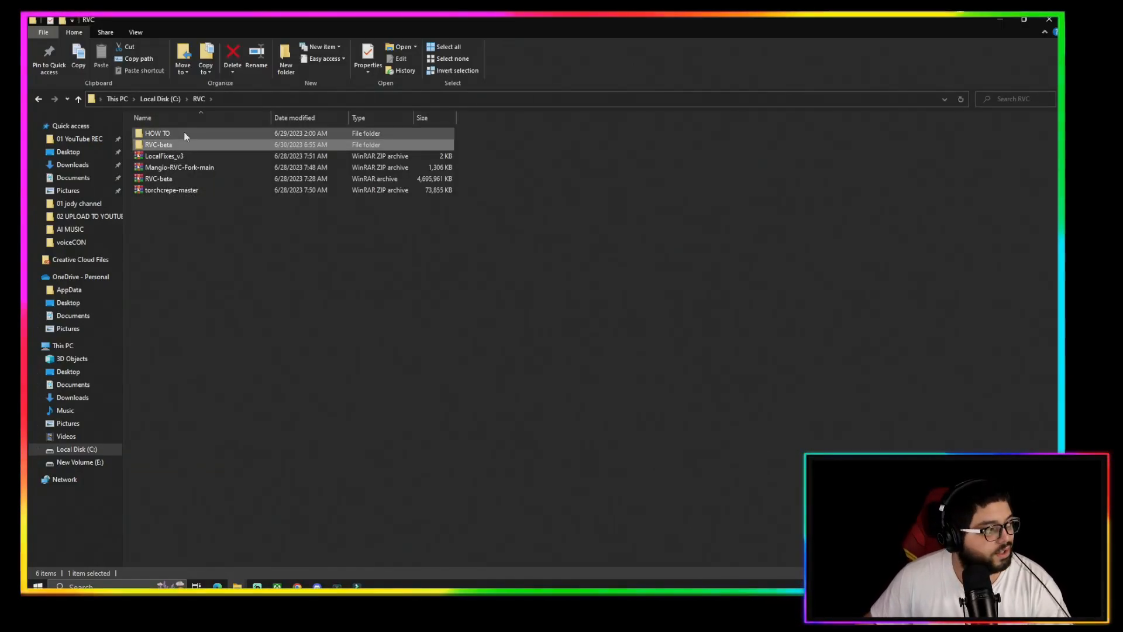
double_click(157, 133)
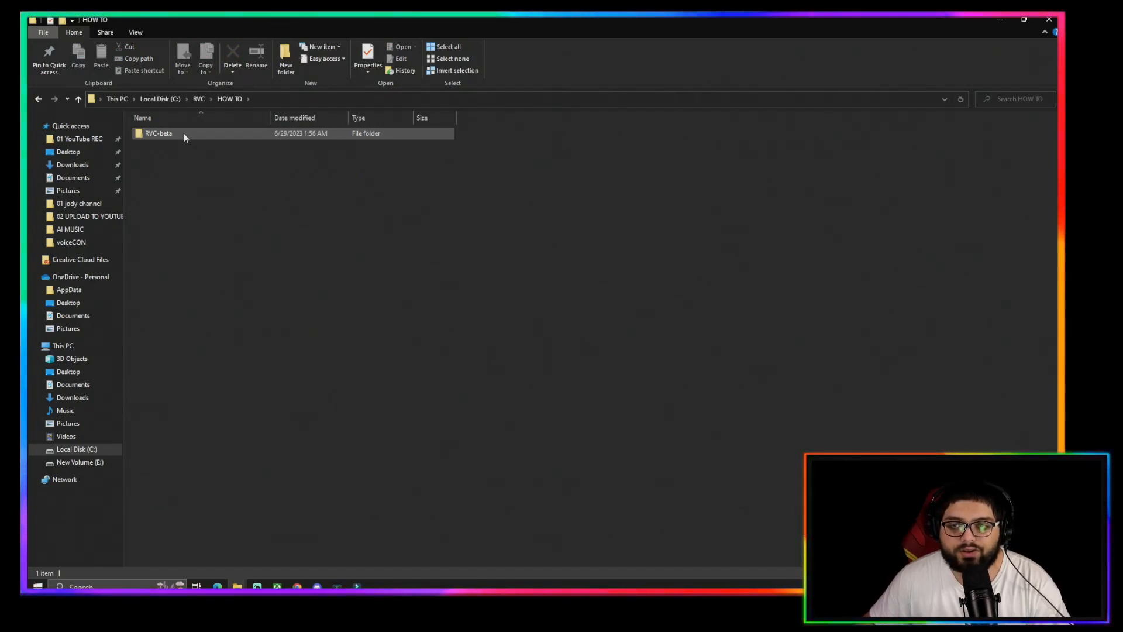
click(158, 133)
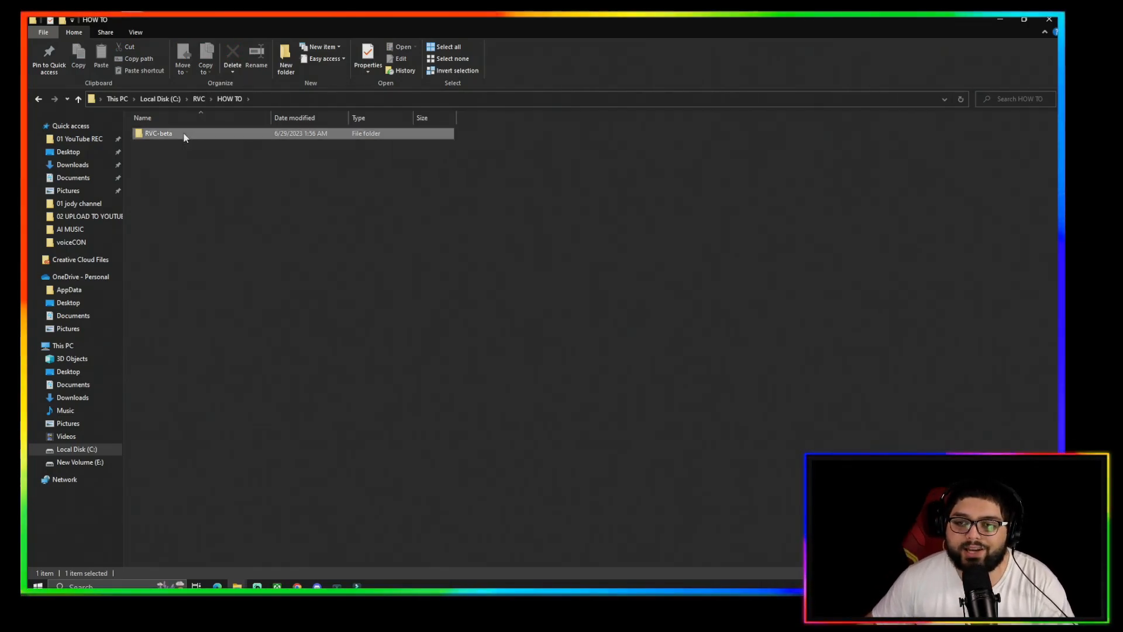
double_click(158, 133)
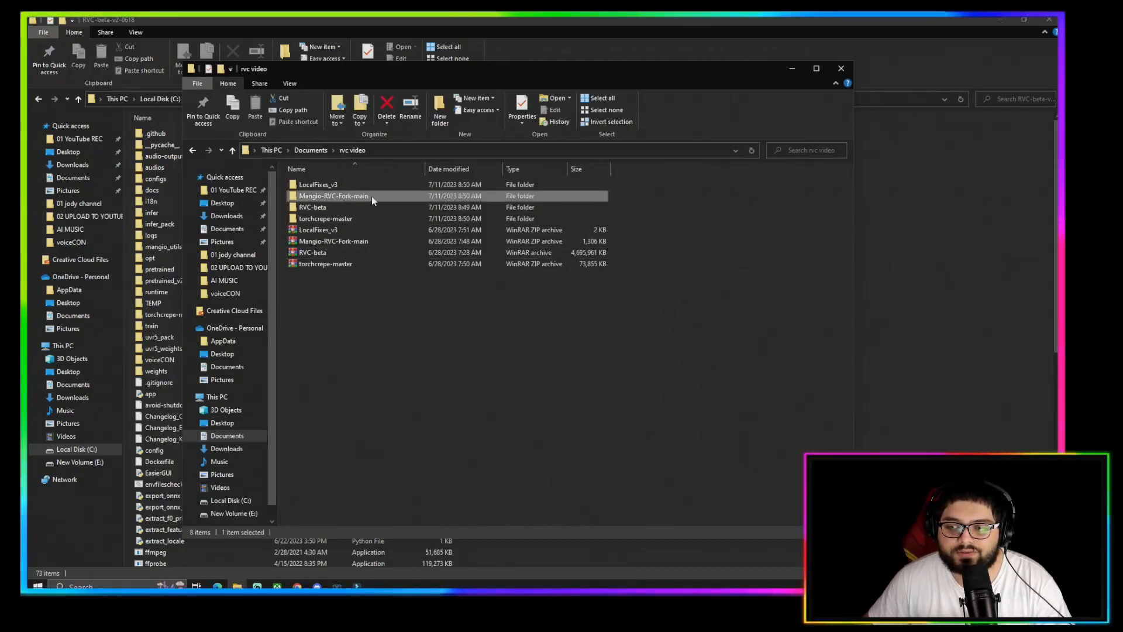
mouse_move(333, 195)
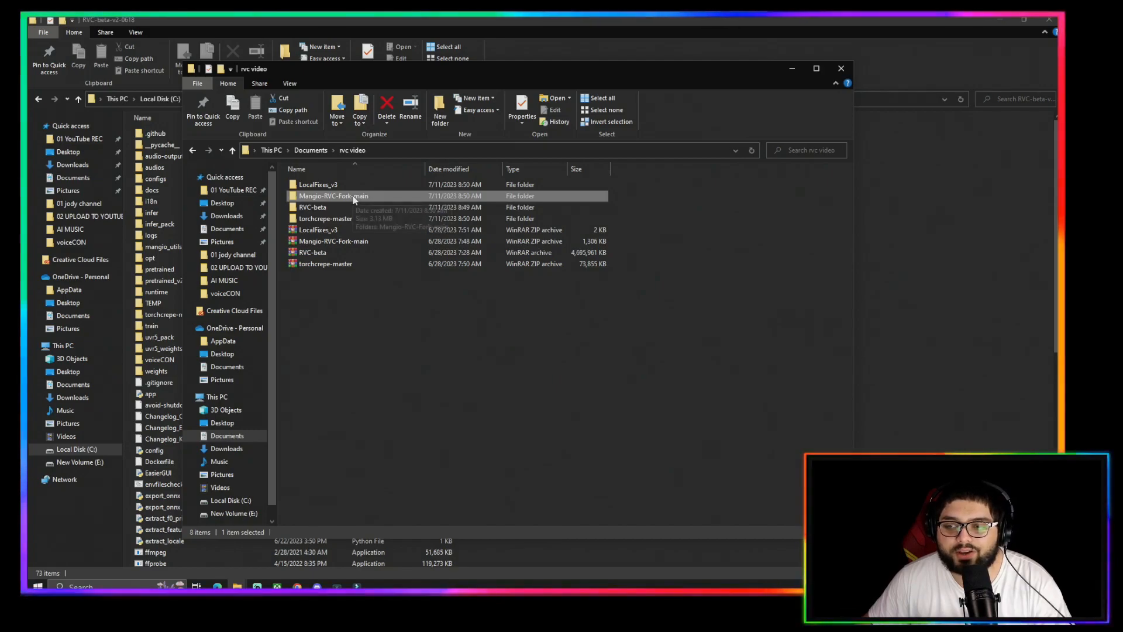
- Move all Mangio-RVC-Fork-main files into RVC-beta-v2-0618, replacing same-named files
double_click(332, 195)
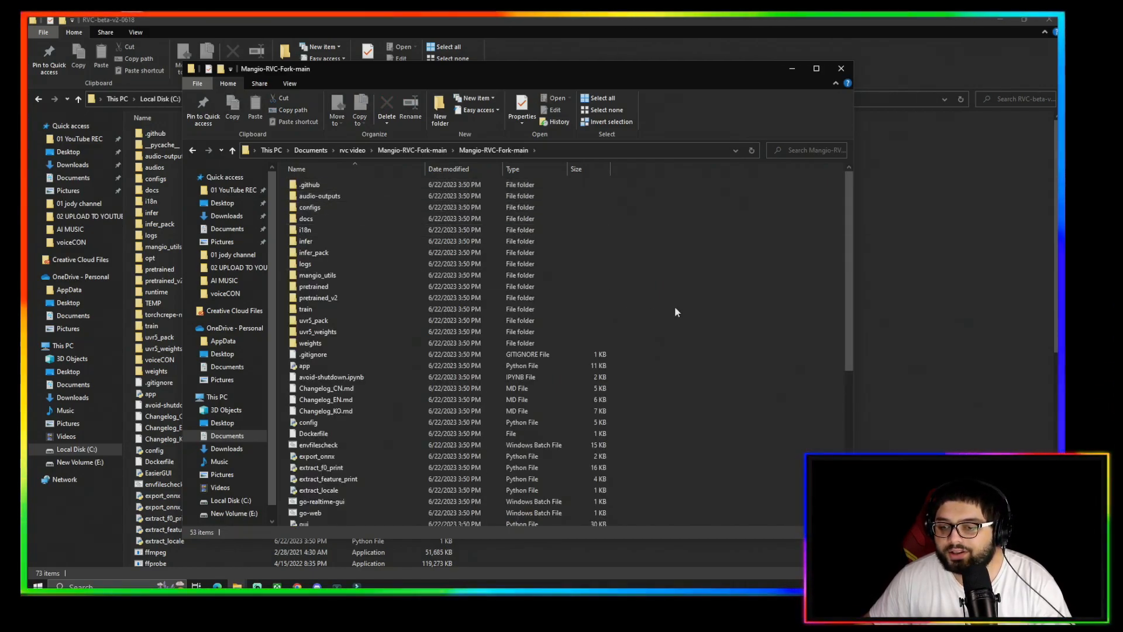
key(ctrl+a)
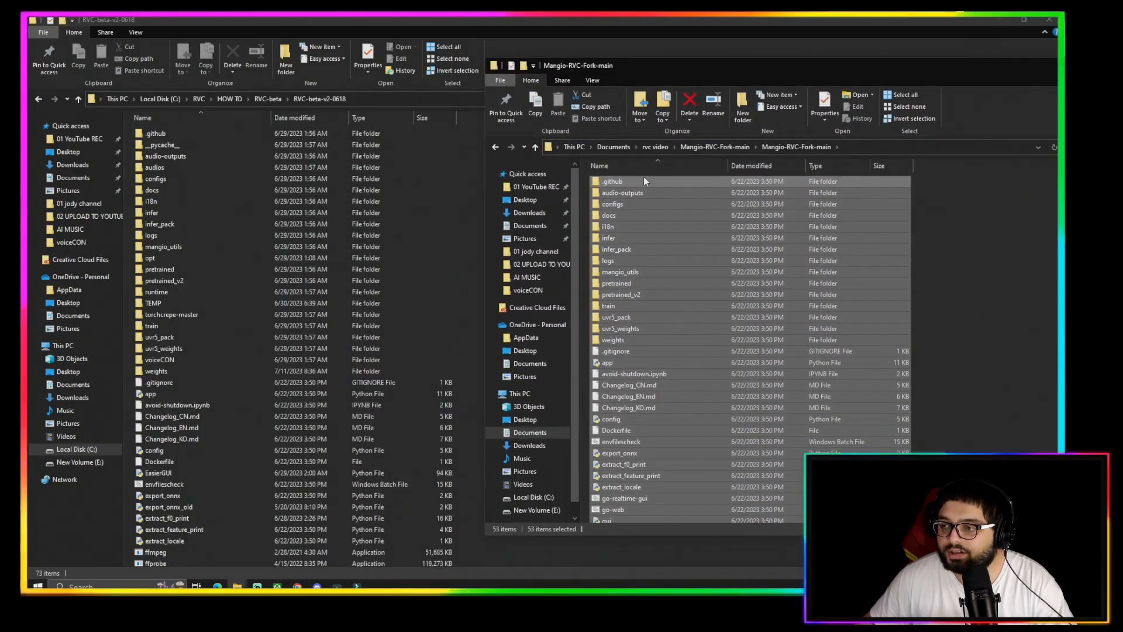
click(1042, 20)
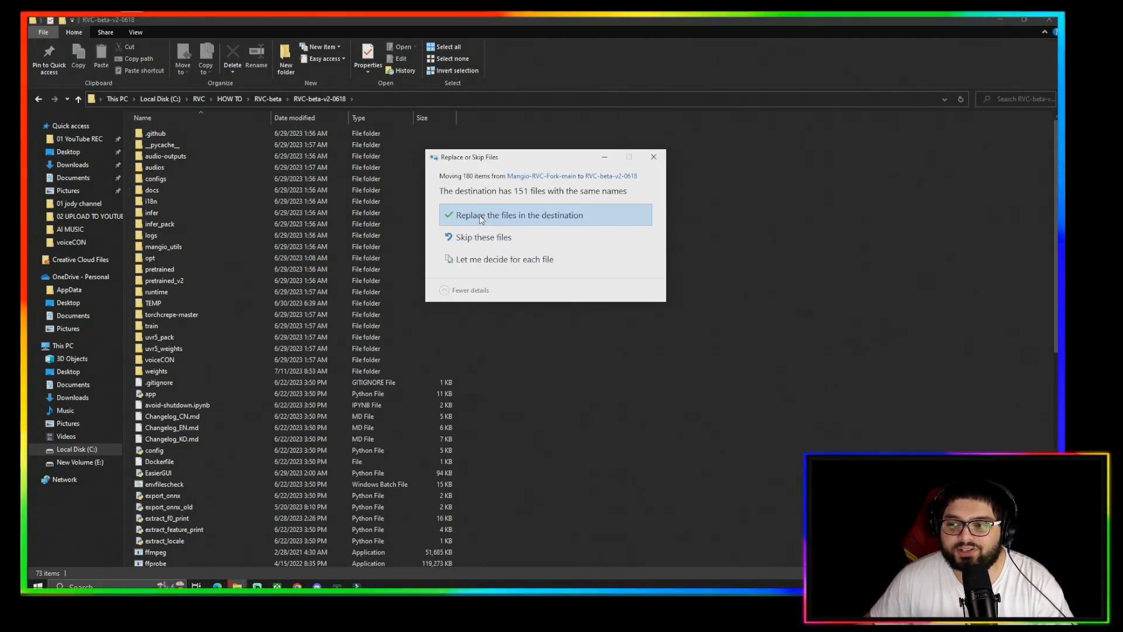
click(516, 215)
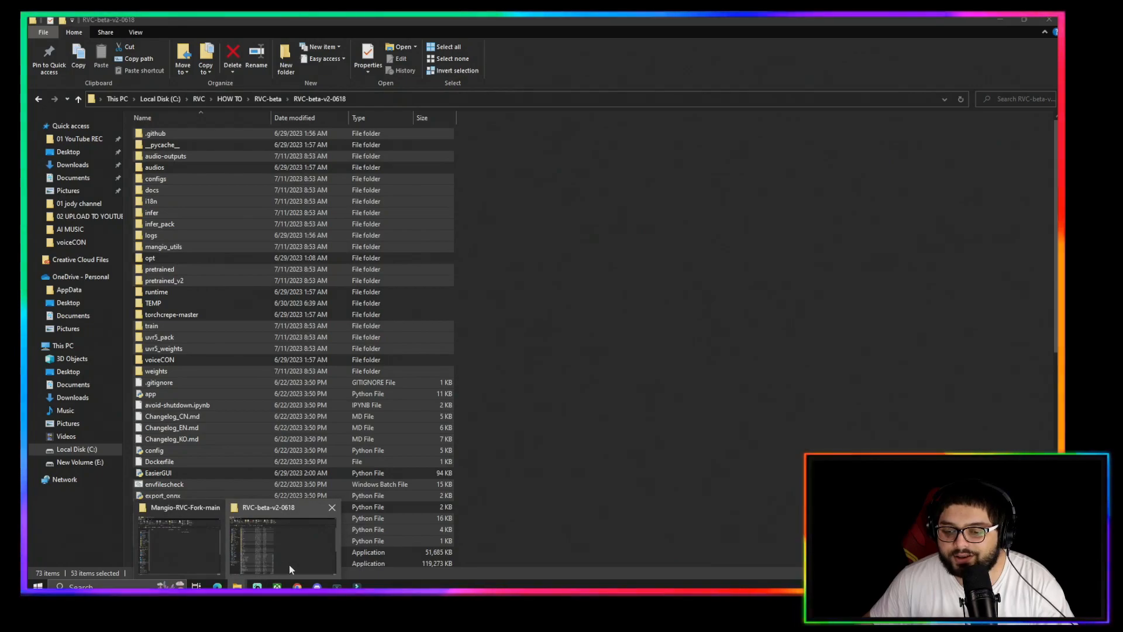
click(178, 542)
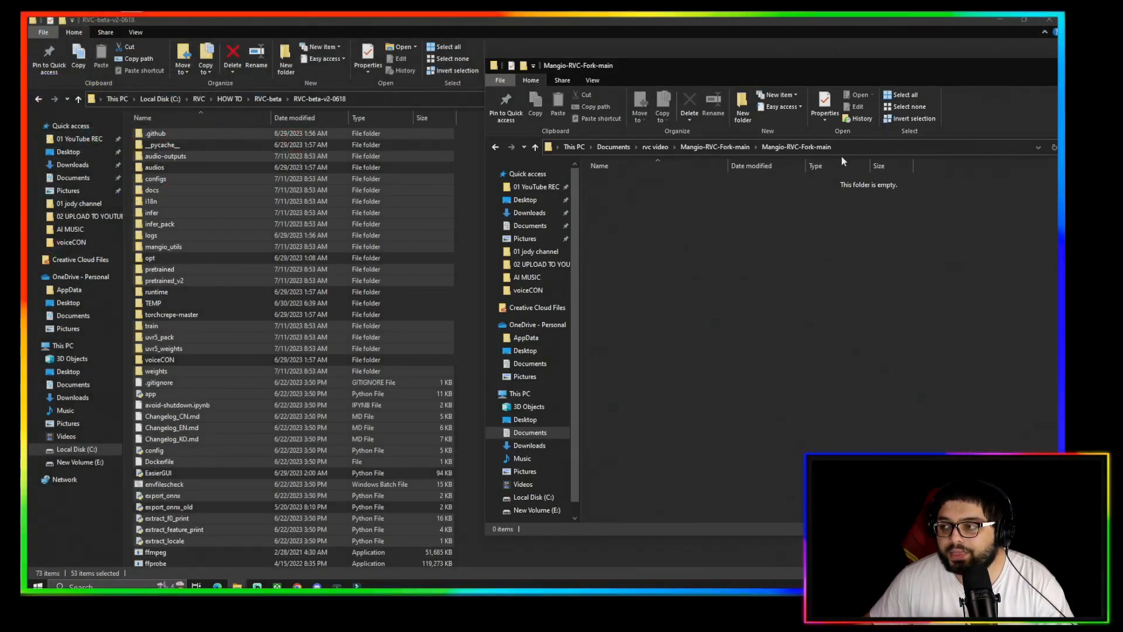
mouse_move(796, 147)
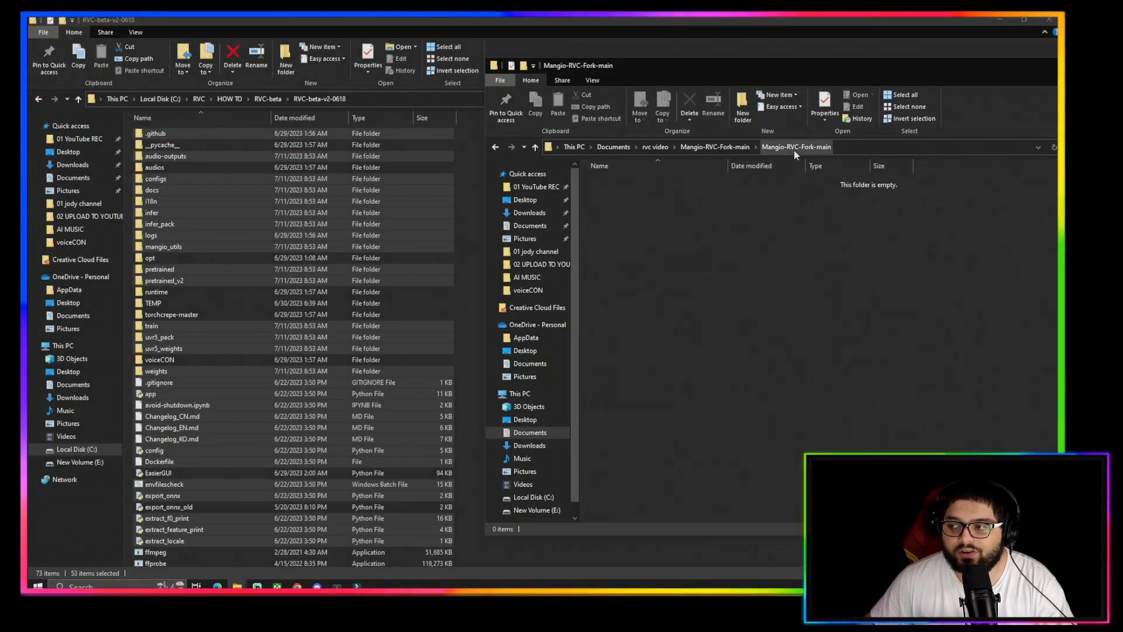
- Go back up from the empty fork folder to the rvc video folder
click(535, 147)
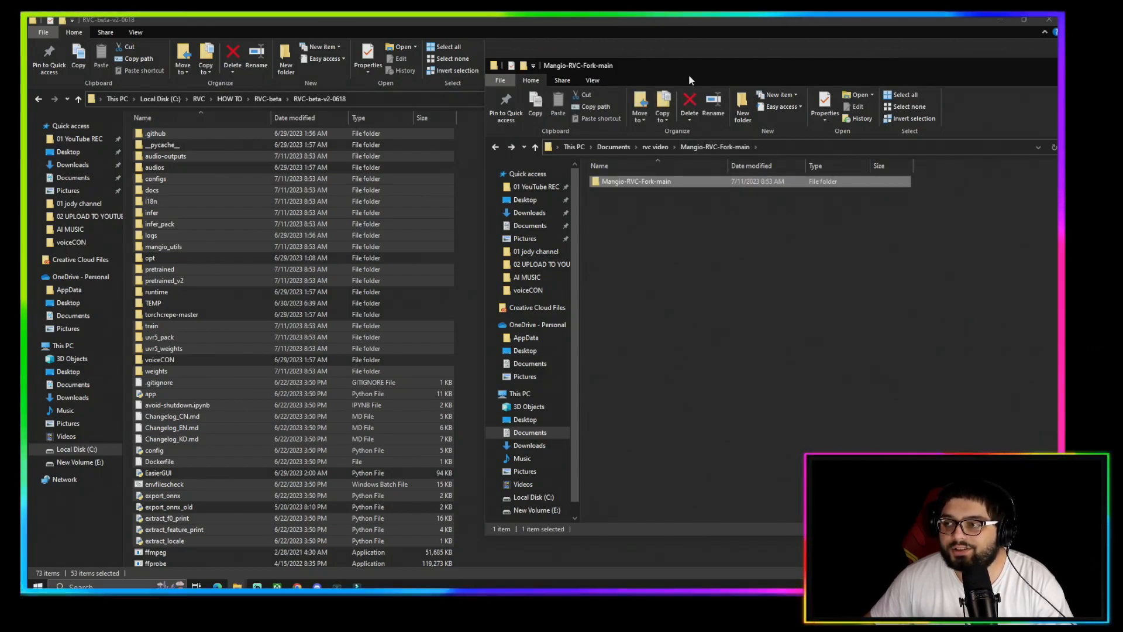
click(533, 147)
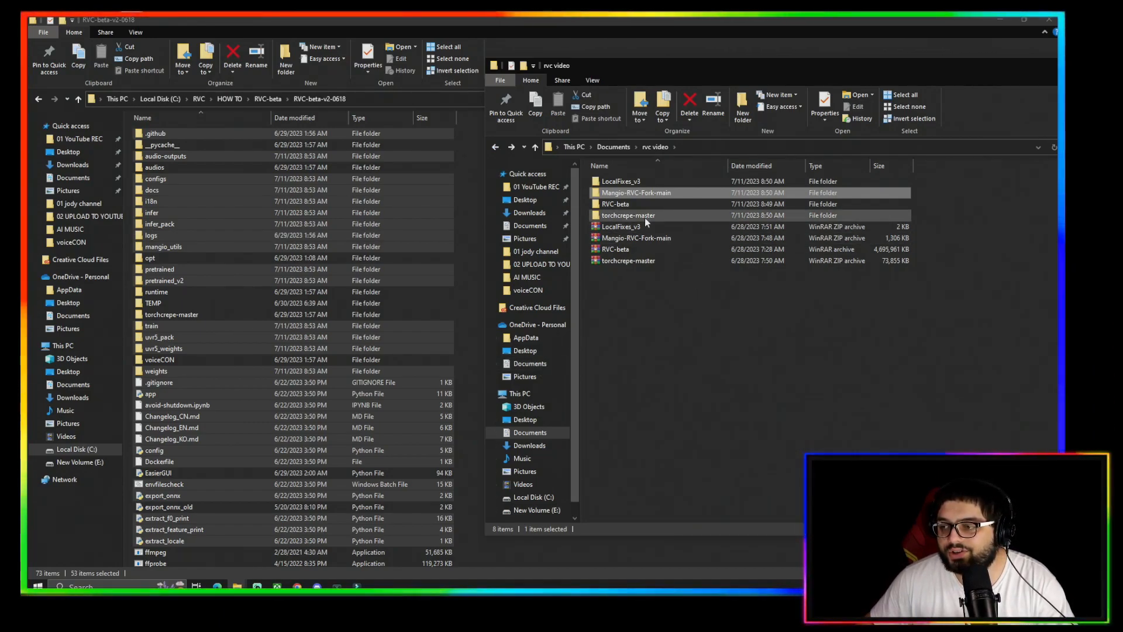
- Copy the torchcrepe folder from torchcrepe-master into RVC-beta-v2-0618
double_click(627, 216)
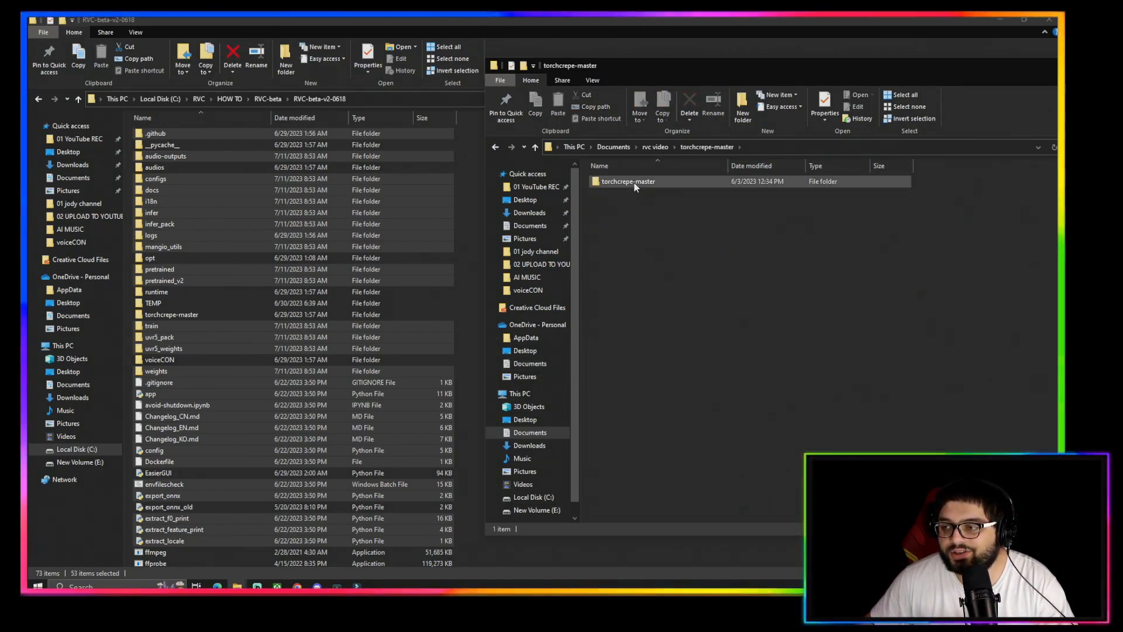
double_click(628, 181)
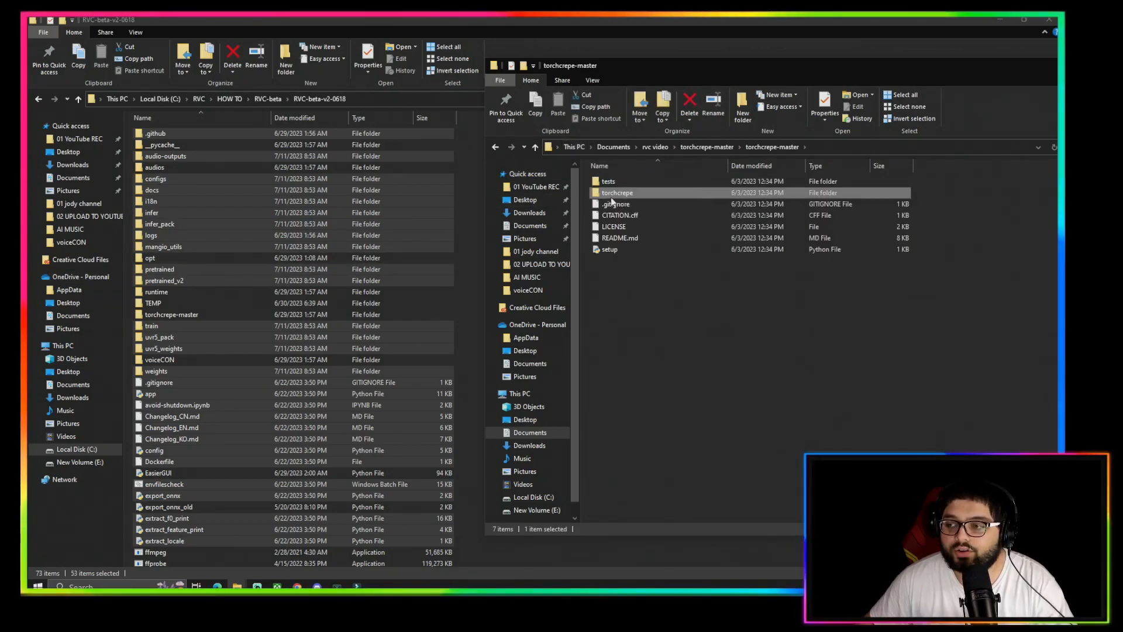
click(1049, 20)
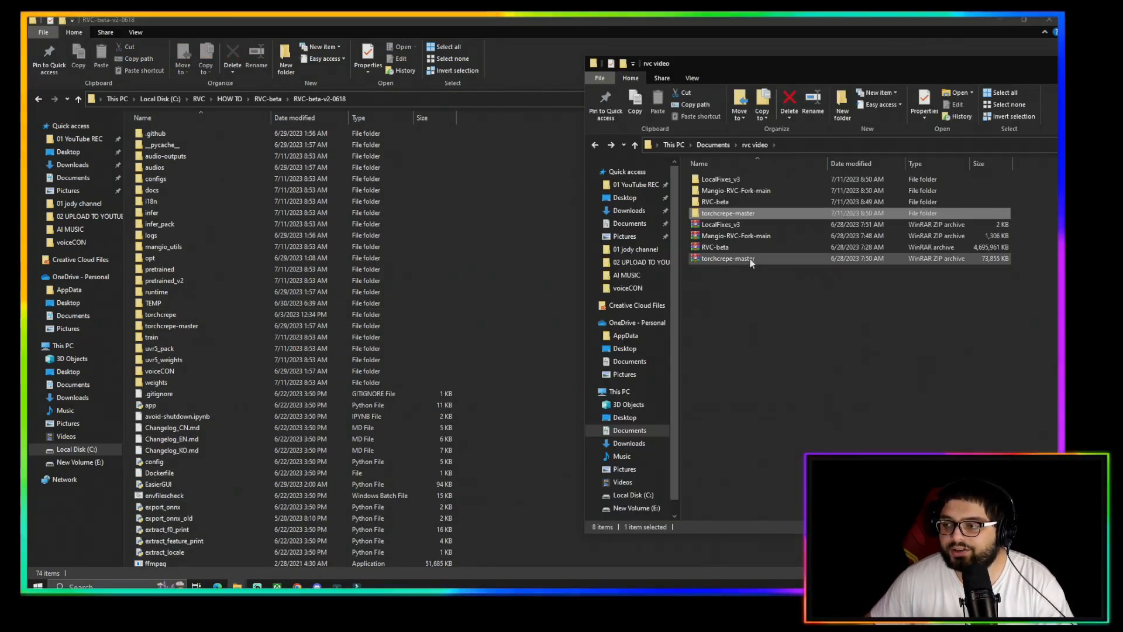
- Open the LocalFixes_v3 folder inside rvc video
click(720, 179)
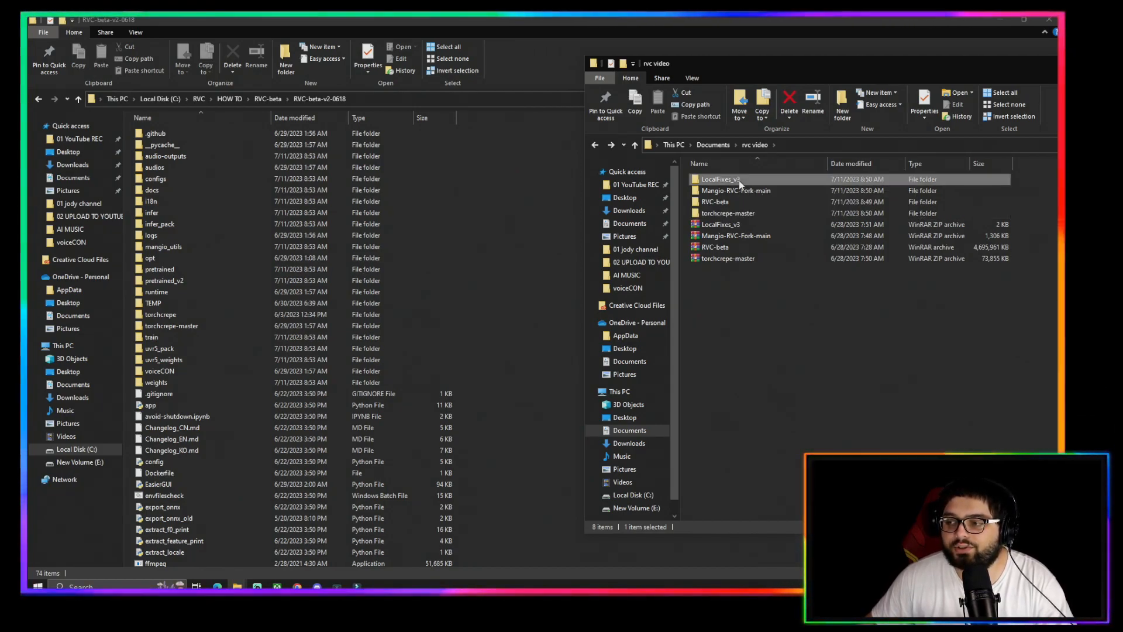
double_click(719, 179)
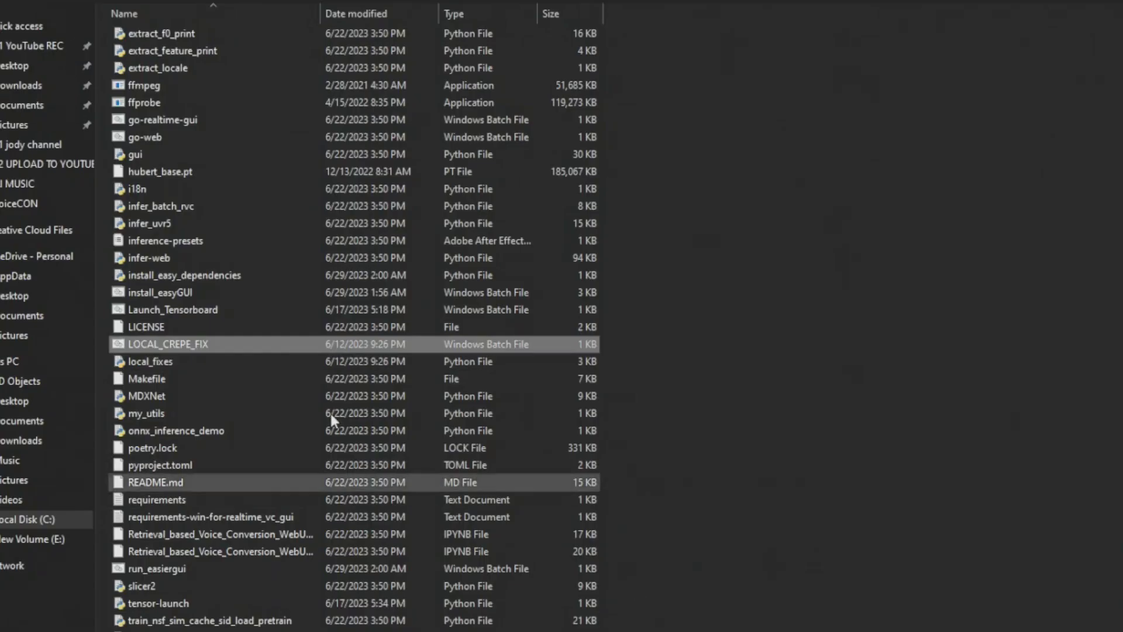
mouse_move(204, 356)
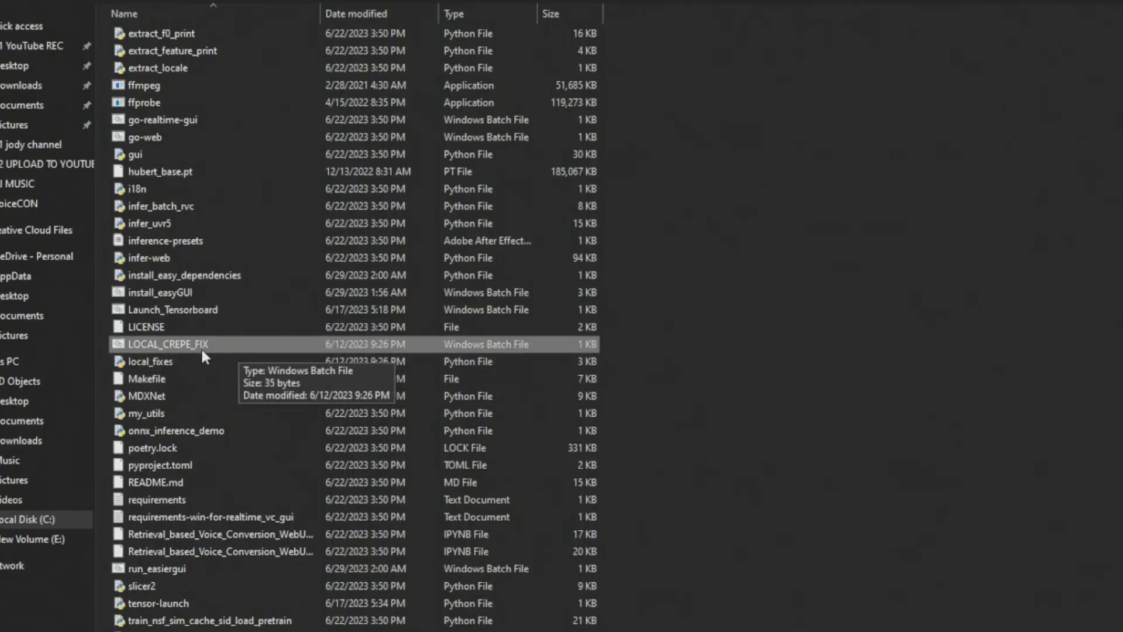
- Run LOCAL_CREPE_FIX.bat in RVC-beta-v2-0618 and confirm local fixes succeeded
double_click(169, 344)
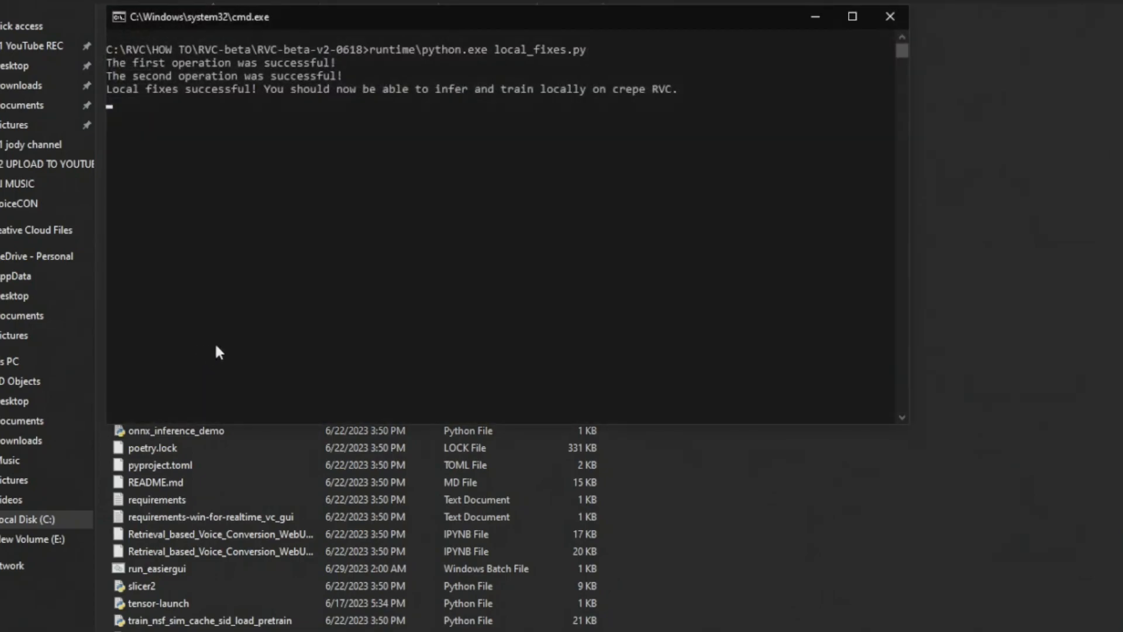
mouse_move(206, 129)
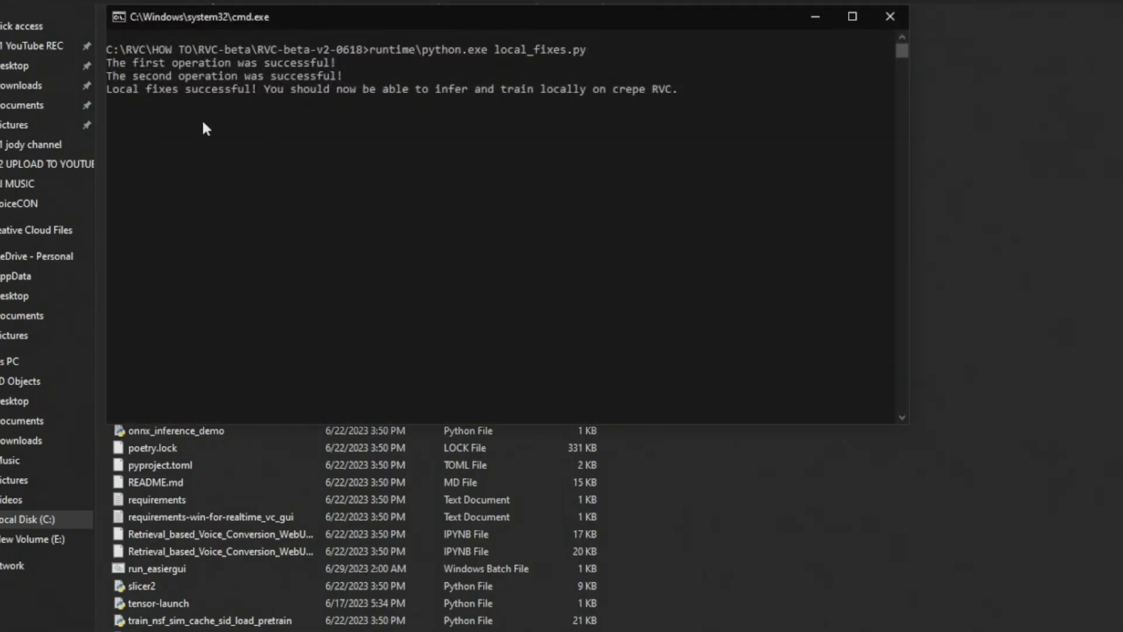
mouse_move(276, 156)
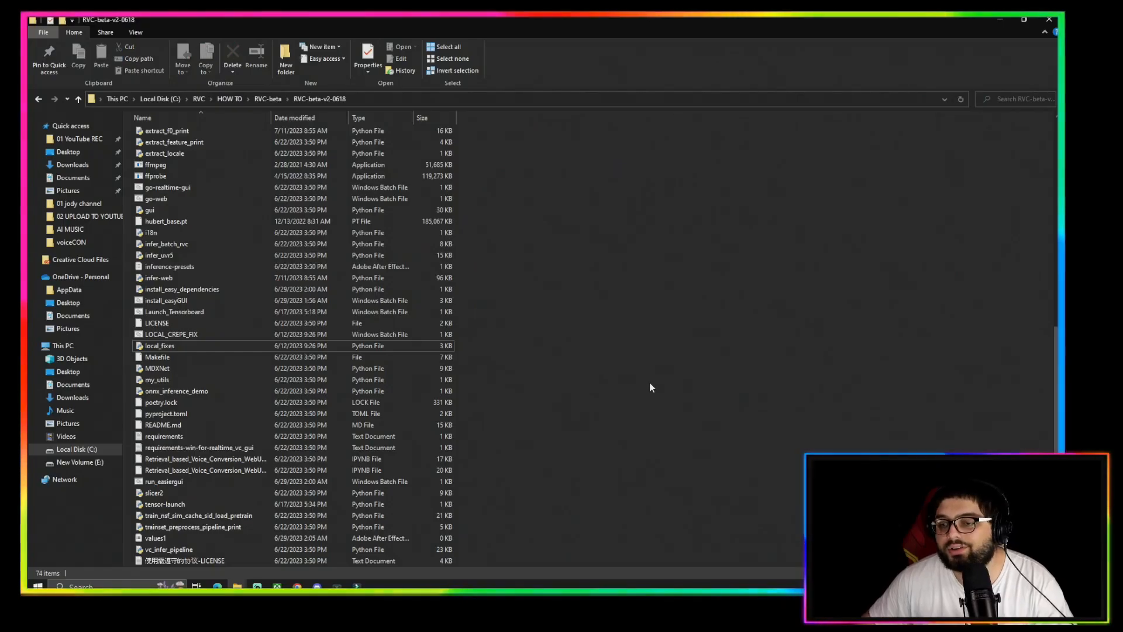
mouse_move(649, 384)
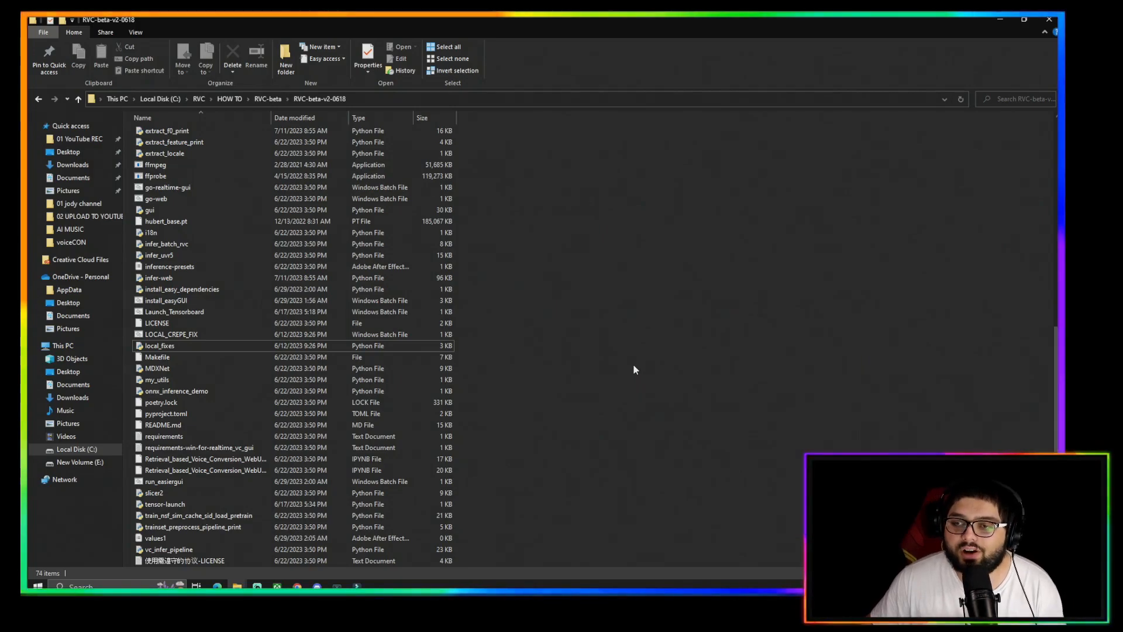
mouse_move(579, 363)
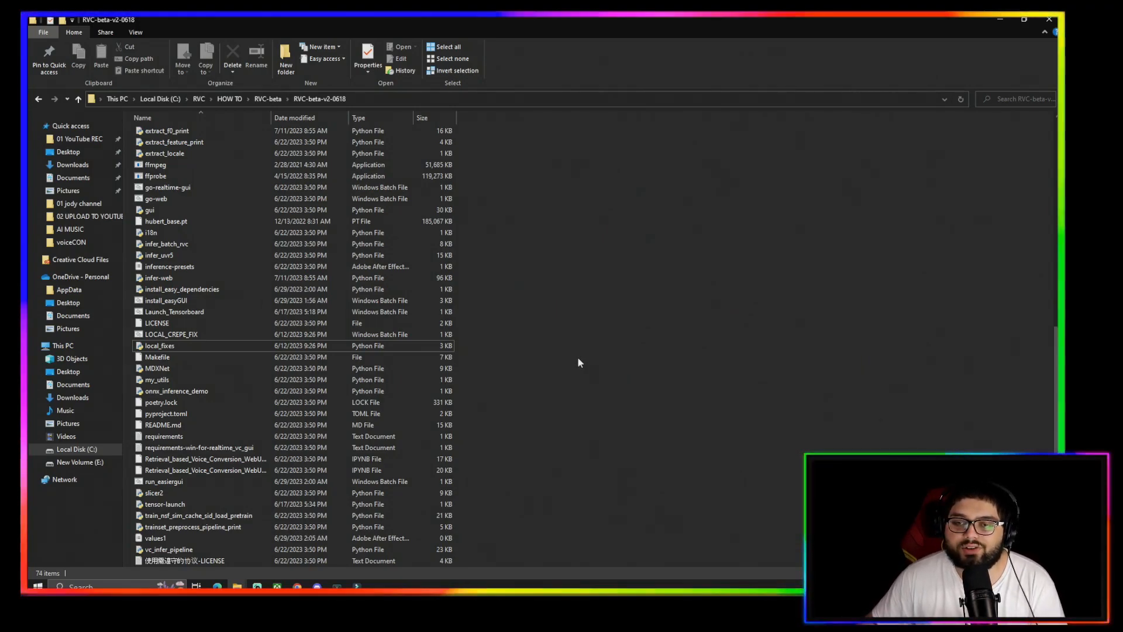
scroll(up, 3)
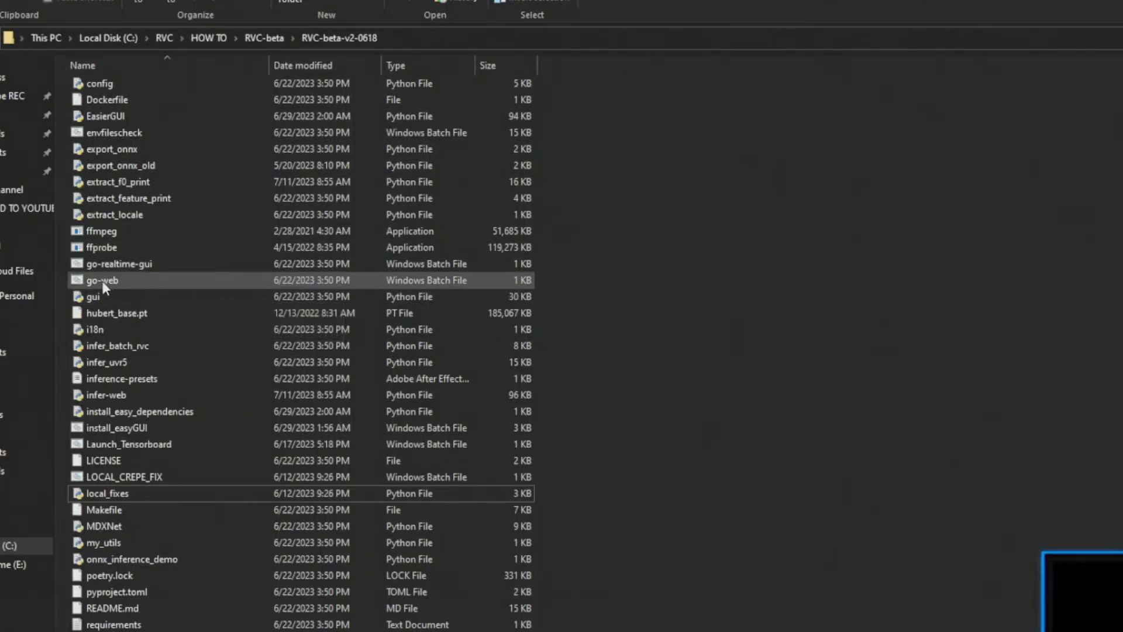
mouse_move(104, 286)
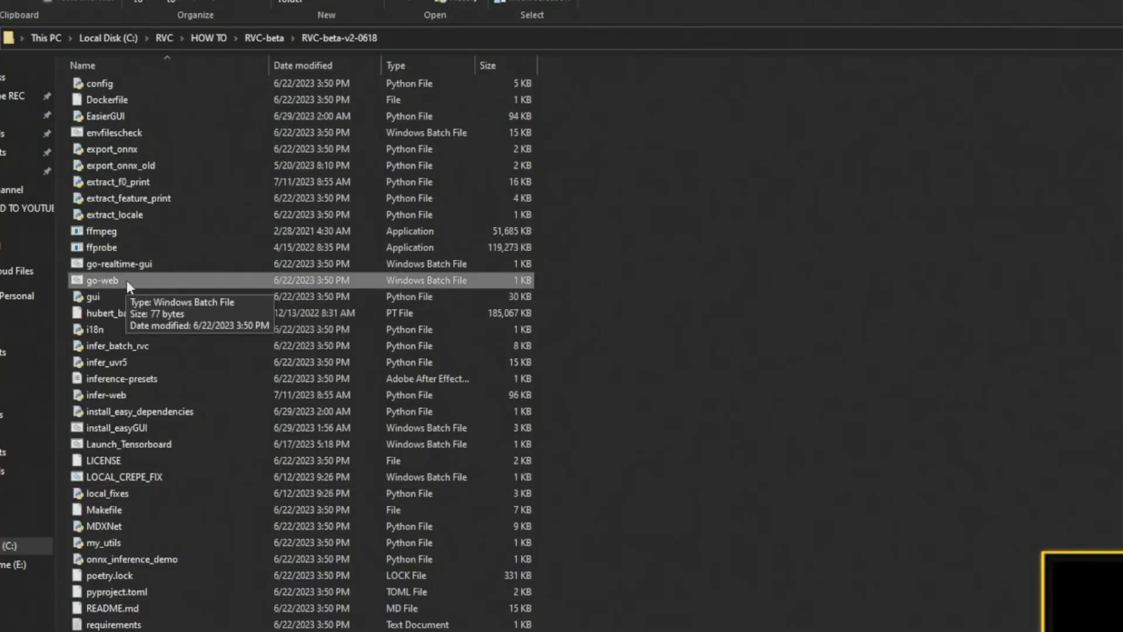
mouse_move(131, 286)
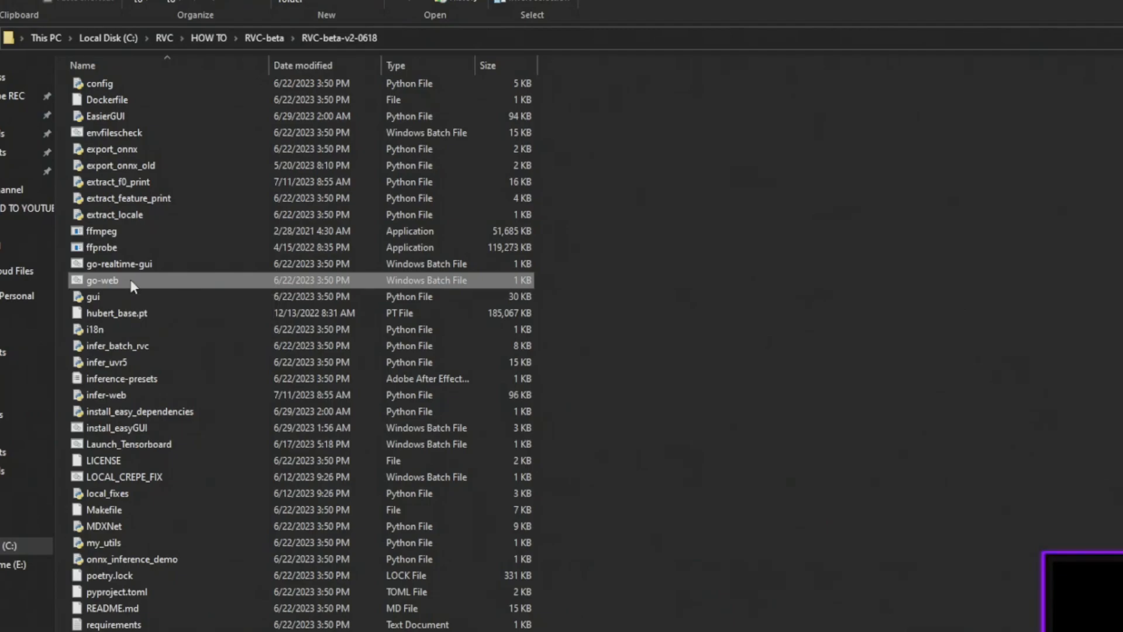
- Launch go-web.bat to start the web interface on port 7897, allowing Python through the firewall
double_click(103, 279)
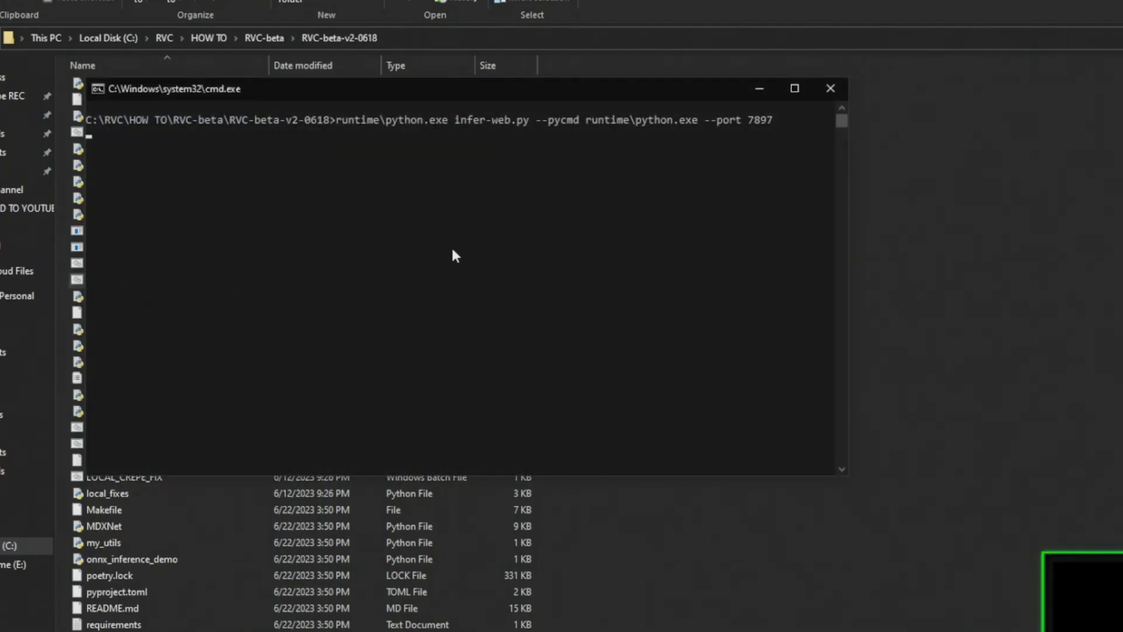
mouse_move(403, 199)
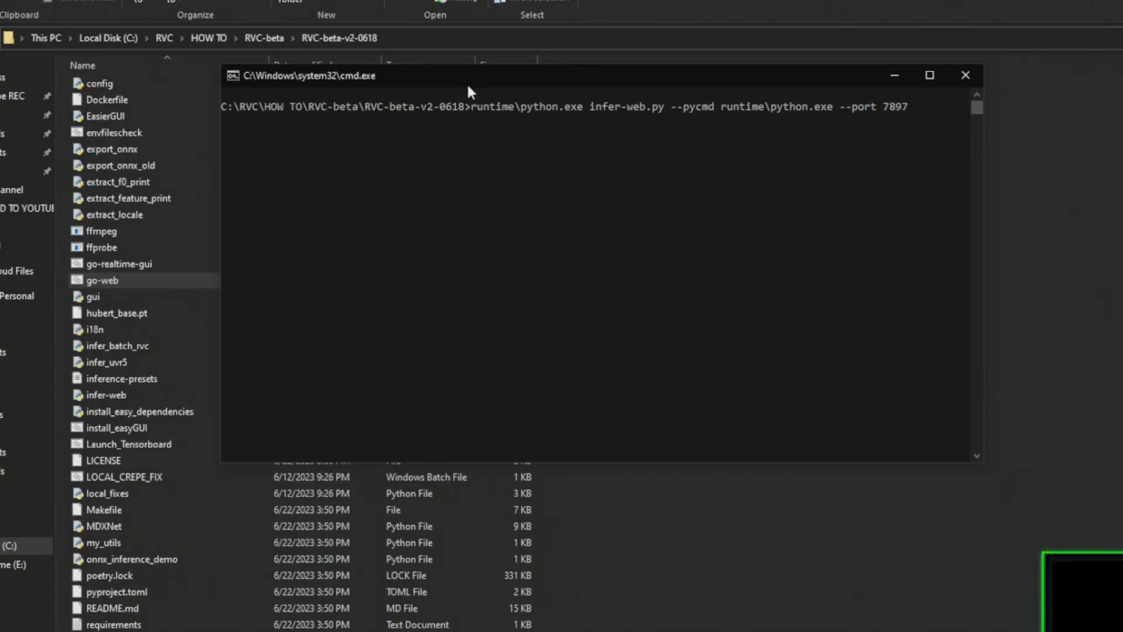
mouse_move(493, 185)
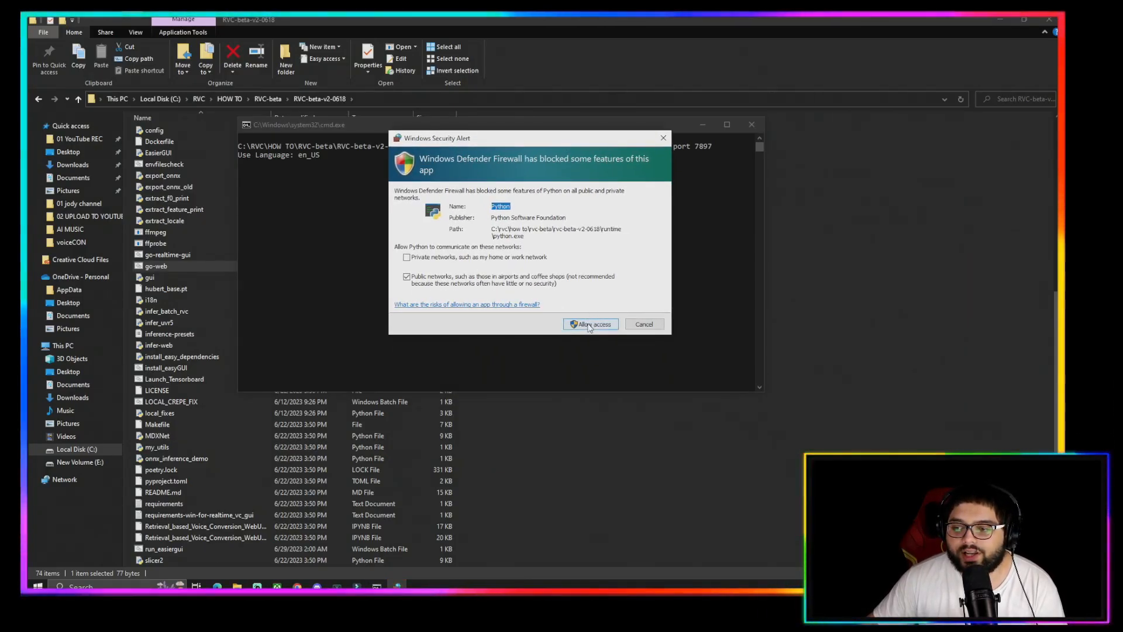
click(589, 324)
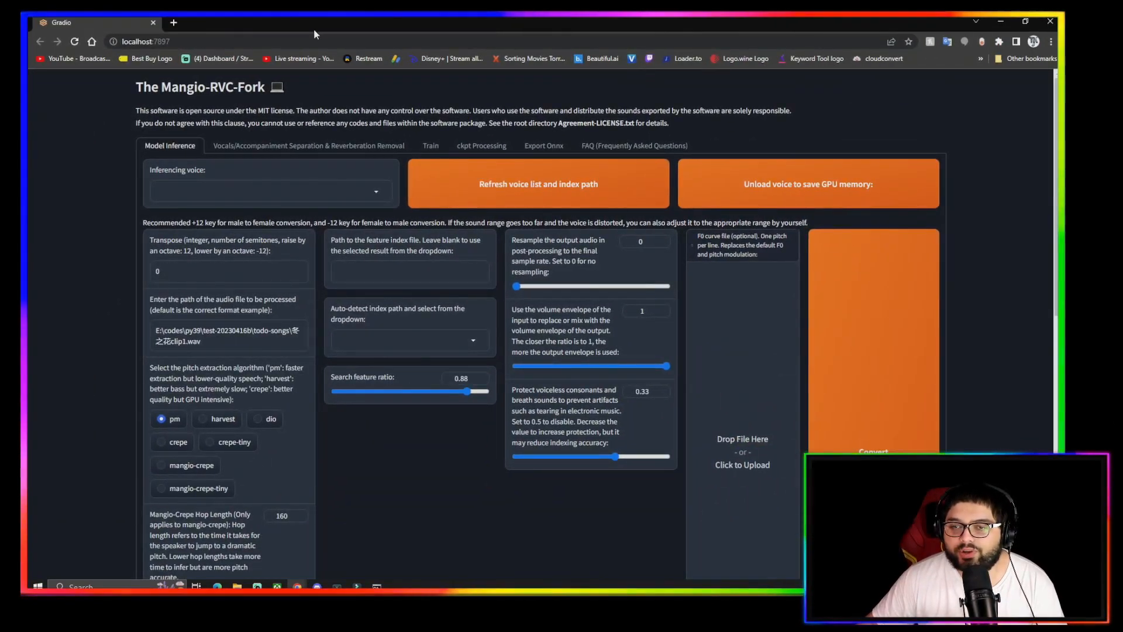
mouse_move(201, 141)
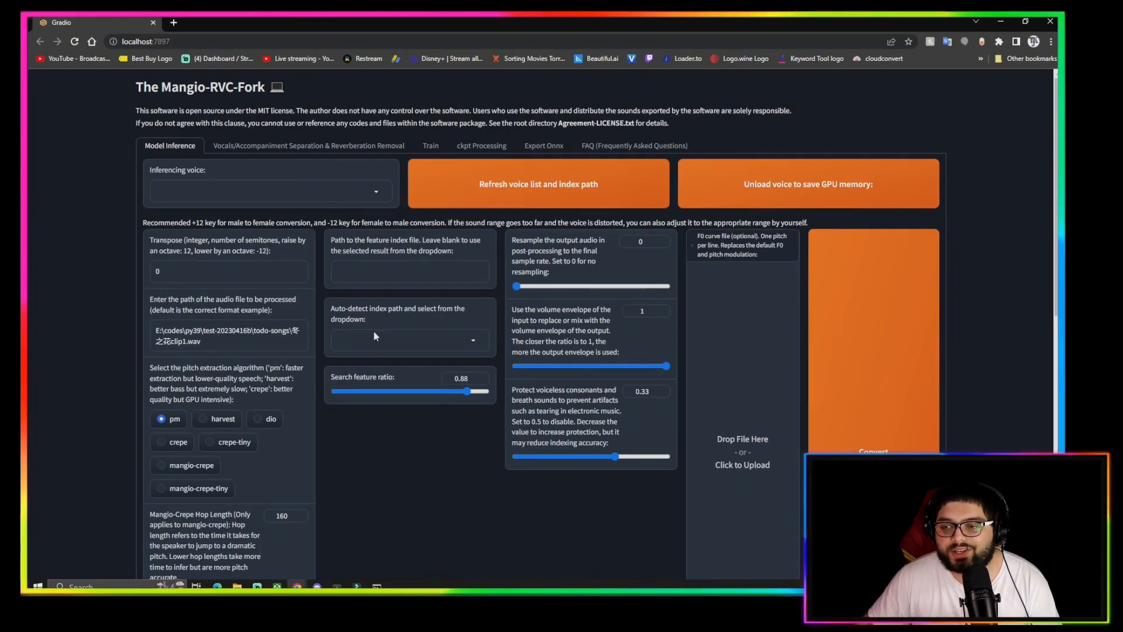
mouse_move(406, 452)
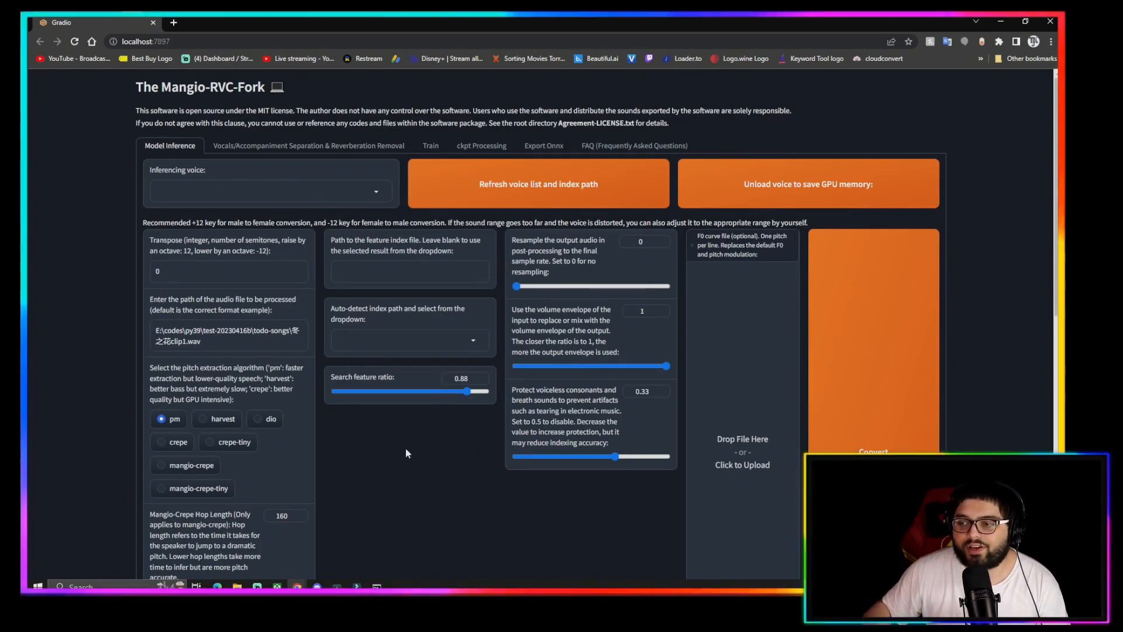
mouse_move(418, 462)
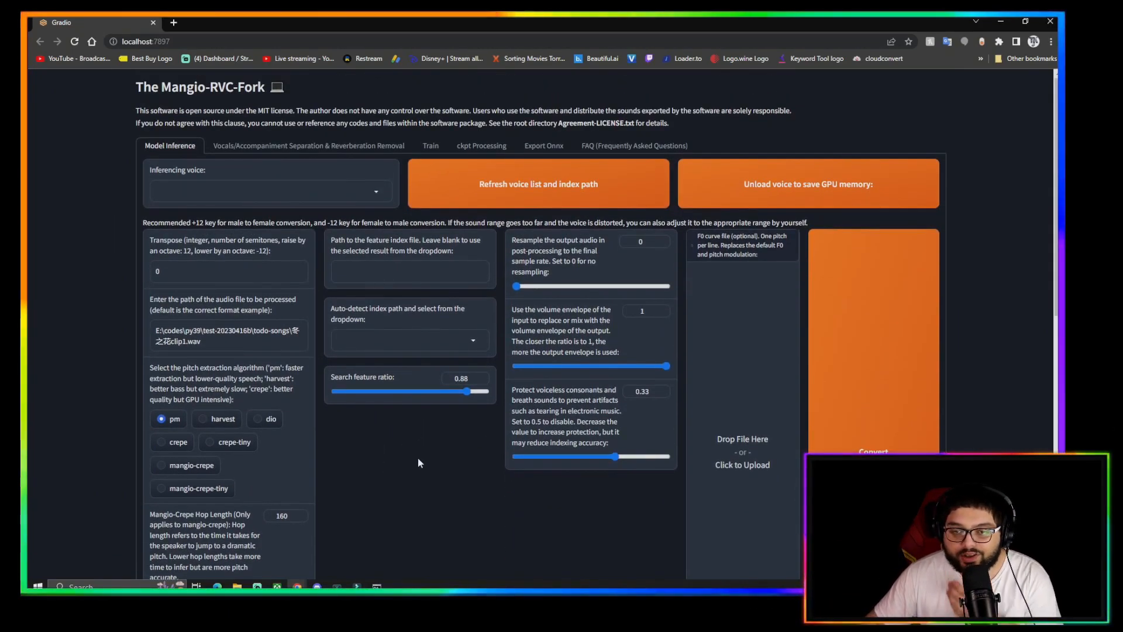
click(430, 145)
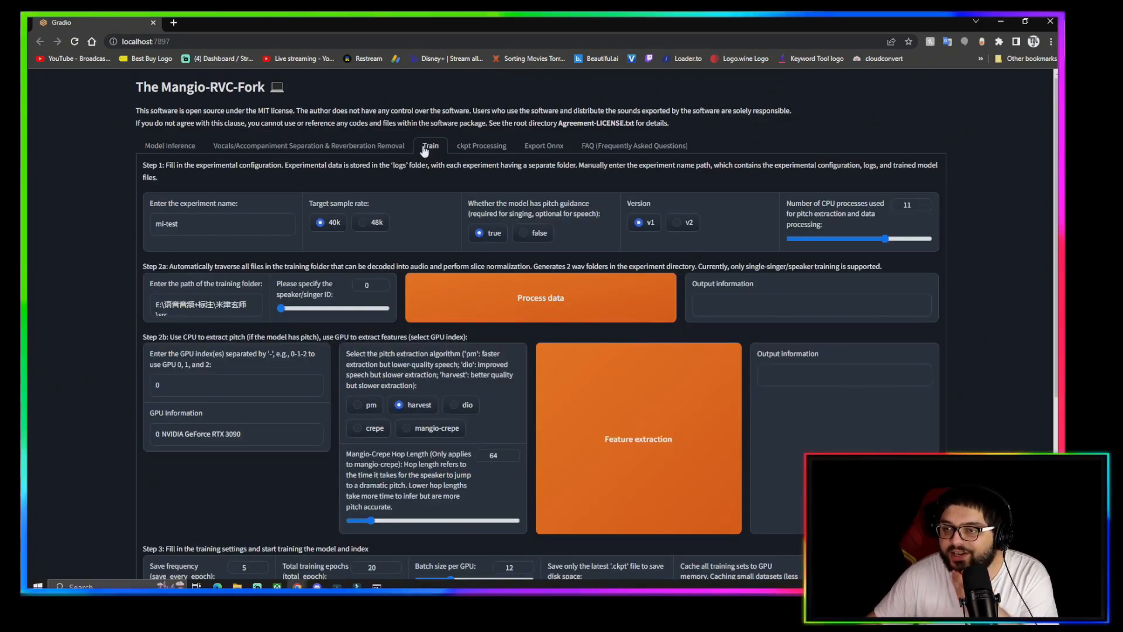
click(169, 145)
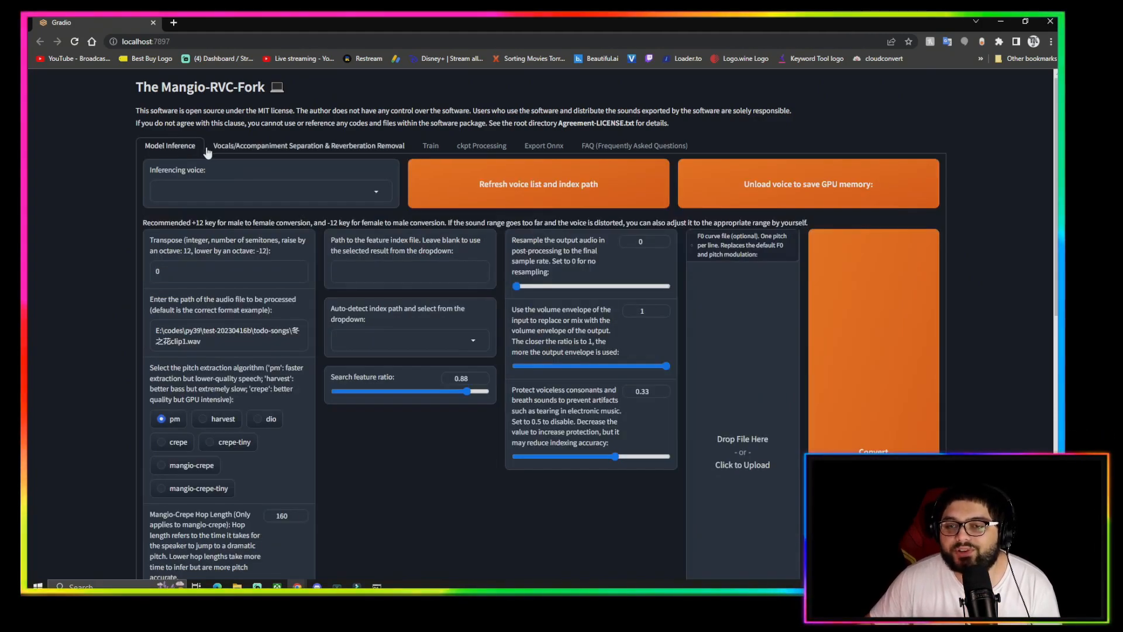
mouse_move(219, 156)
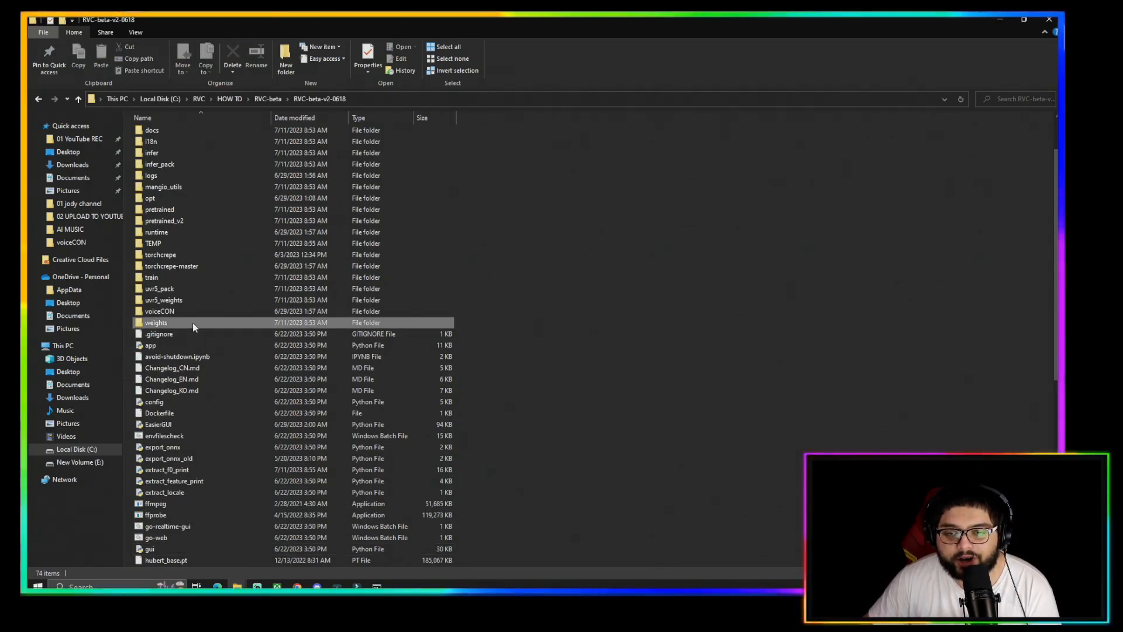
click(158, 287)
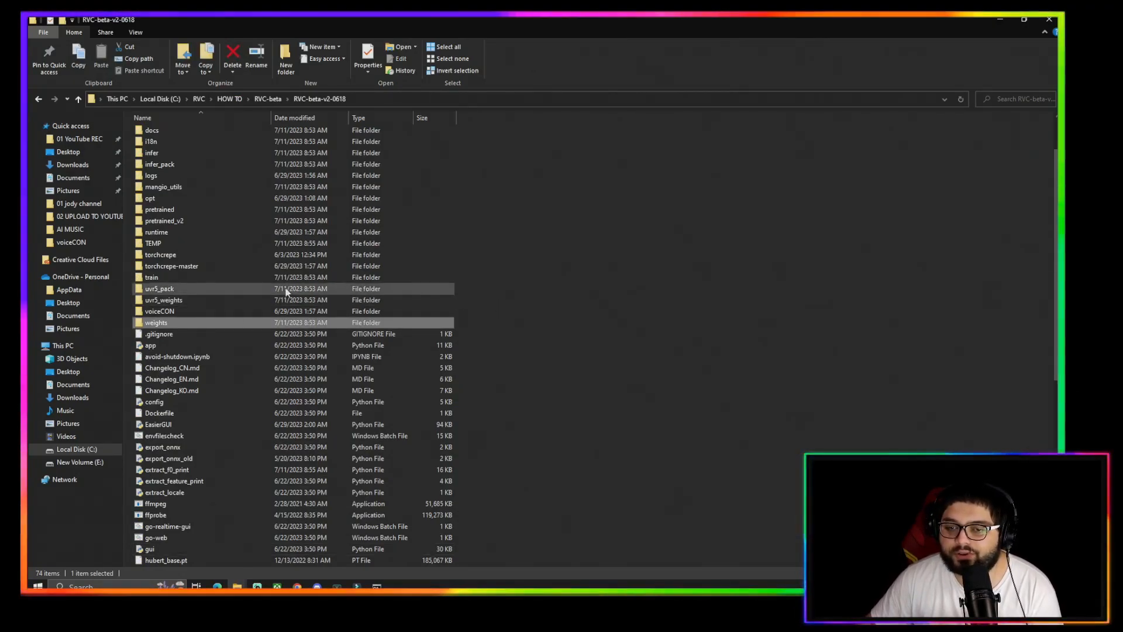
mouse_move(159, 333)
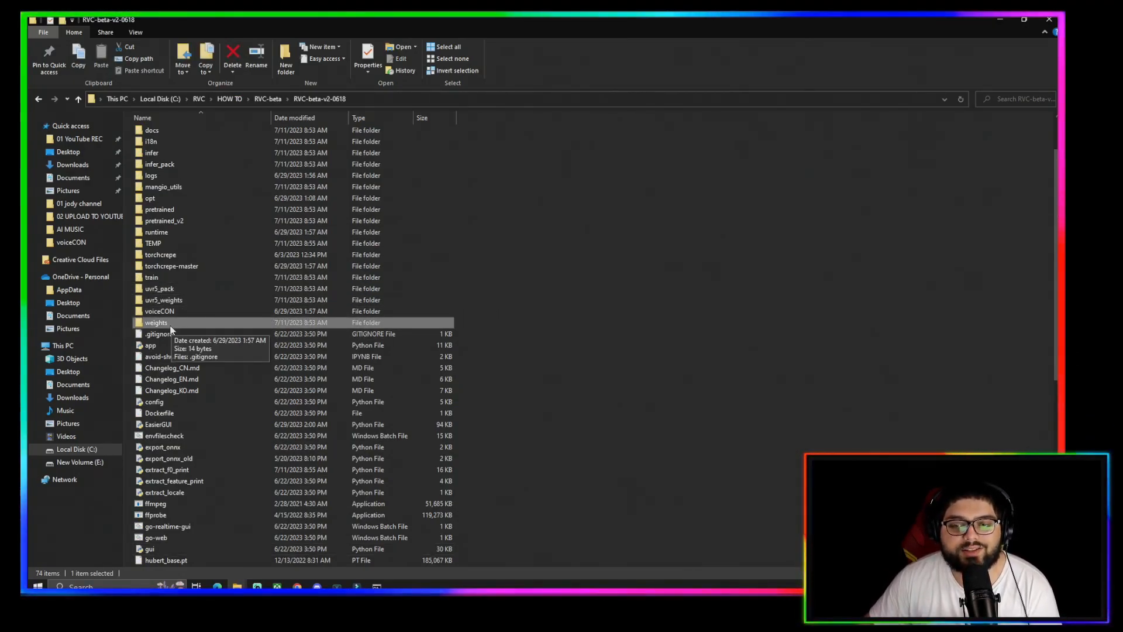
scroll(up, 3)
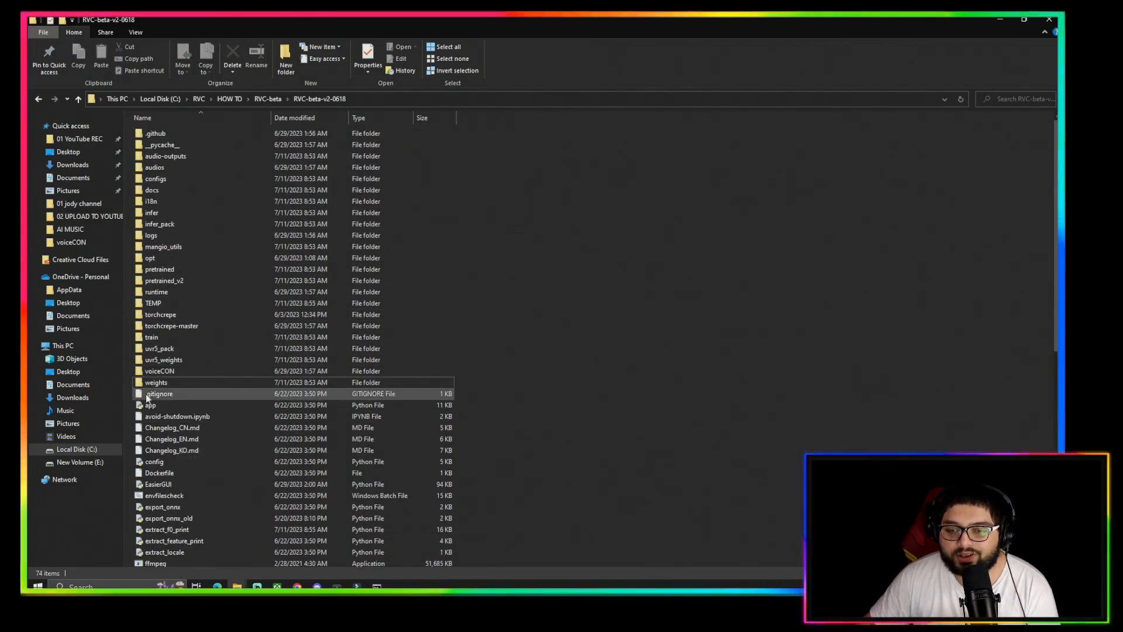
click(156, 382)
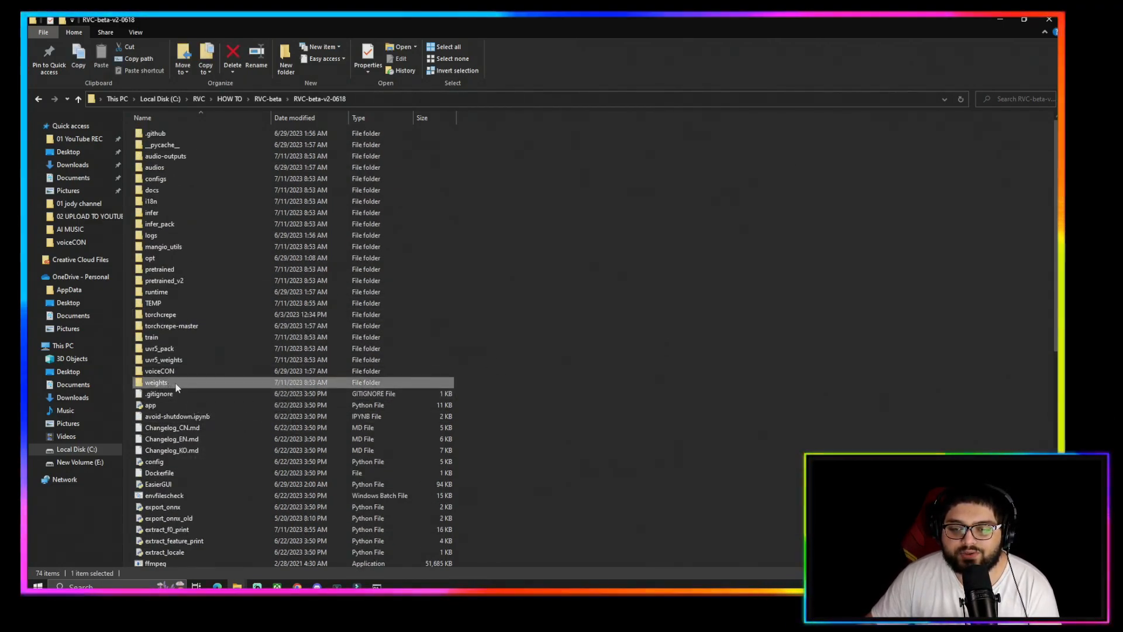
- Paste cudimodel.pth into the weights folder alongside .gitignore
double_click(156, 381)
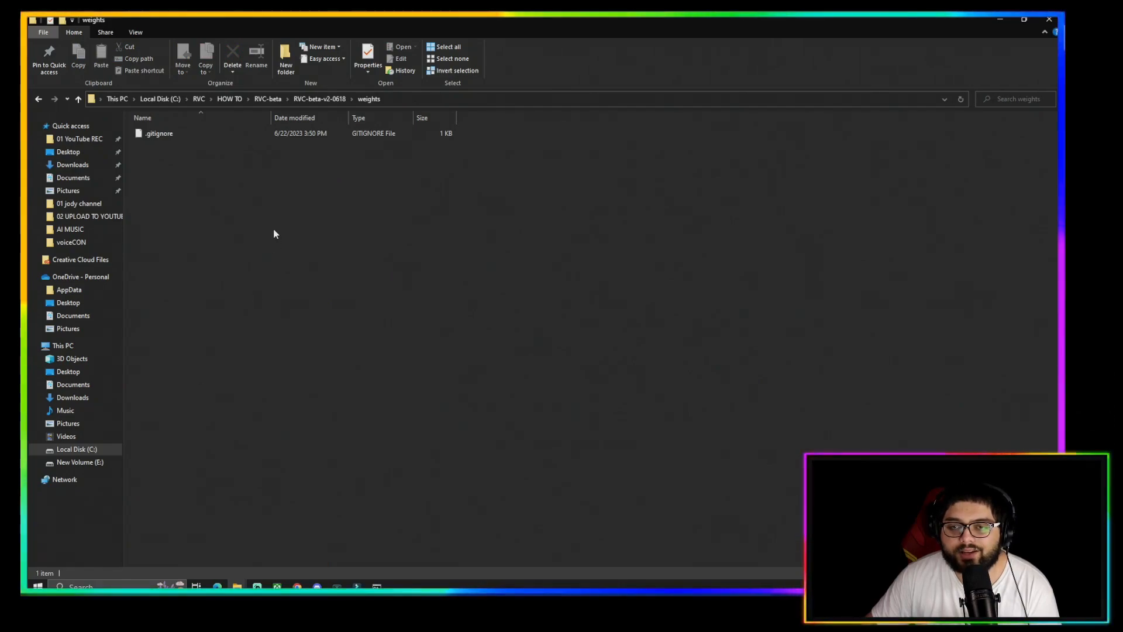
mouse_move(246, 401)
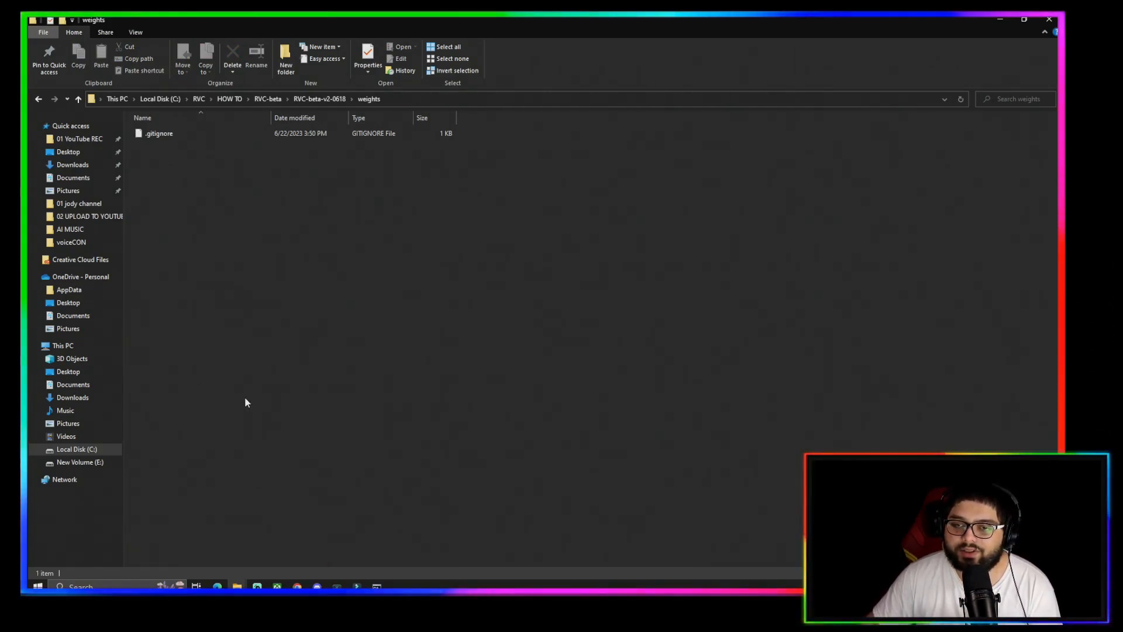
mouse_move(367, 242)
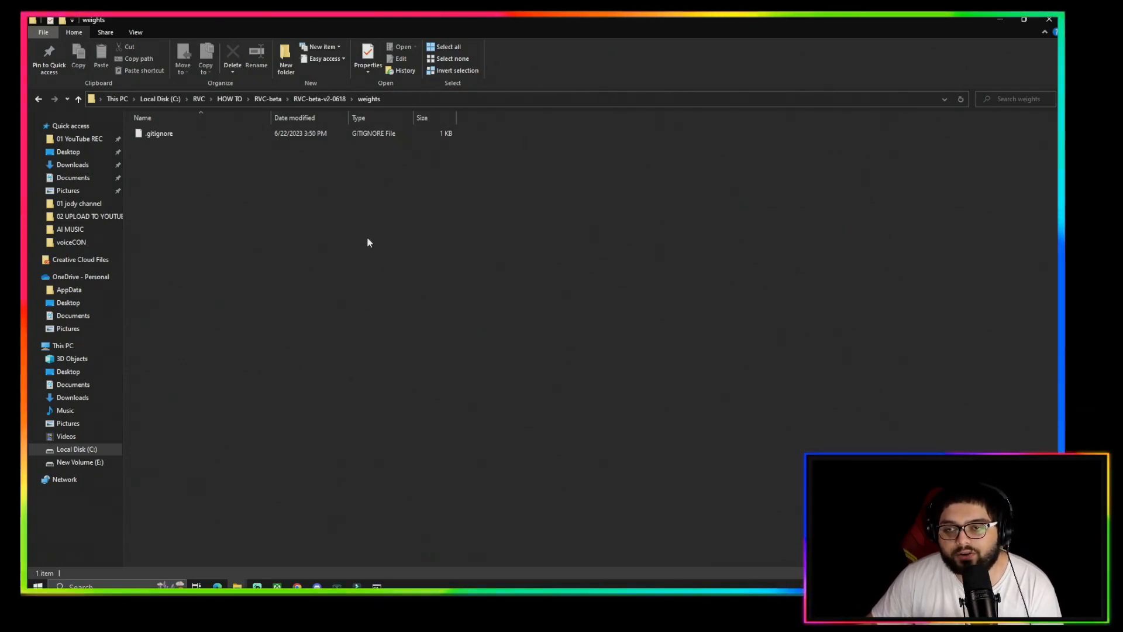
mouse_move(263, 191)
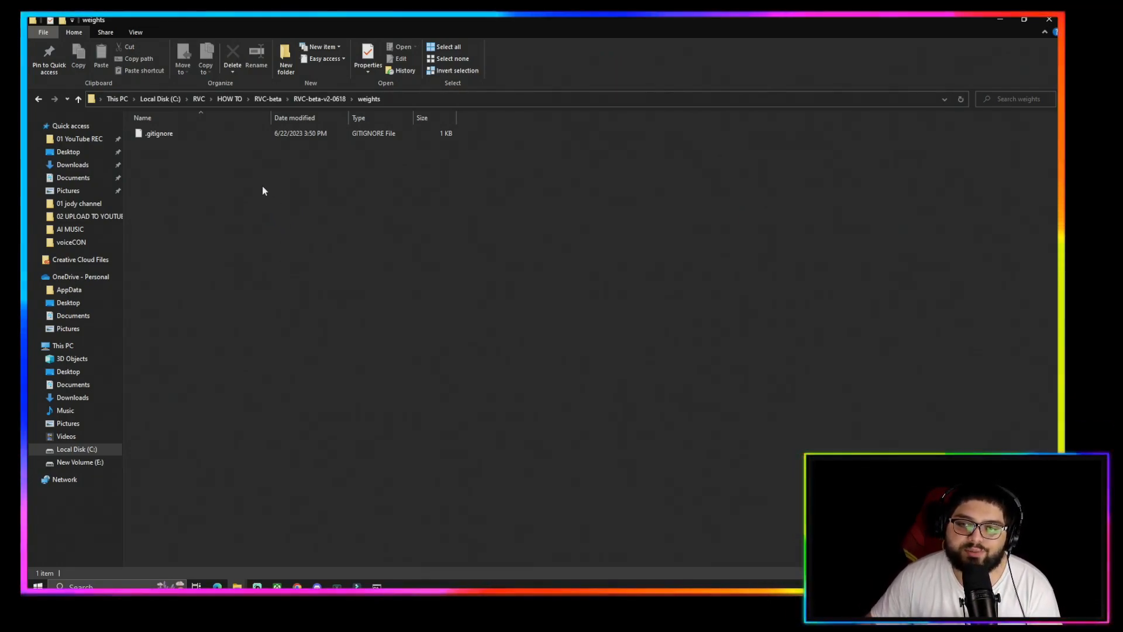
mouse_move(172, 186)
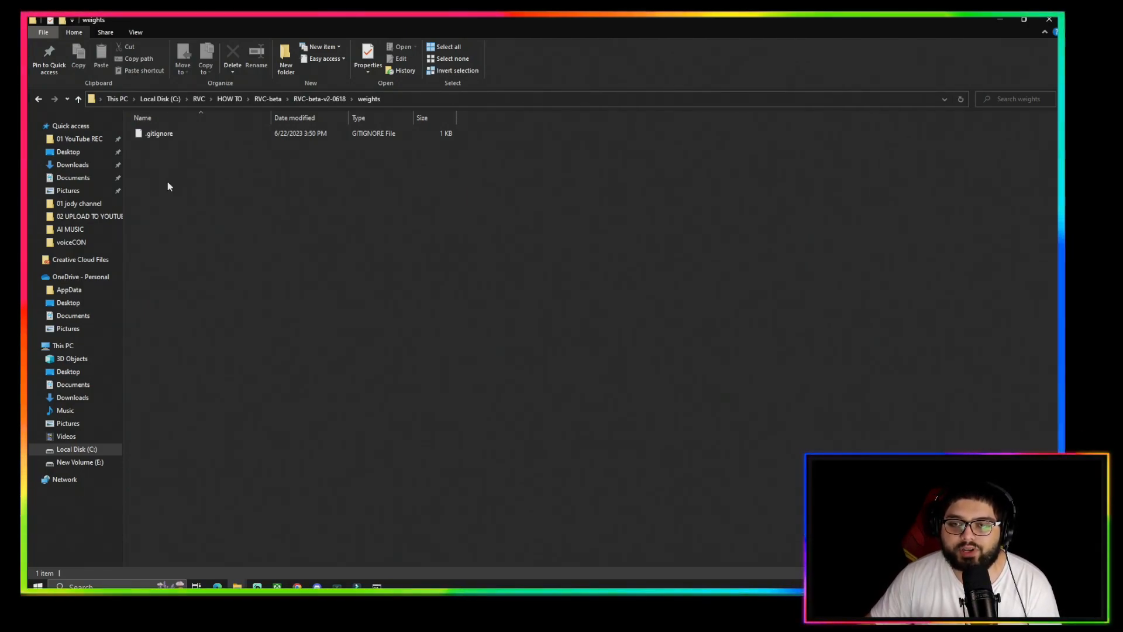
mouse_move(271, 436)
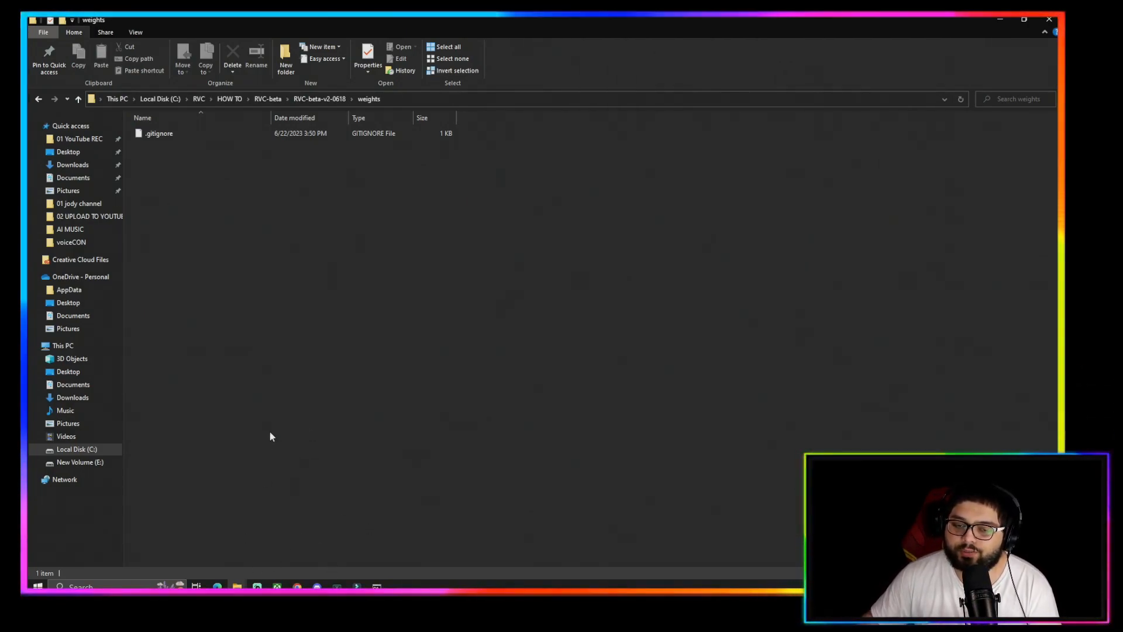
mouse_move(310, 423)
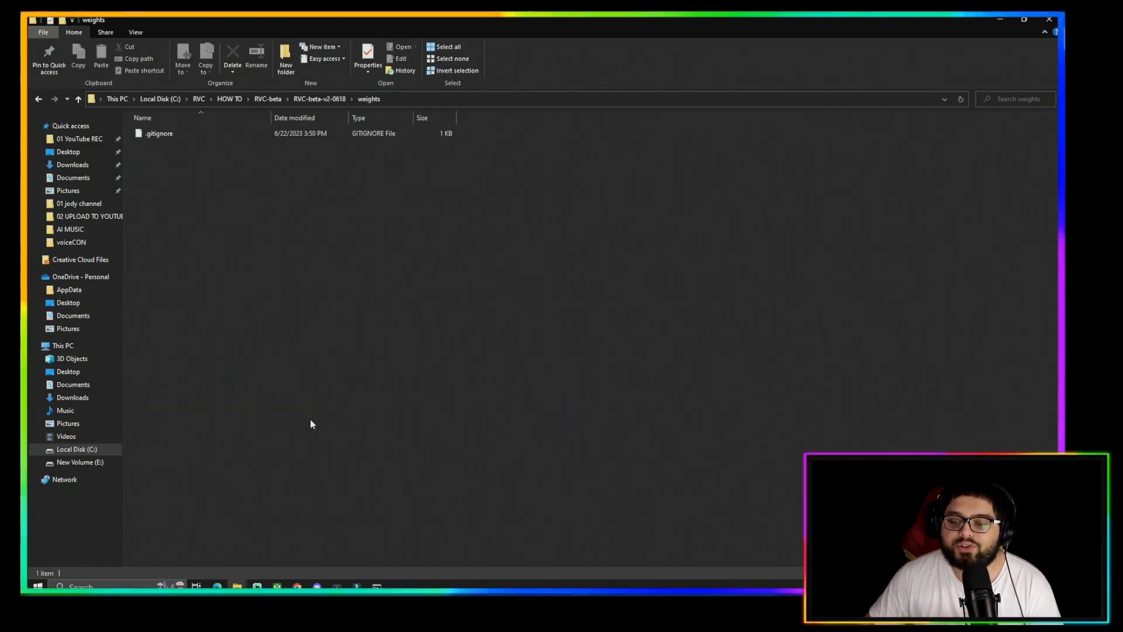
mouse_move(296, 310)
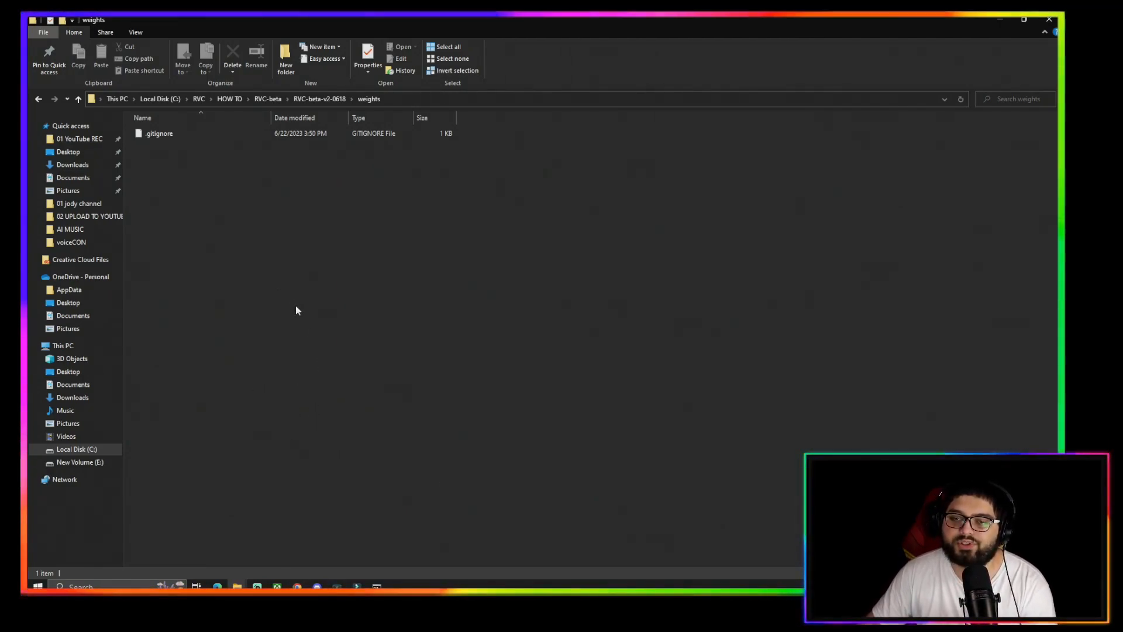
mouse_move(286, 276)
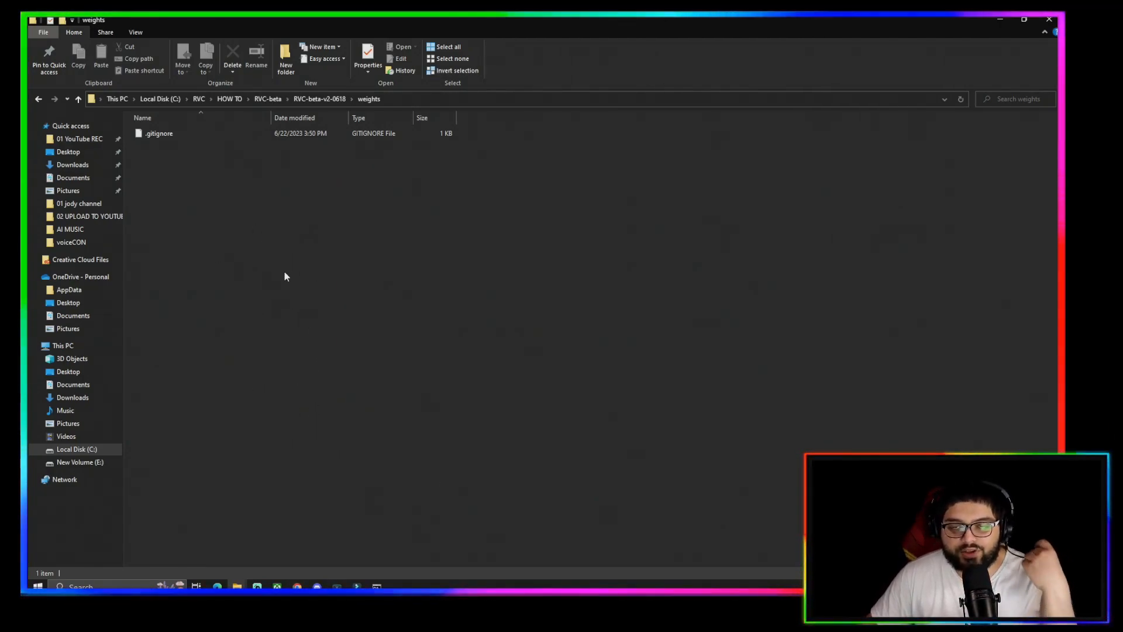
mouse_move(266, 576)
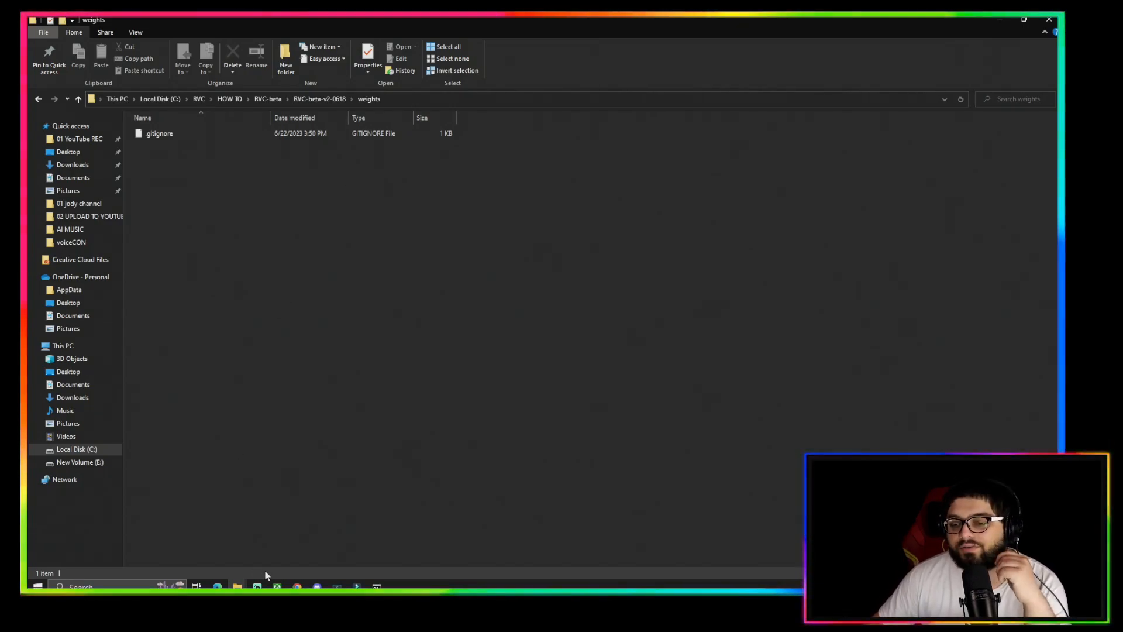
mouse_move(236, 586)
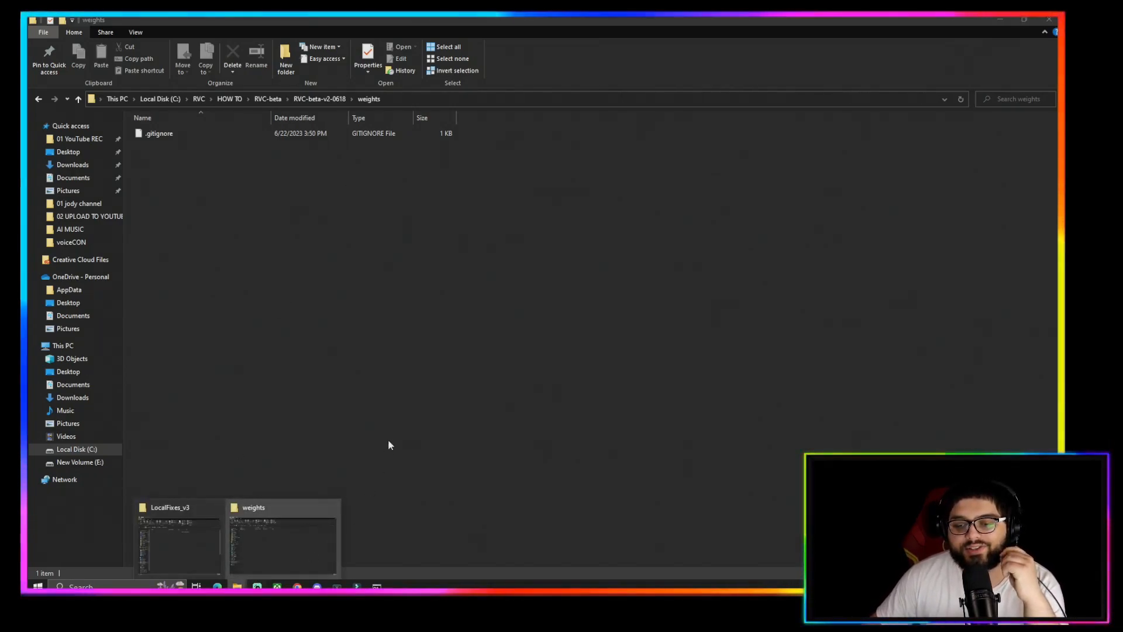
right_click(389, 445)
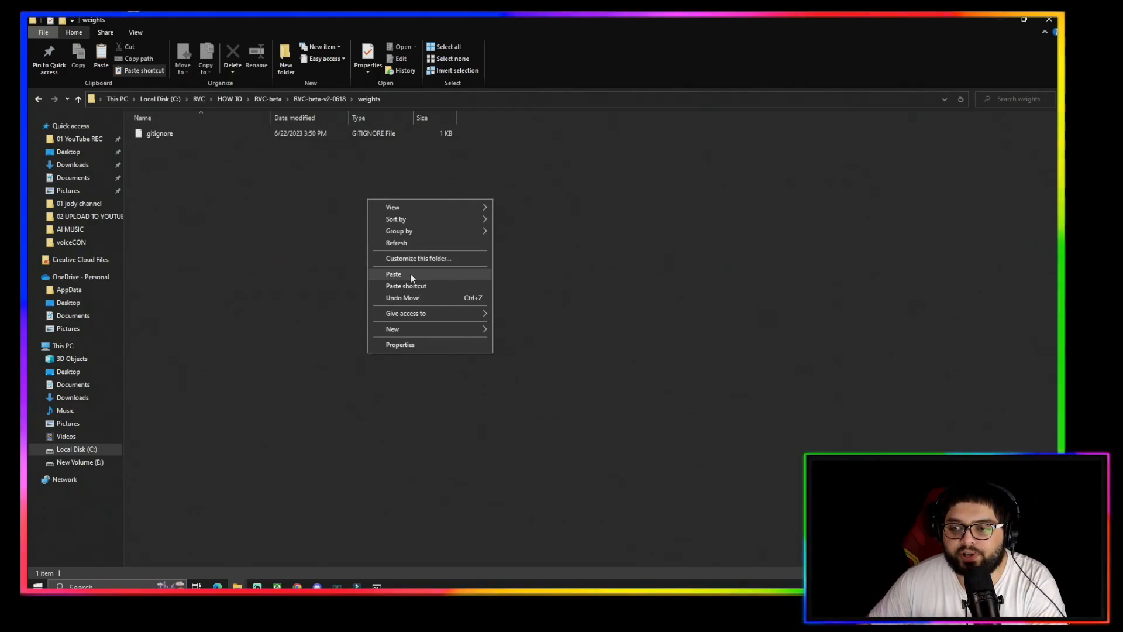
click(394, 274)
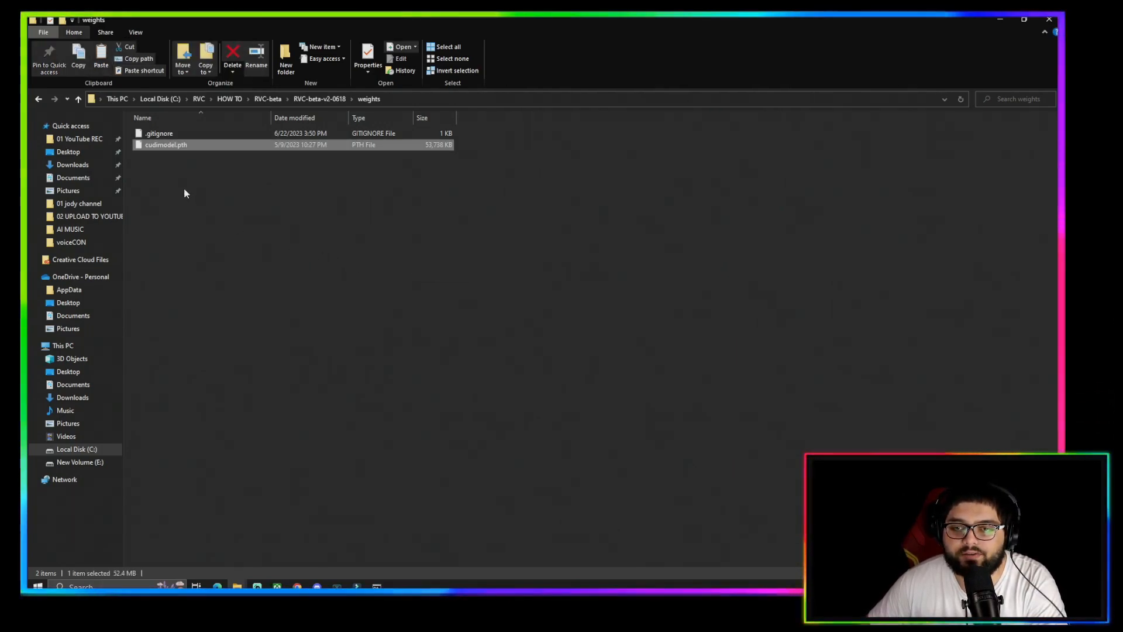
click(239, 276)
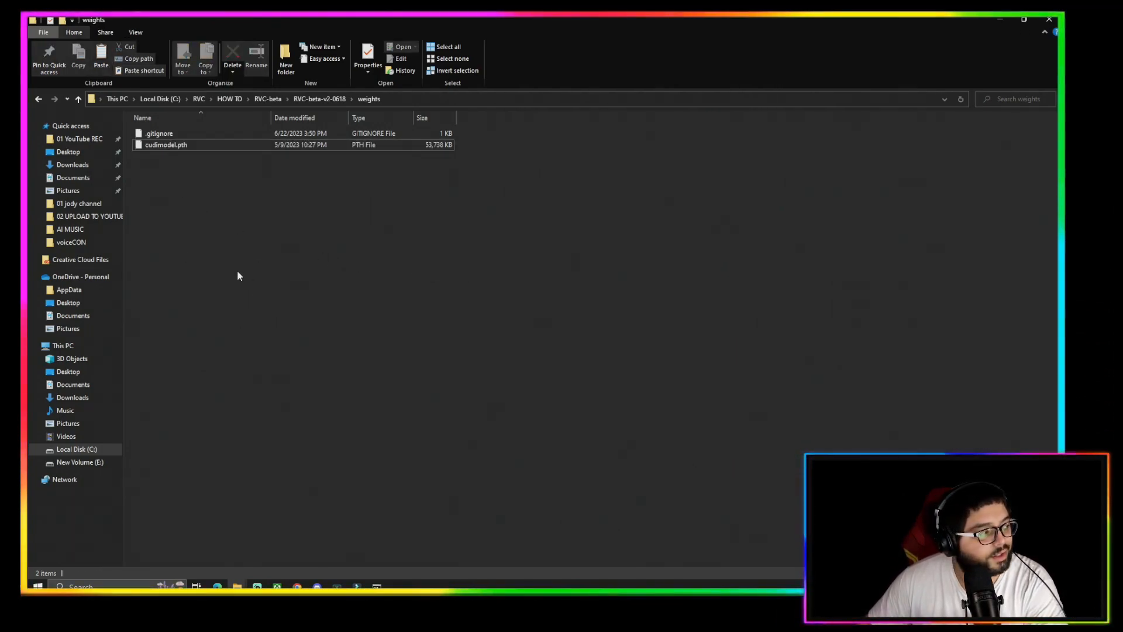
mouse_move(268, 263)
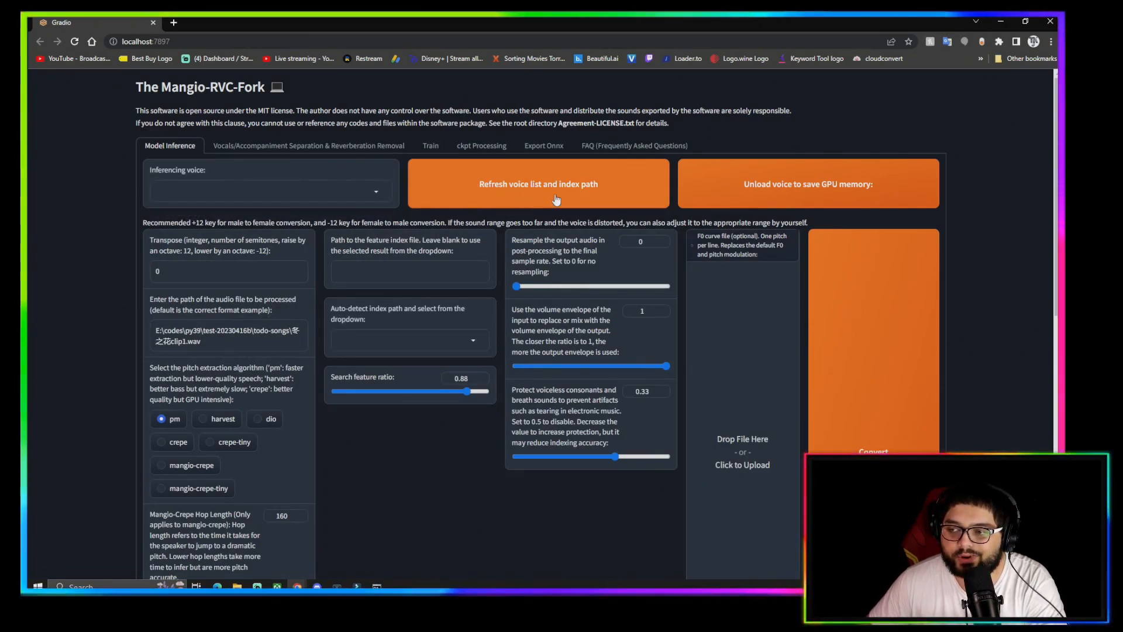
mouse_move(425, 212)
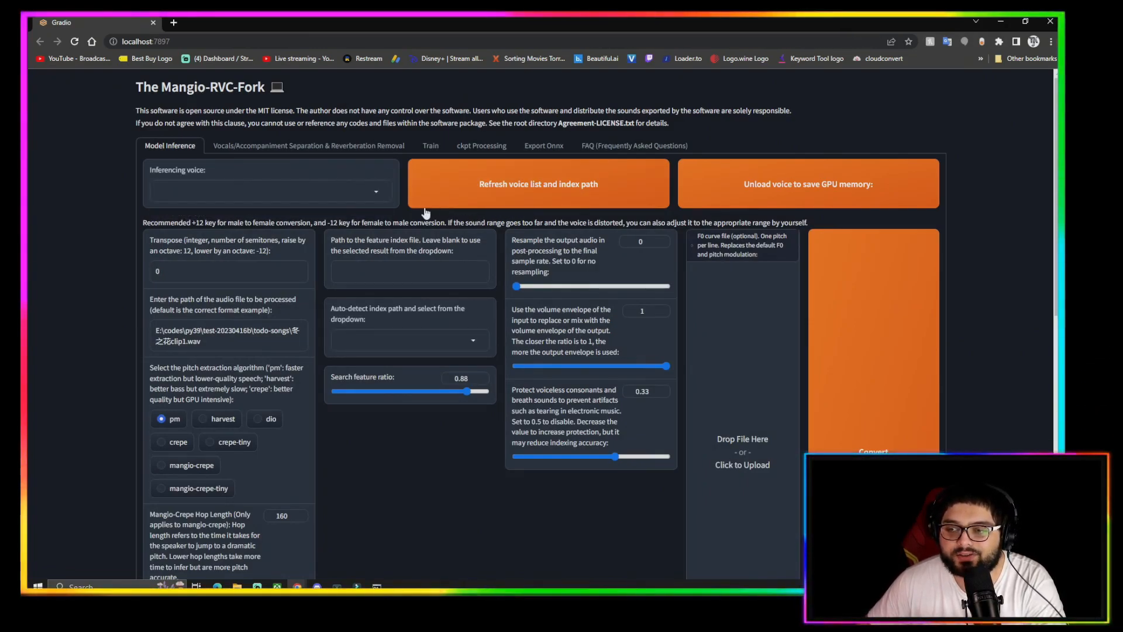
- Select cudimodel.pth as the inferencing voice from the refreshed voice list
click(271, 190)
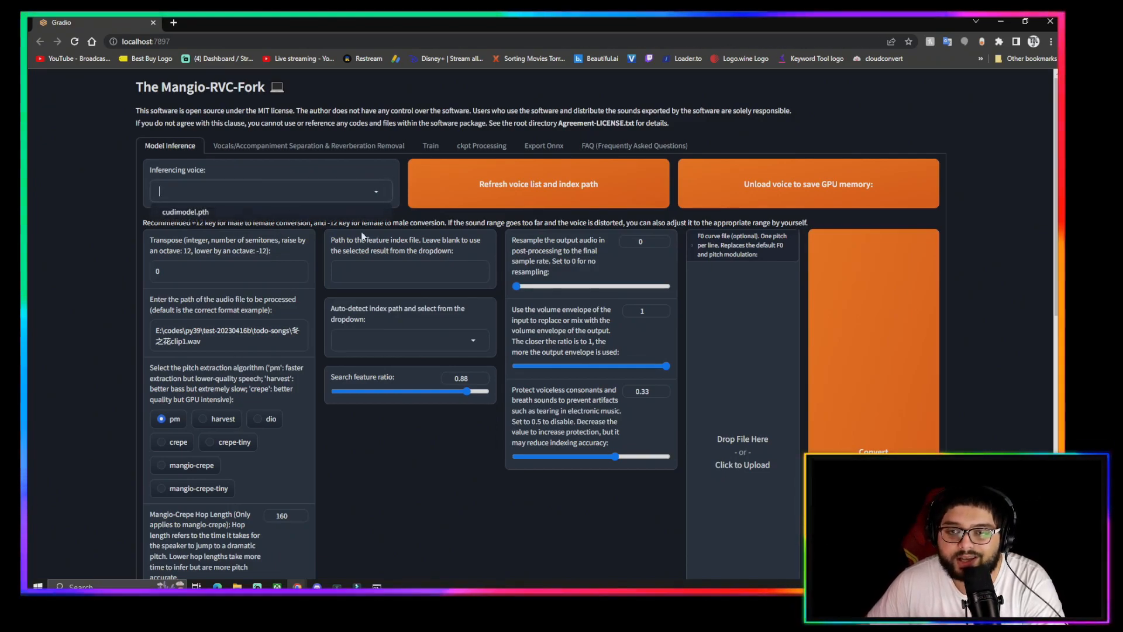
click(186, 211)
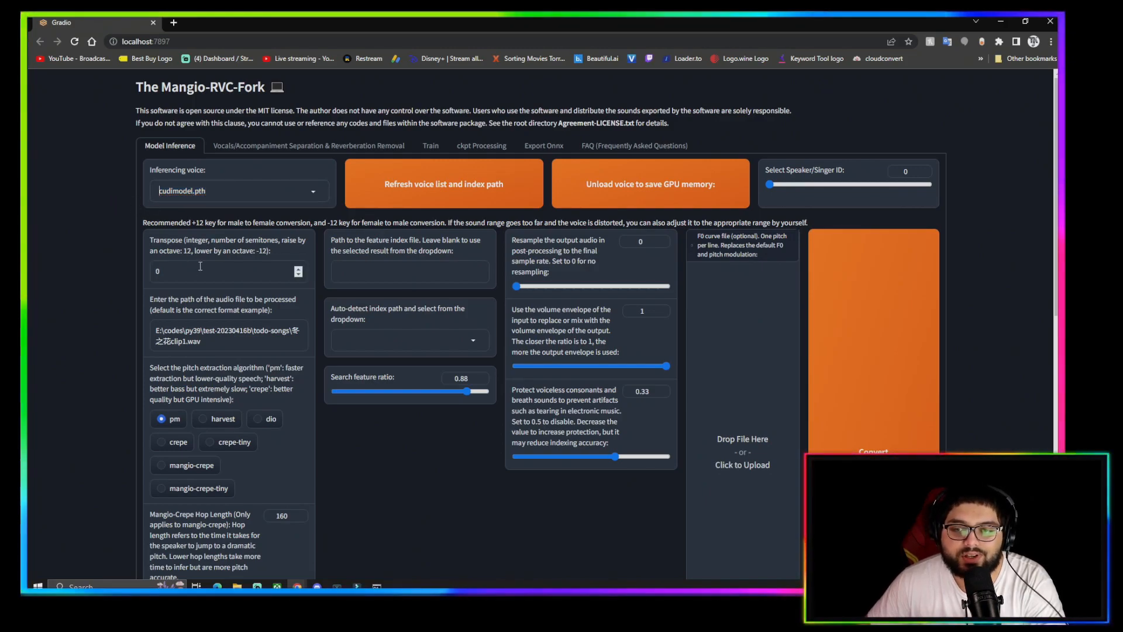
scroll(down, 3)
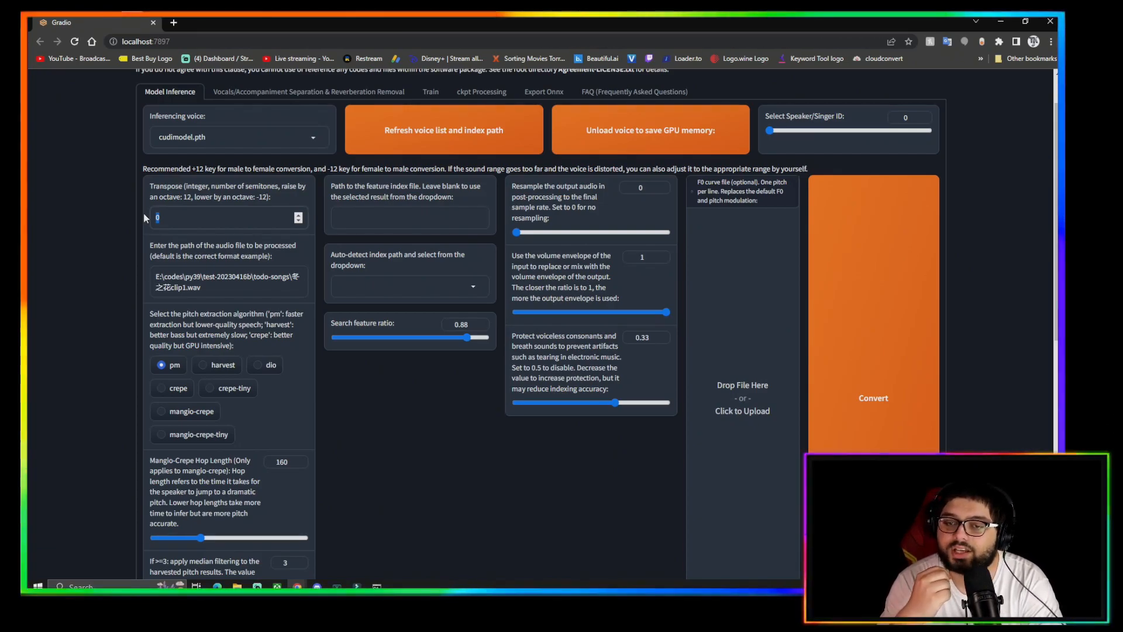
mouse_move(164, 247)
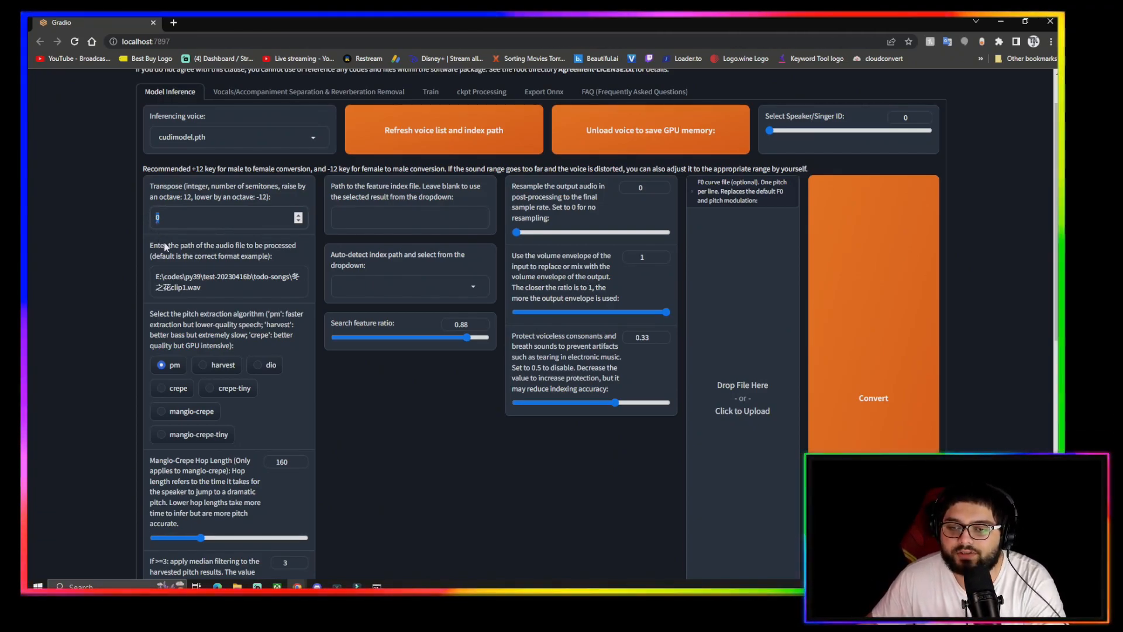
mouse_move(181, 267)
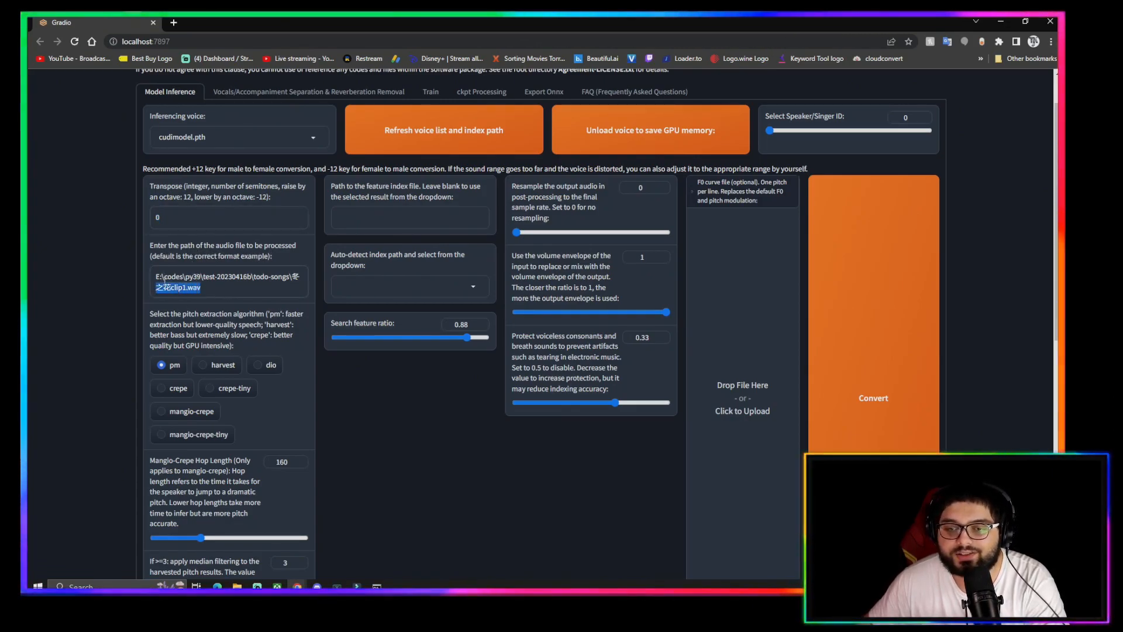
triple_click(227, 282)
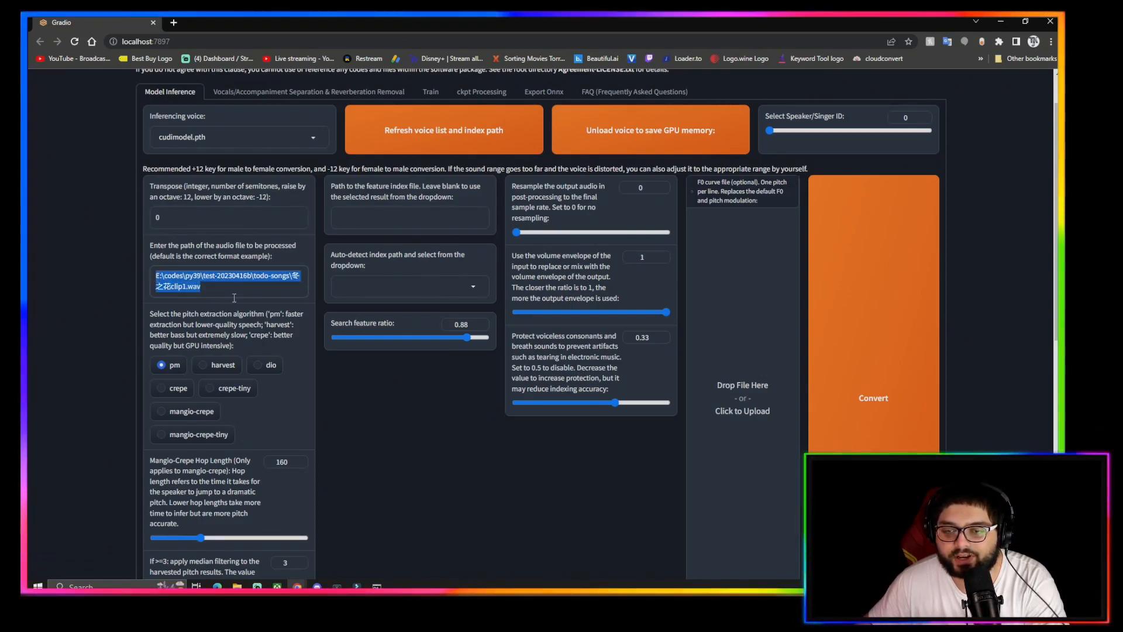
click(215, 287)
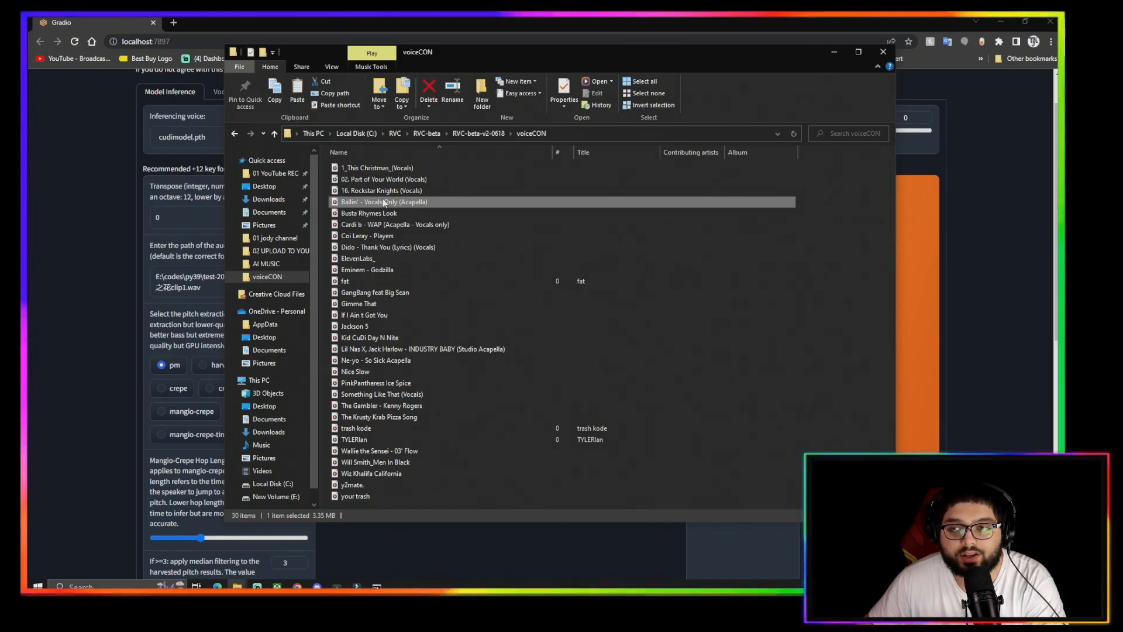
mouse_move(384, 201)
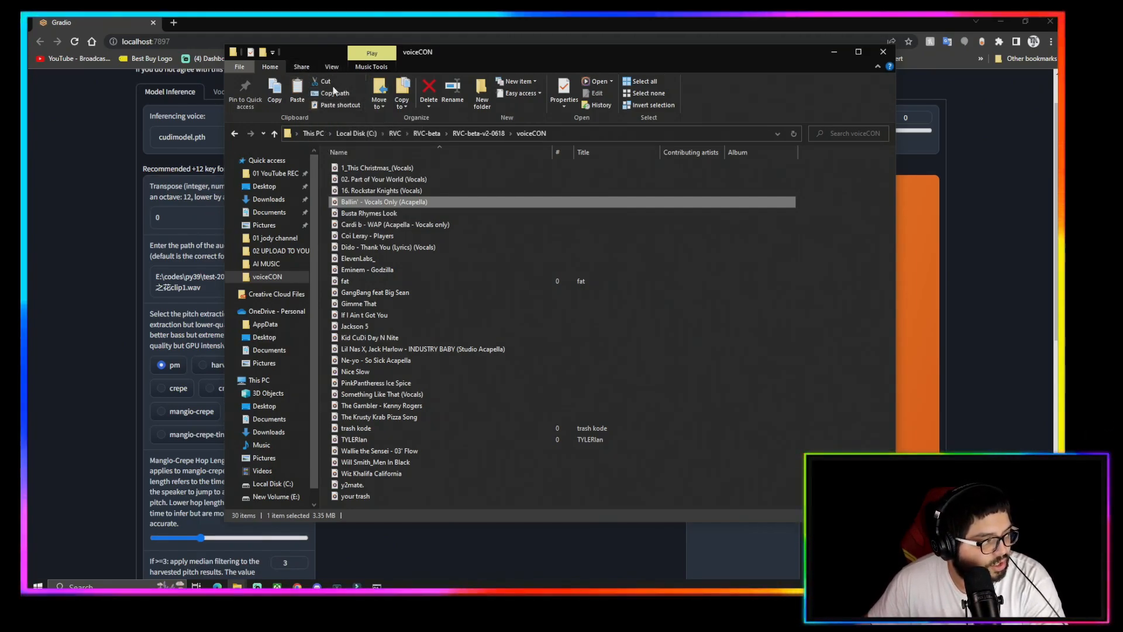
mouse_move(331, 94)
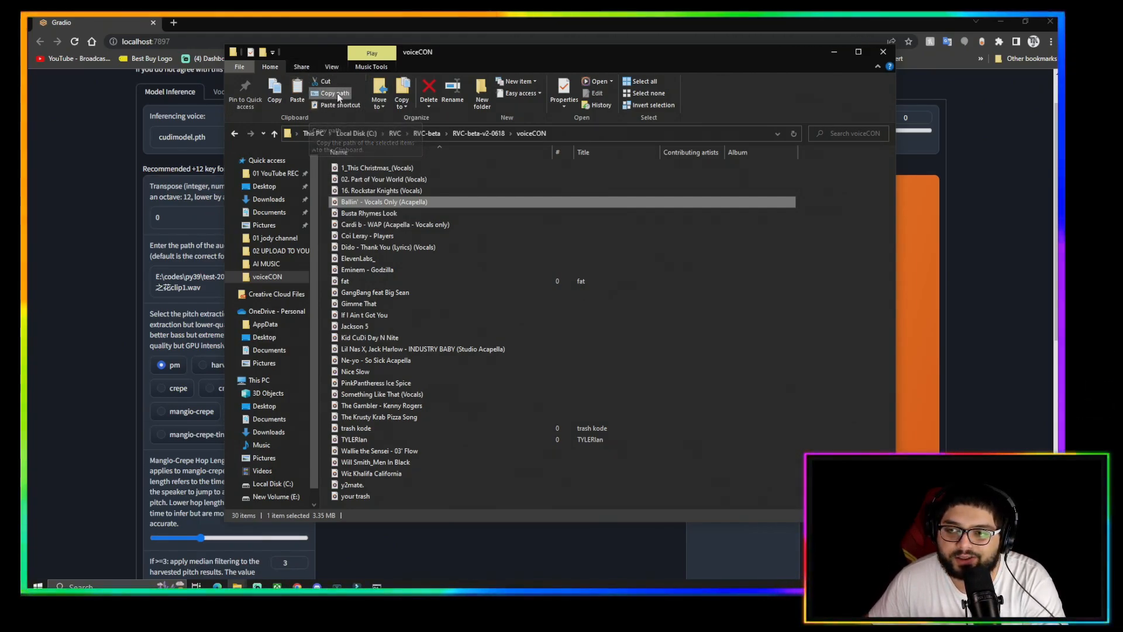
- Bring up the context menu on the Ballin' Vocals Only (Acapella) file in voiceCON
right_click(384, 201)
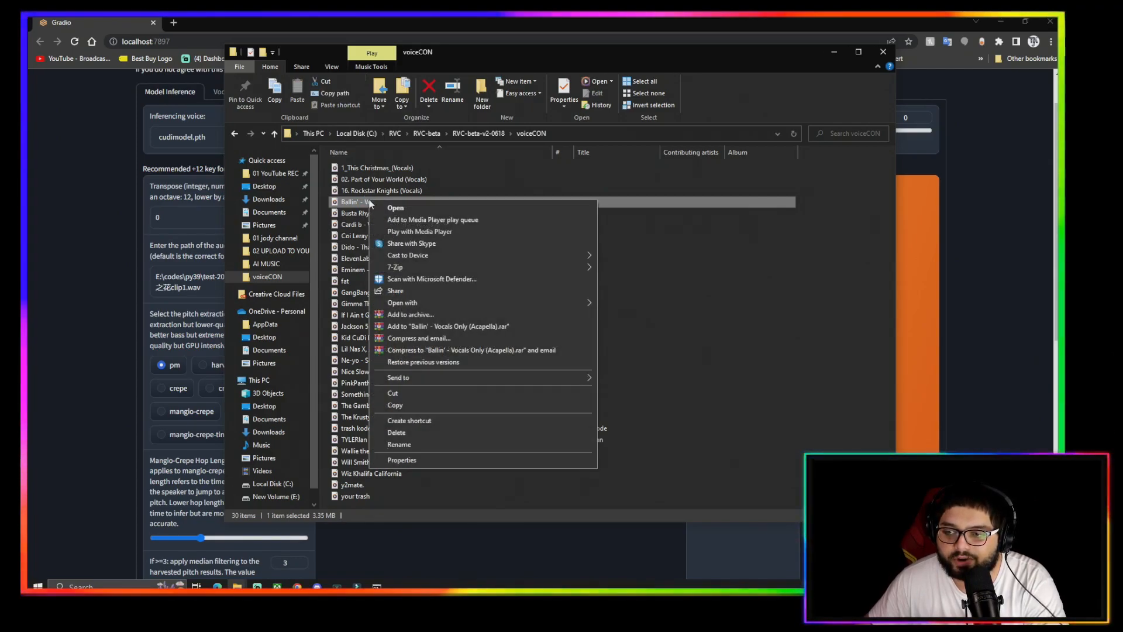
mouse_move(762, 79)
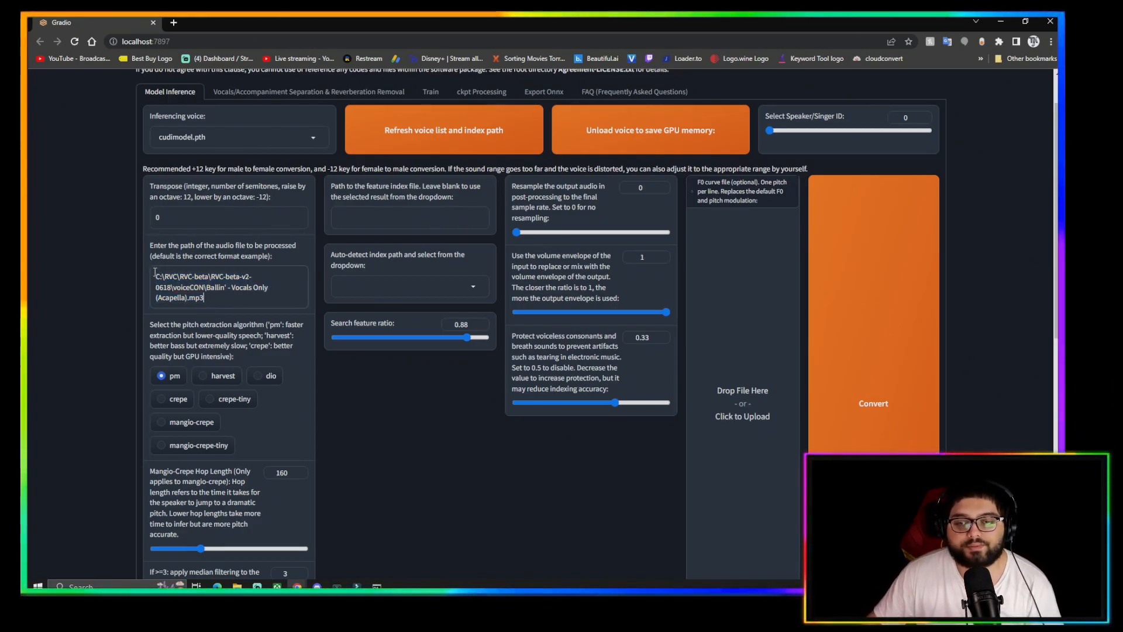
- Choose crepe pitch extraction and start converting the Ballin' acapella with cudimodel.pth
click(162, 399)
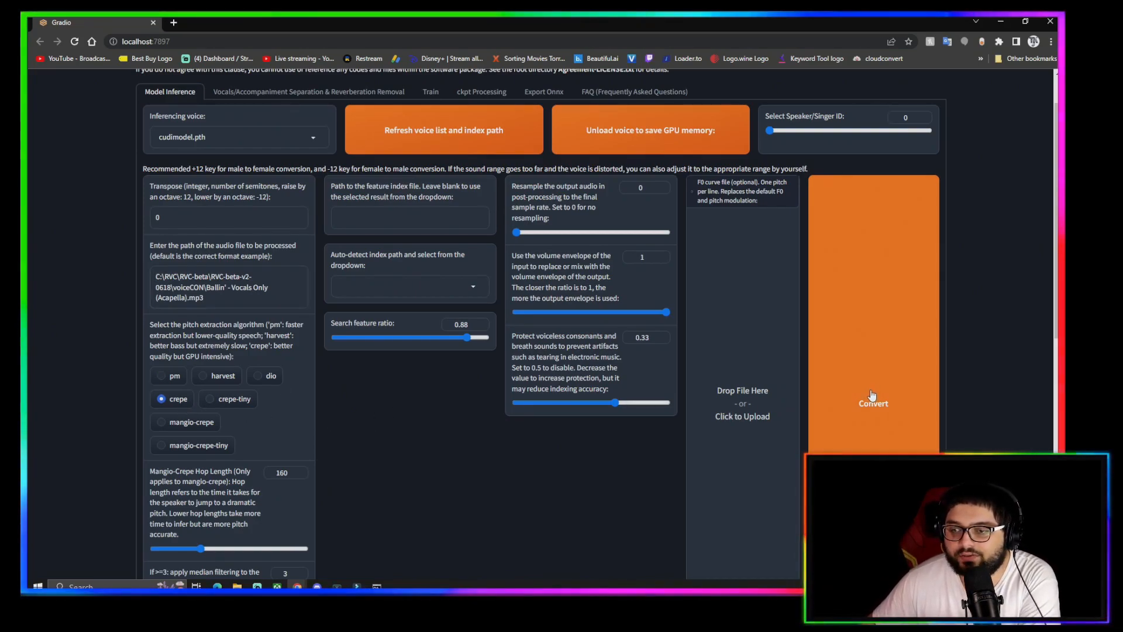
click(873, 403)
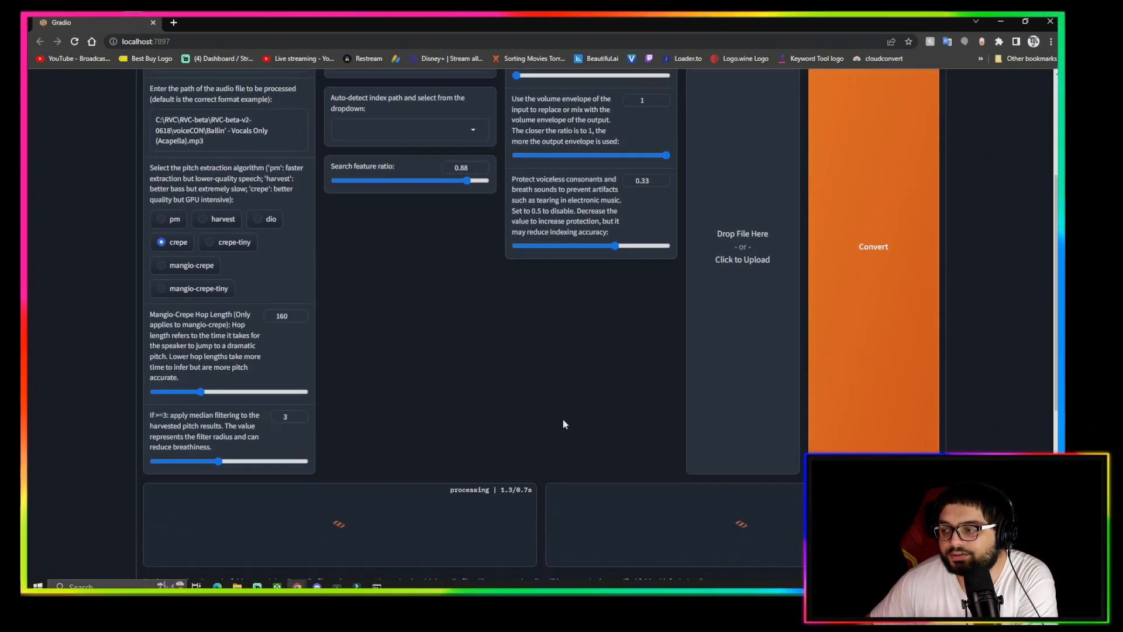
scroll(down, 3)
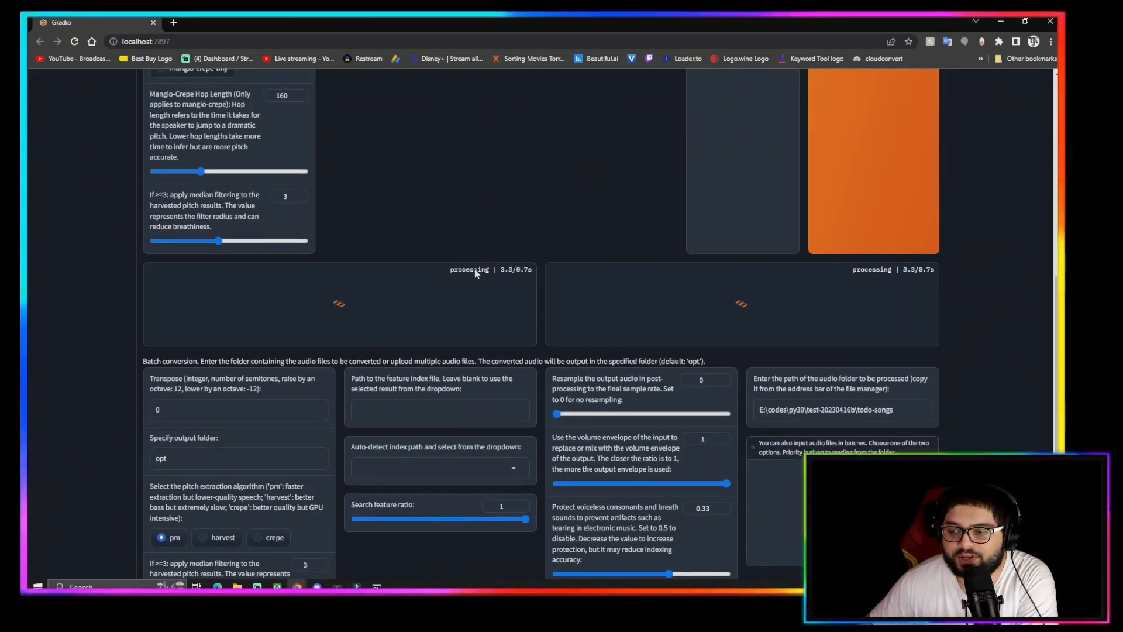
scroll(down, 3)
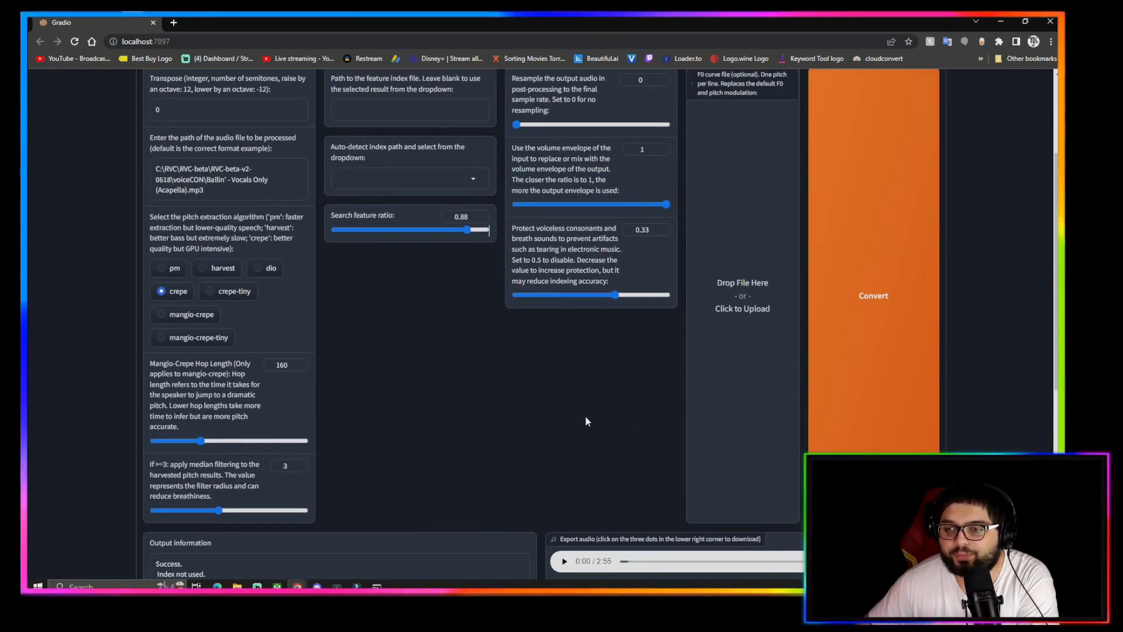
- Play the 2:55 converted audio in the Export player to about 0:28, then pause it
scroll(down, 3)
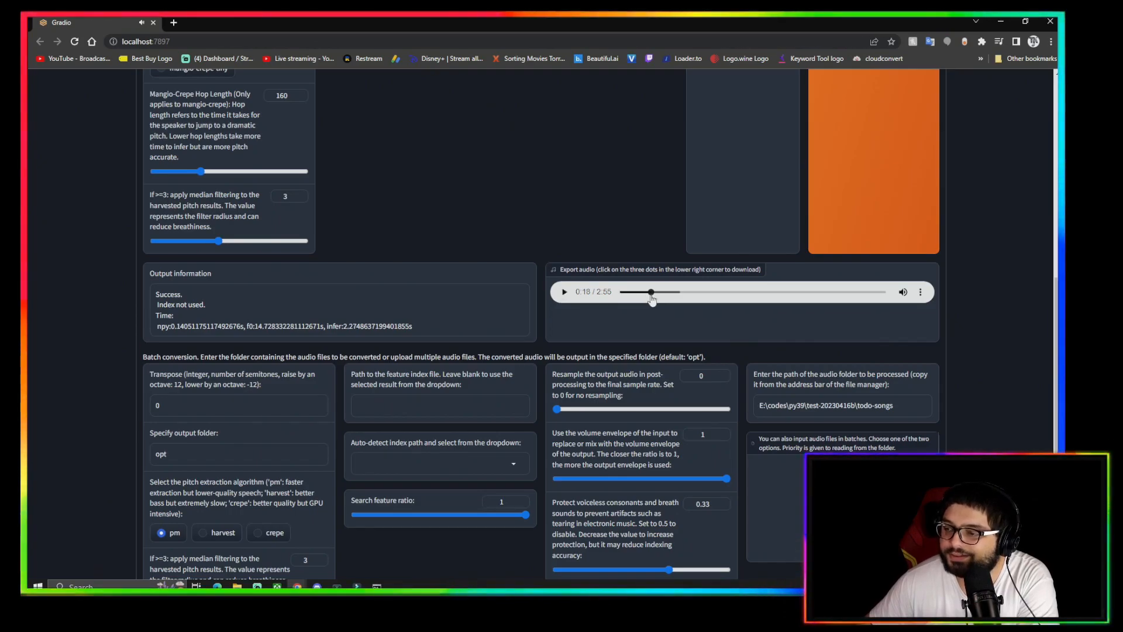
click(564, 291)
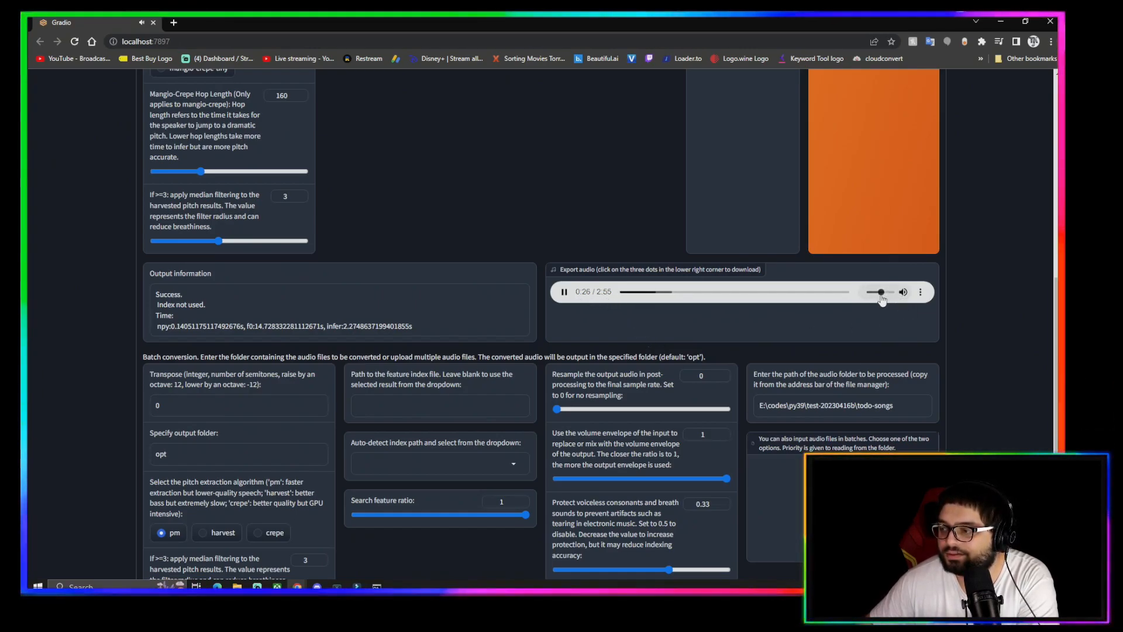
click(564, 291)
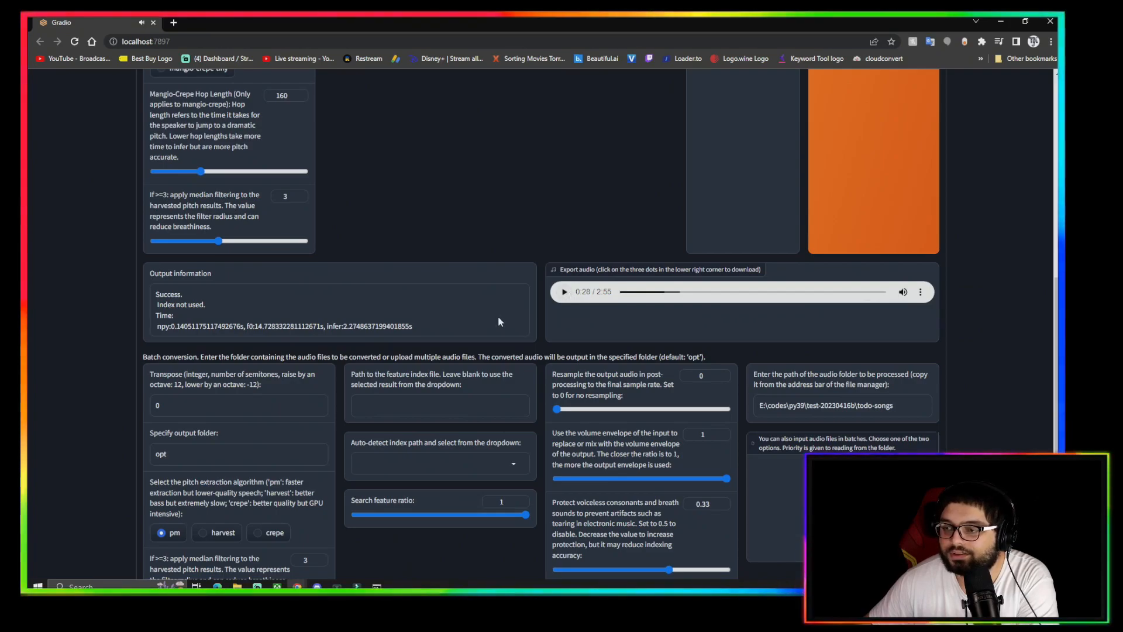
- Play the freshly reconverted 2:55 output to about 0:40, then pause it
scroll(up, 3)
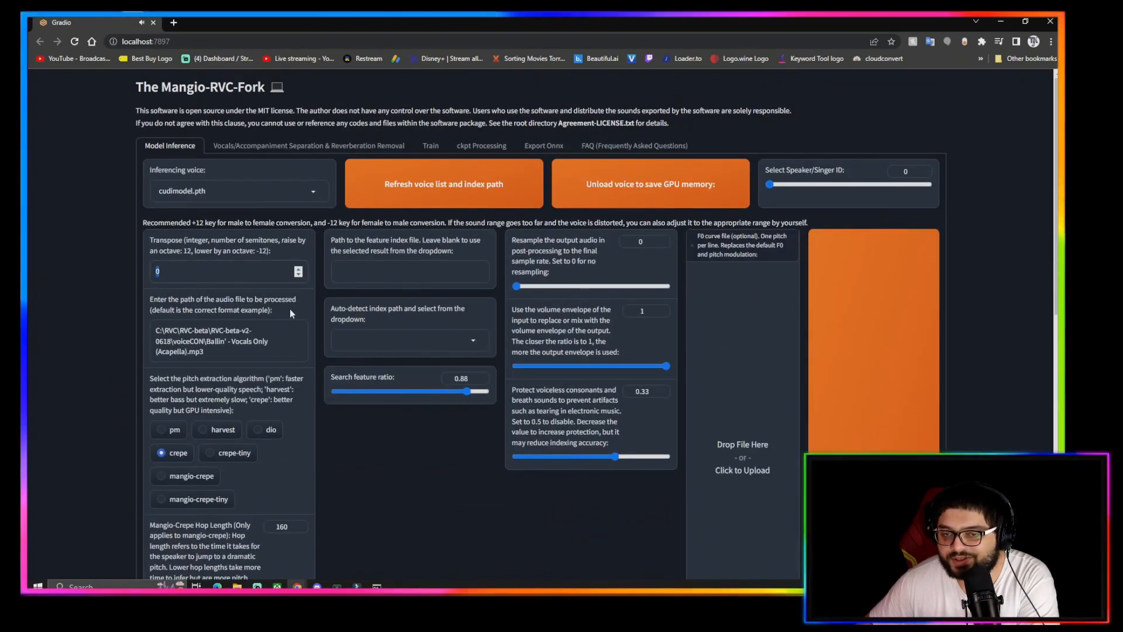
mouse_move(241, 288)
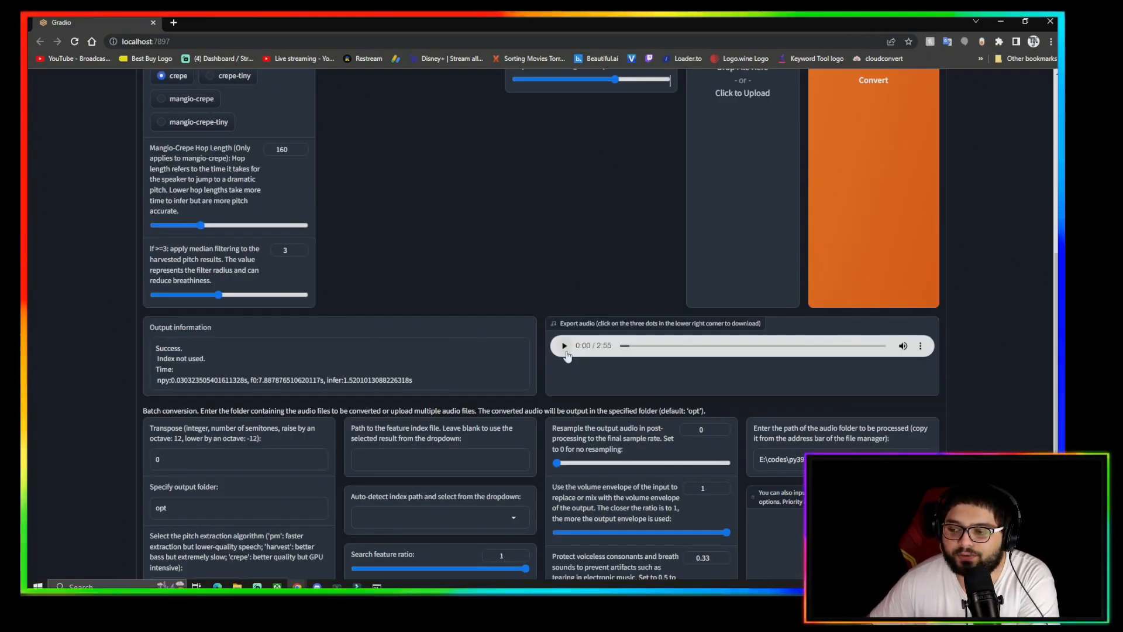
click(564, 346)
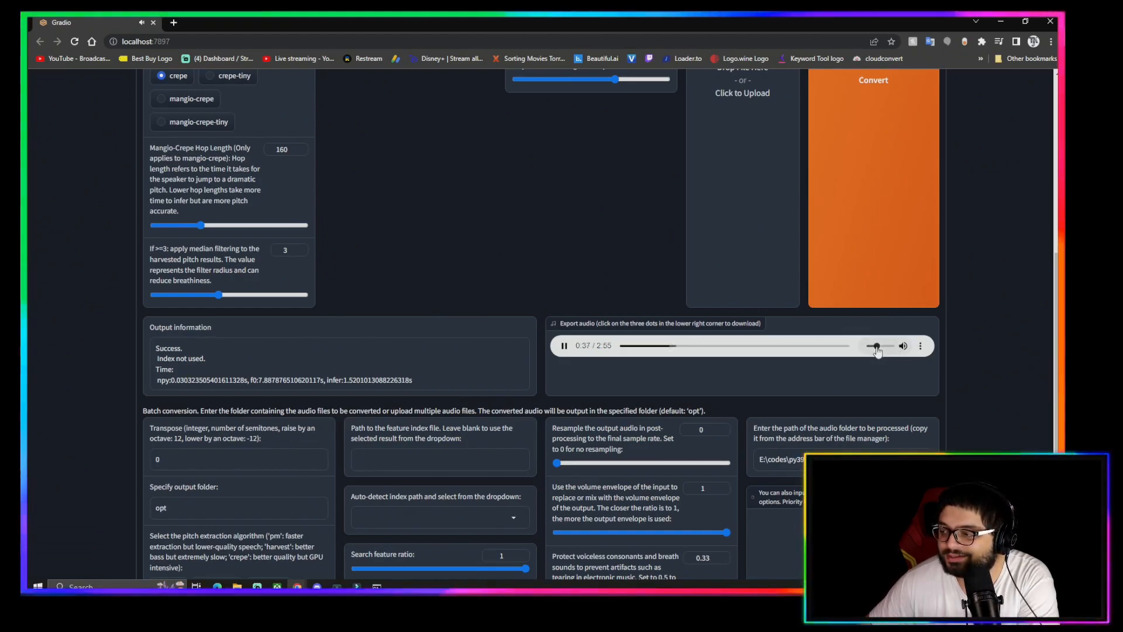
mouse_move(589, 355)
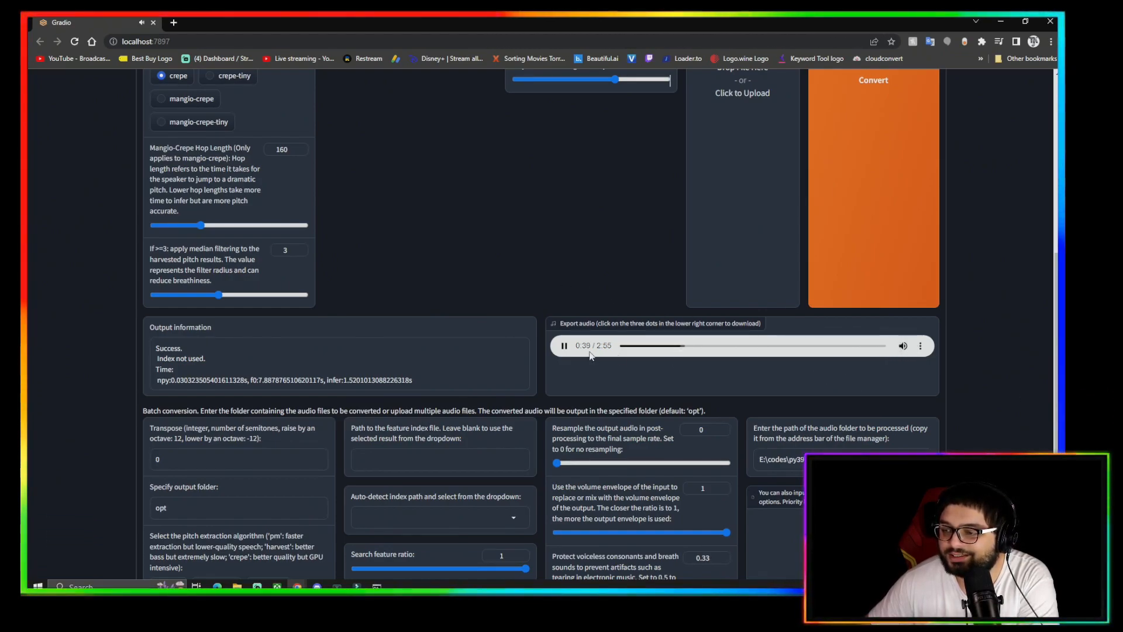
click(564, 345)
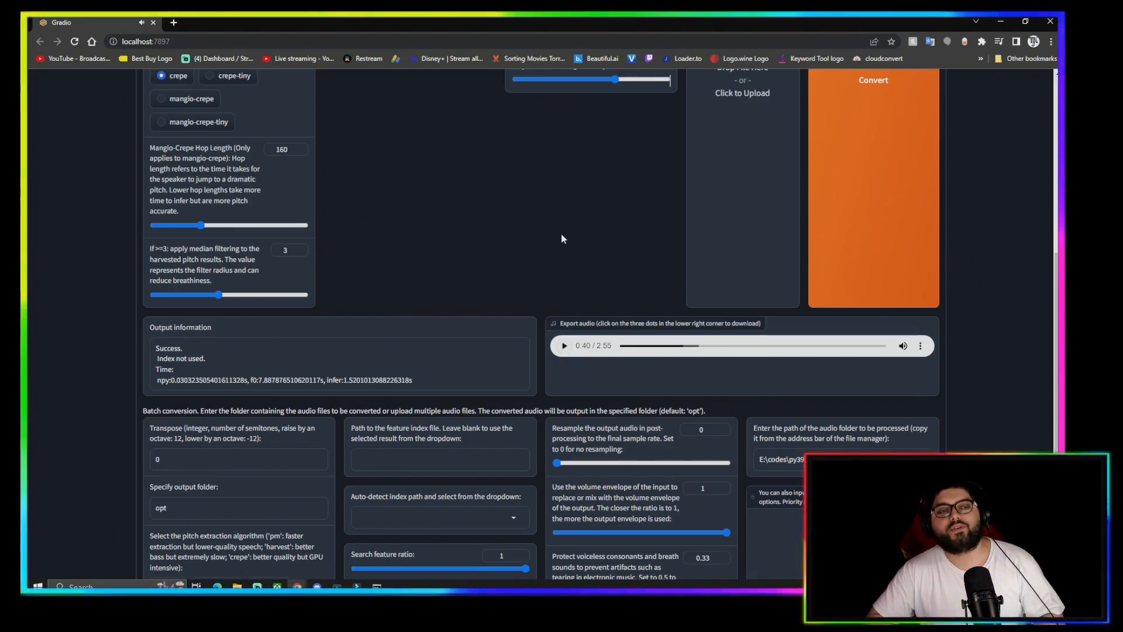
- Return to the top of the inference settings where Transpose is set to -12
scroll(up, 3)
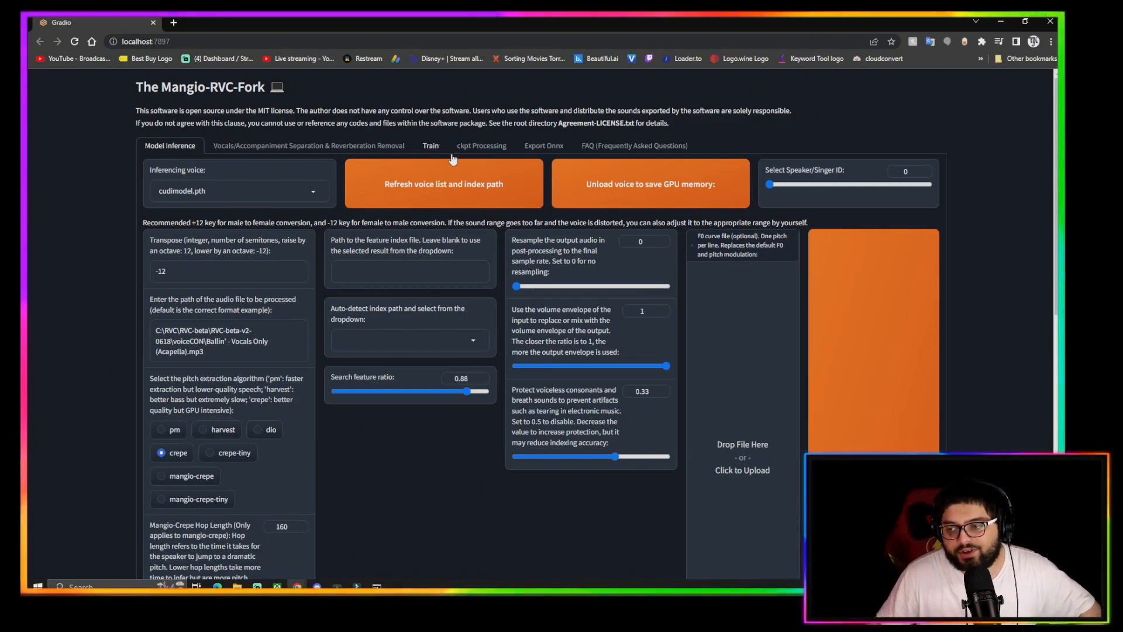
- Reveal the Download option from the converted audio's three-dots menu
scroll(down, 3)
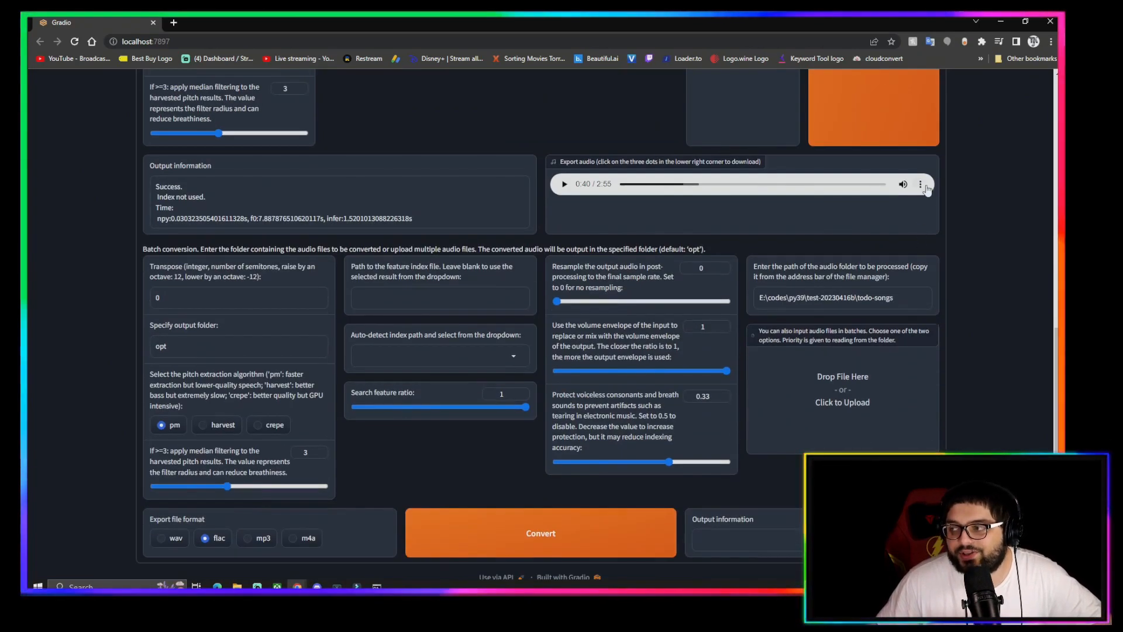
click(921, 183)
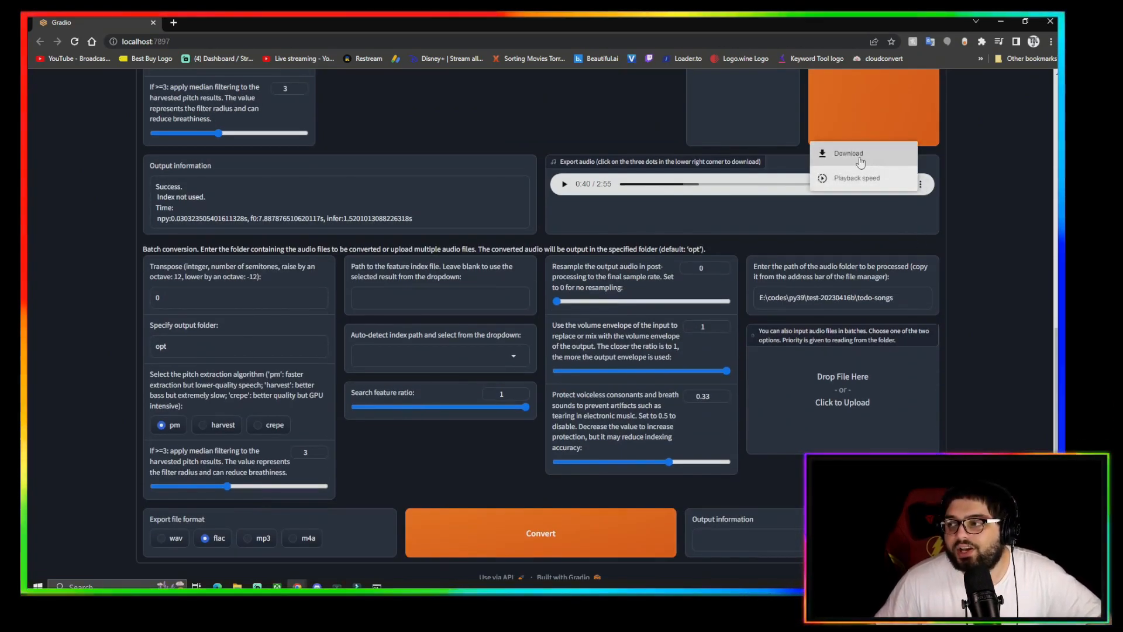
scroll(up, 3)
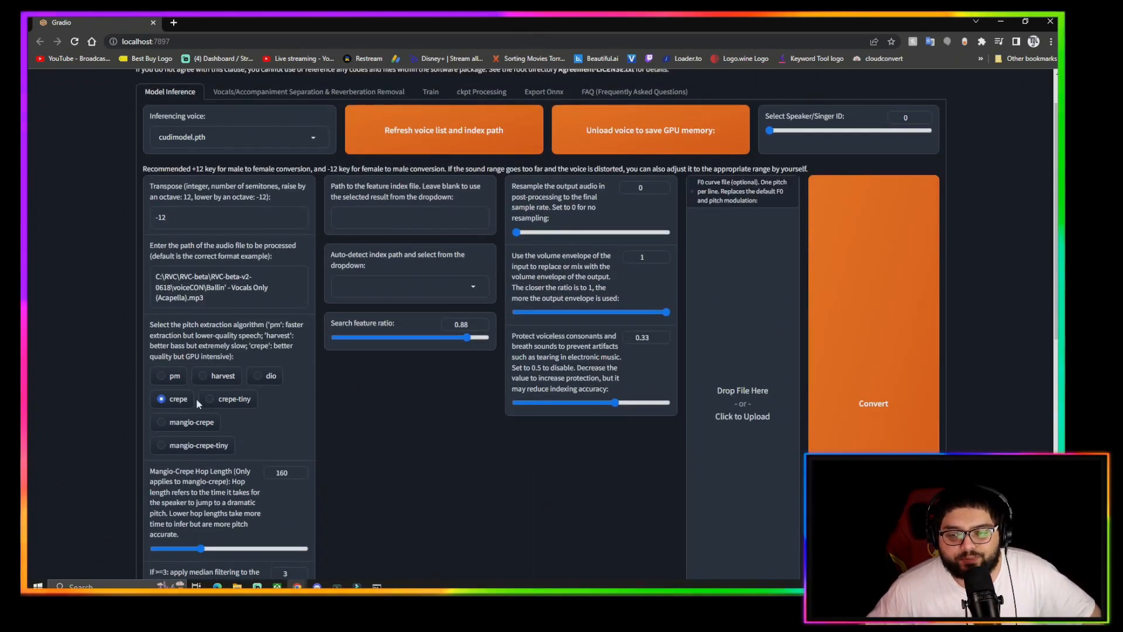
mouse_move(193, 411)
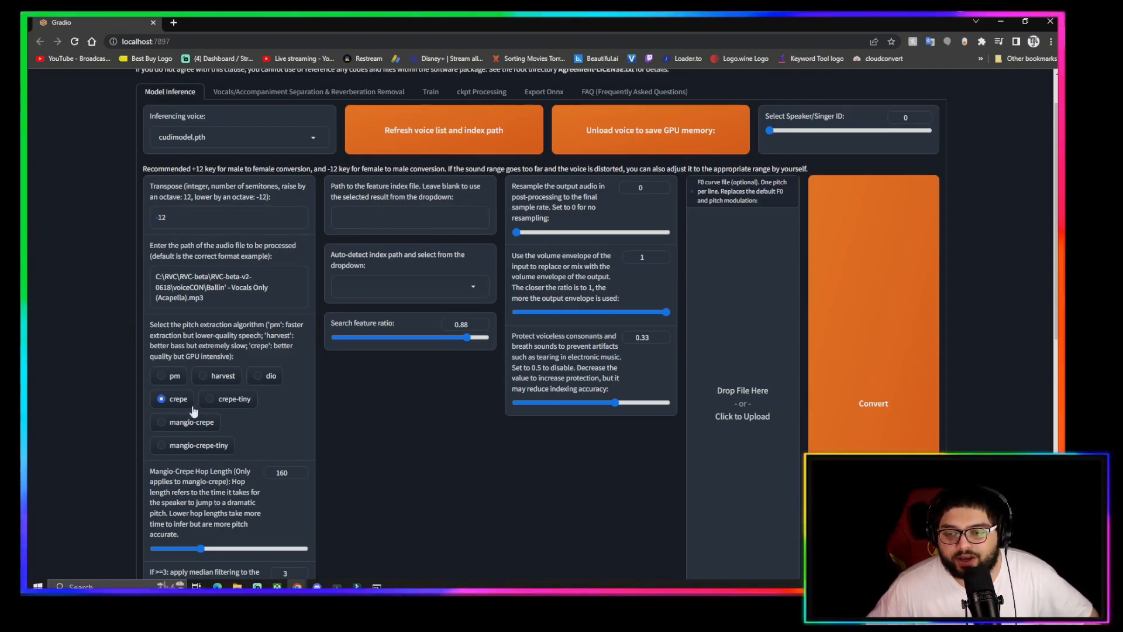
mouse_move(230, 384)
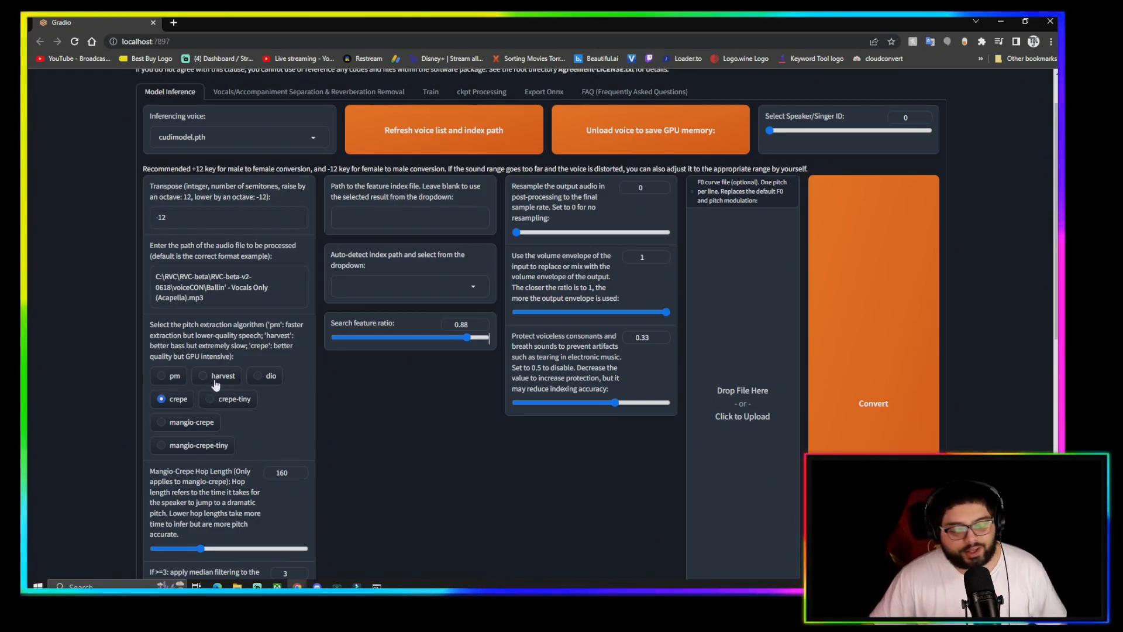
mouse_move(238, 371)
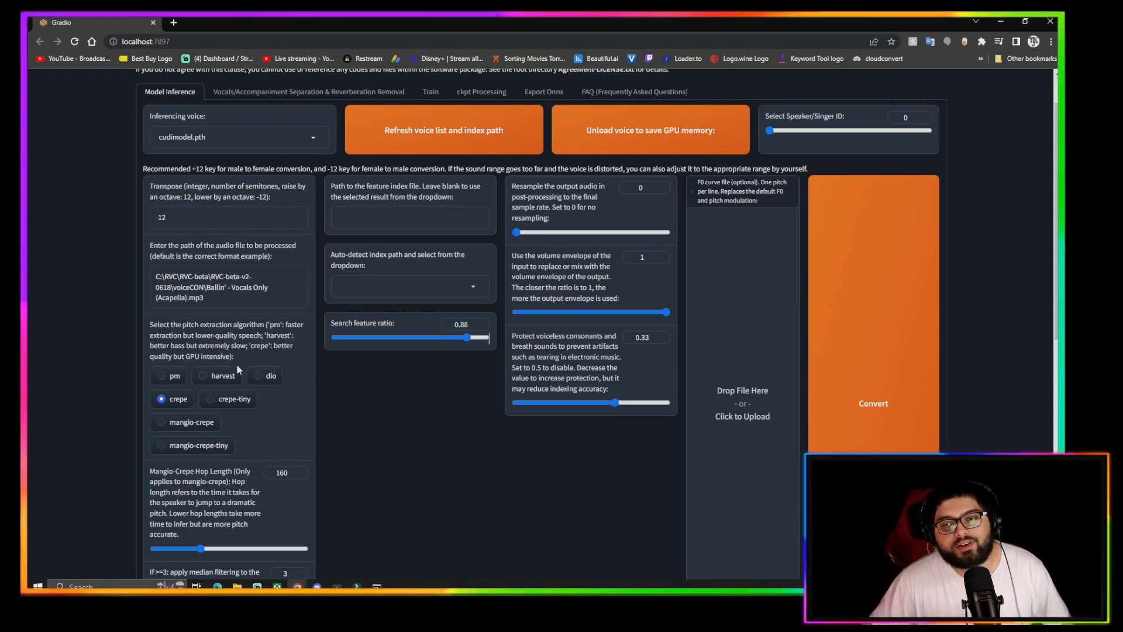